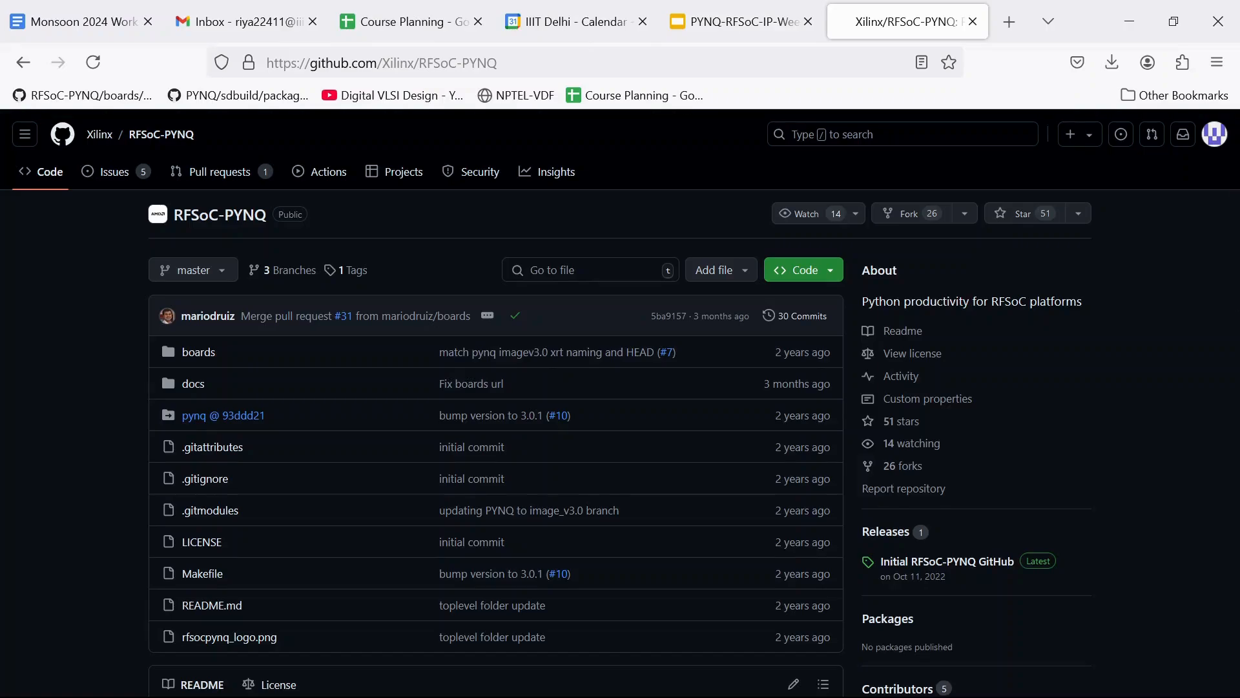
mouse_move(199, 352)
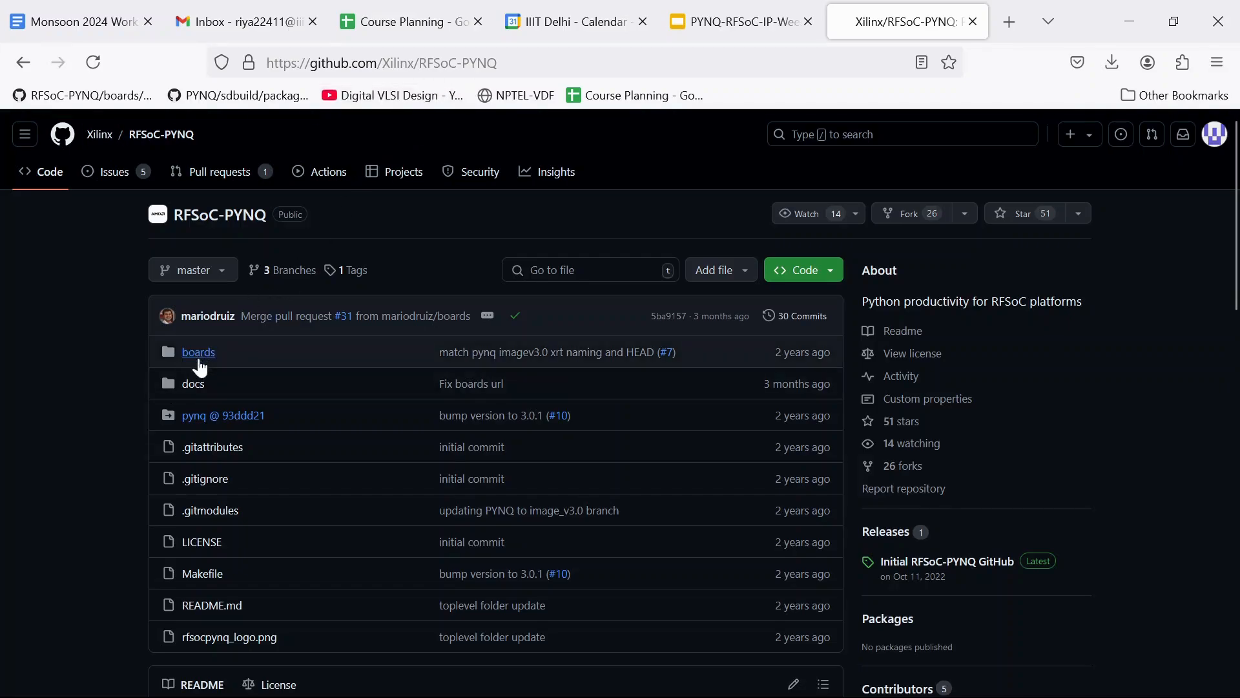
Step: Navigate the repository tree through boards and RFSoC4x2 into the base design folder
click(198, 351)
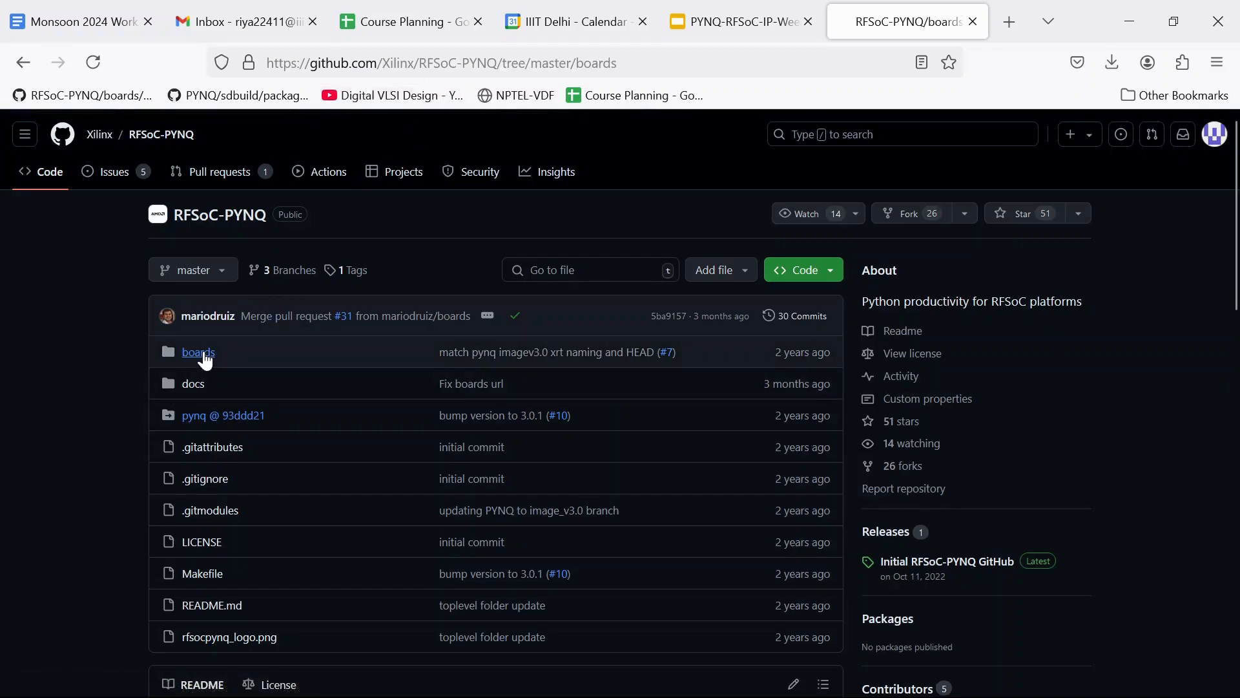
click(198, 351)
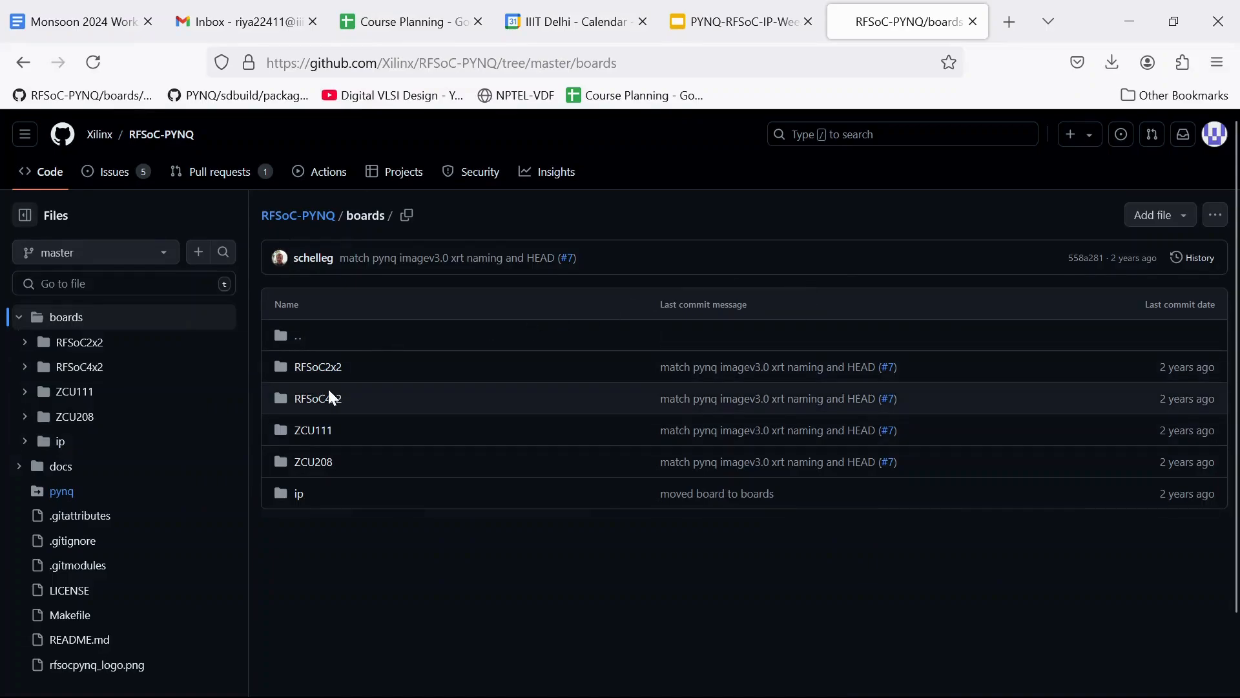
click(317, 398)
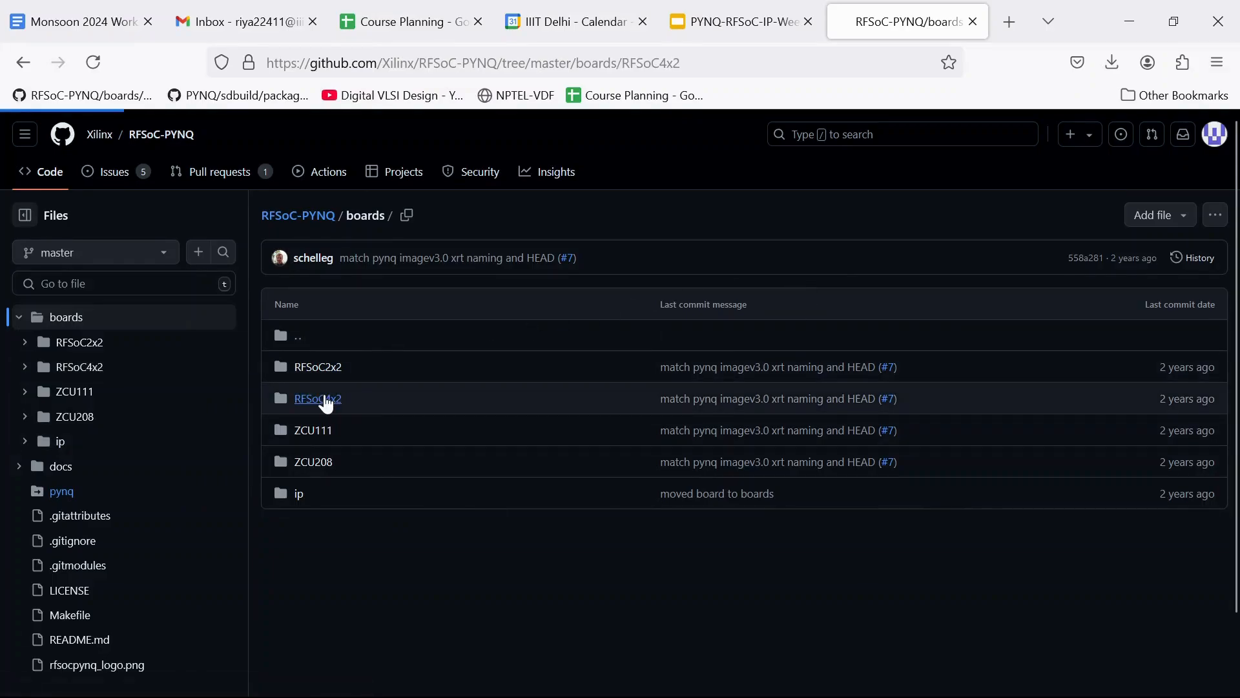
click(318, 398)
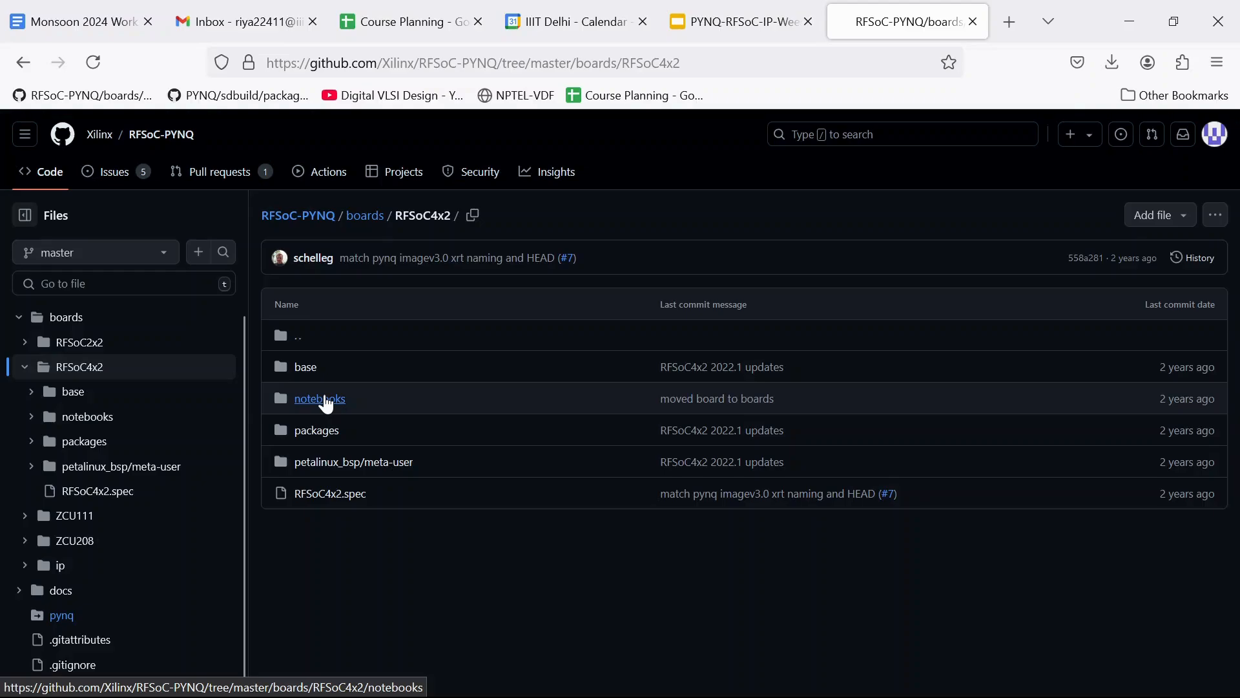
mouse_move(555, 586)
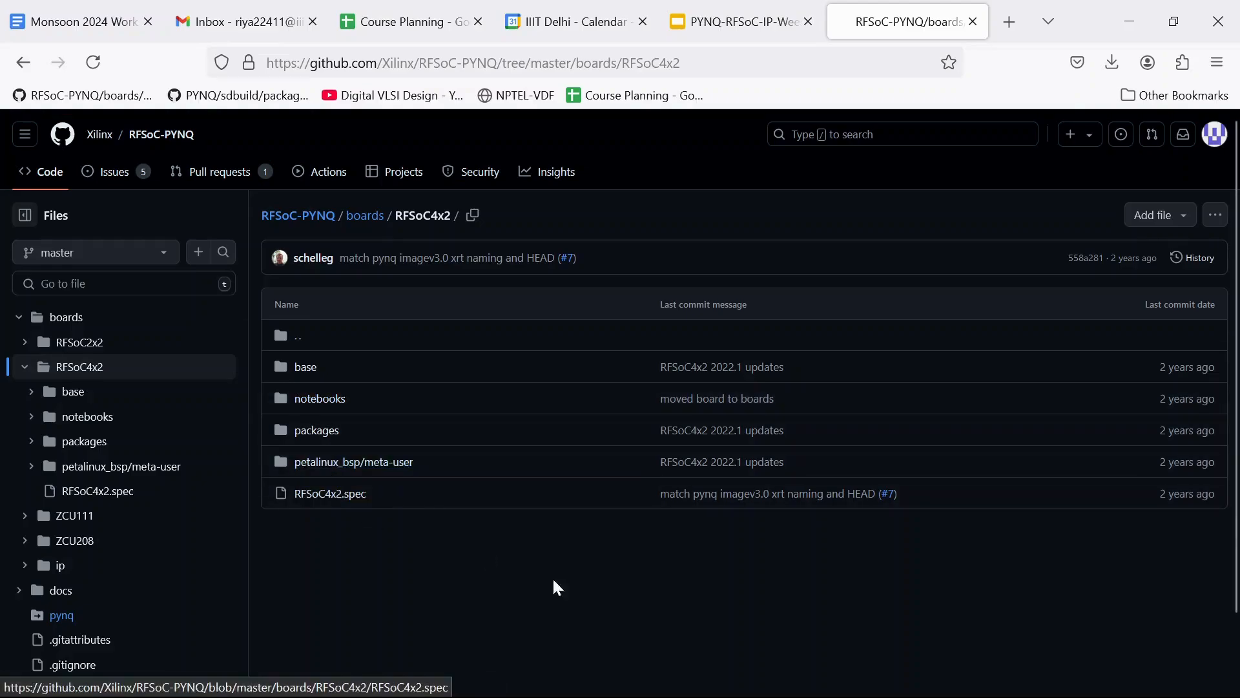
mouse_move(305, 365)
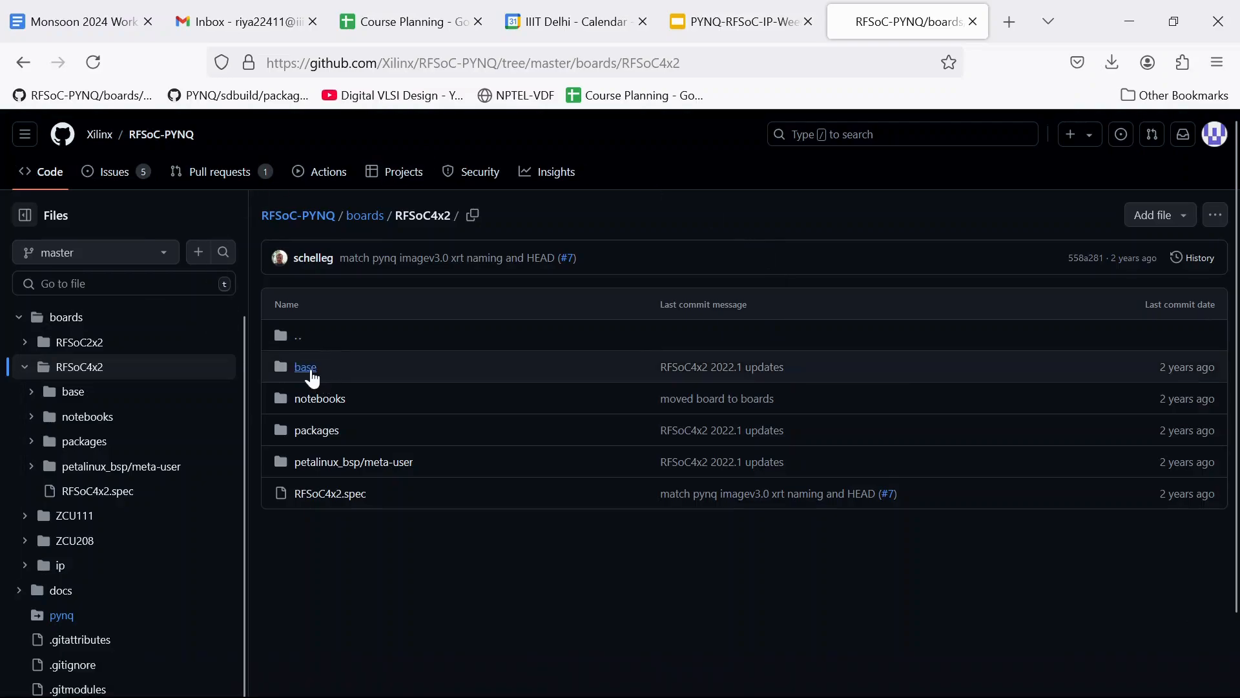
click(304, 365)
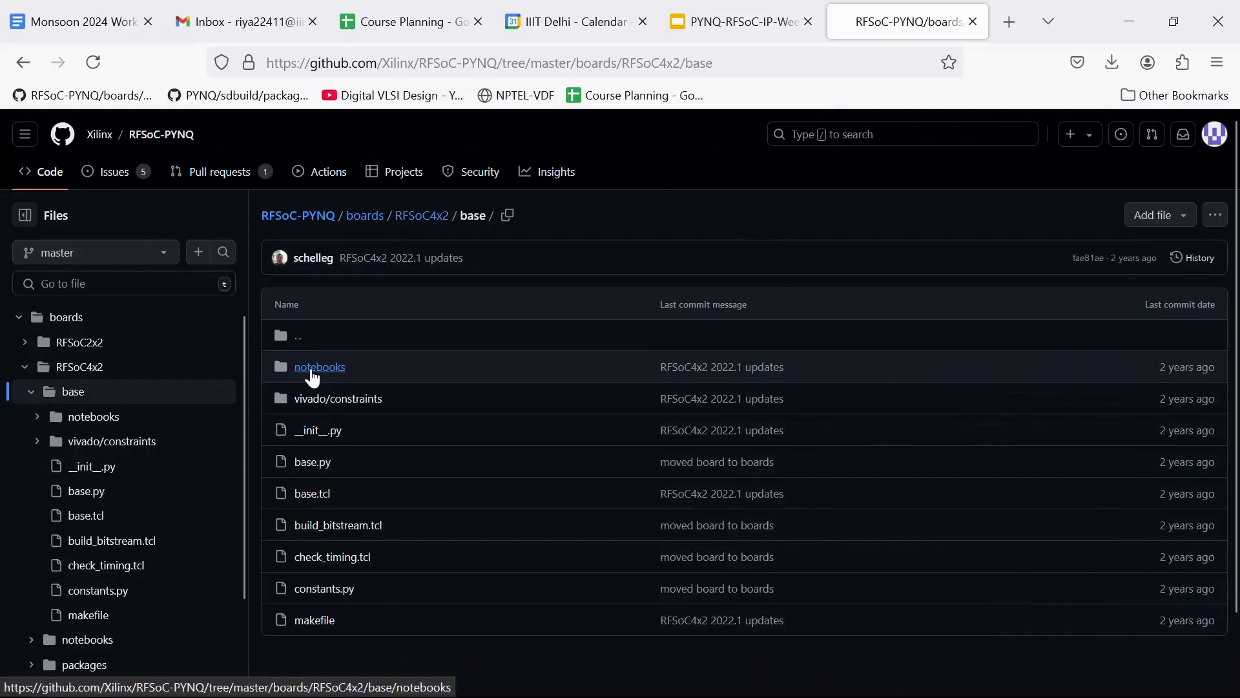
mouse_move(312, 492)
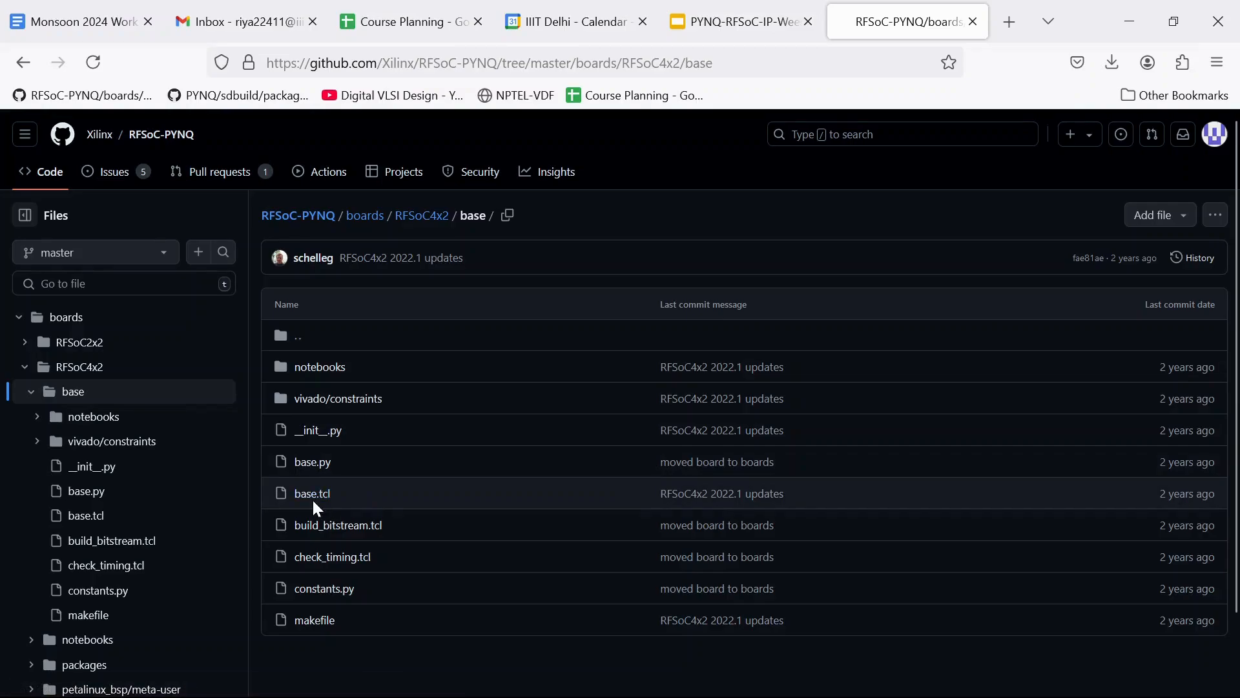
scroll(down, 3)
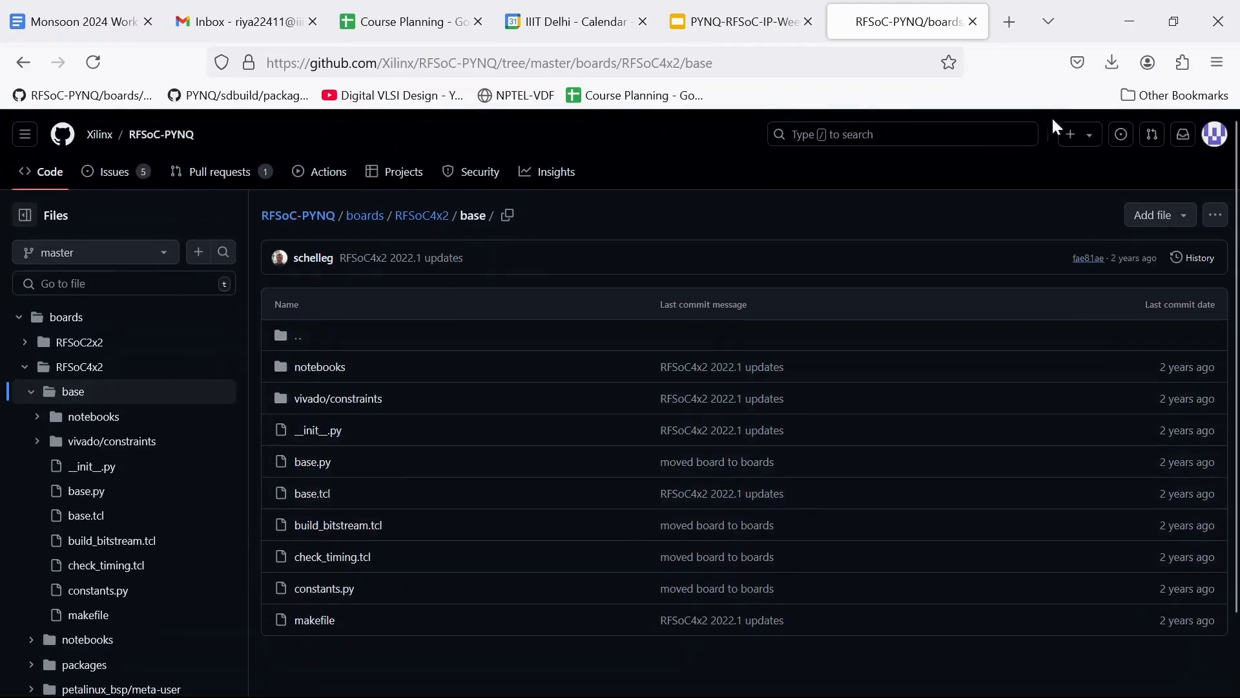
mouse_move(487, 287)
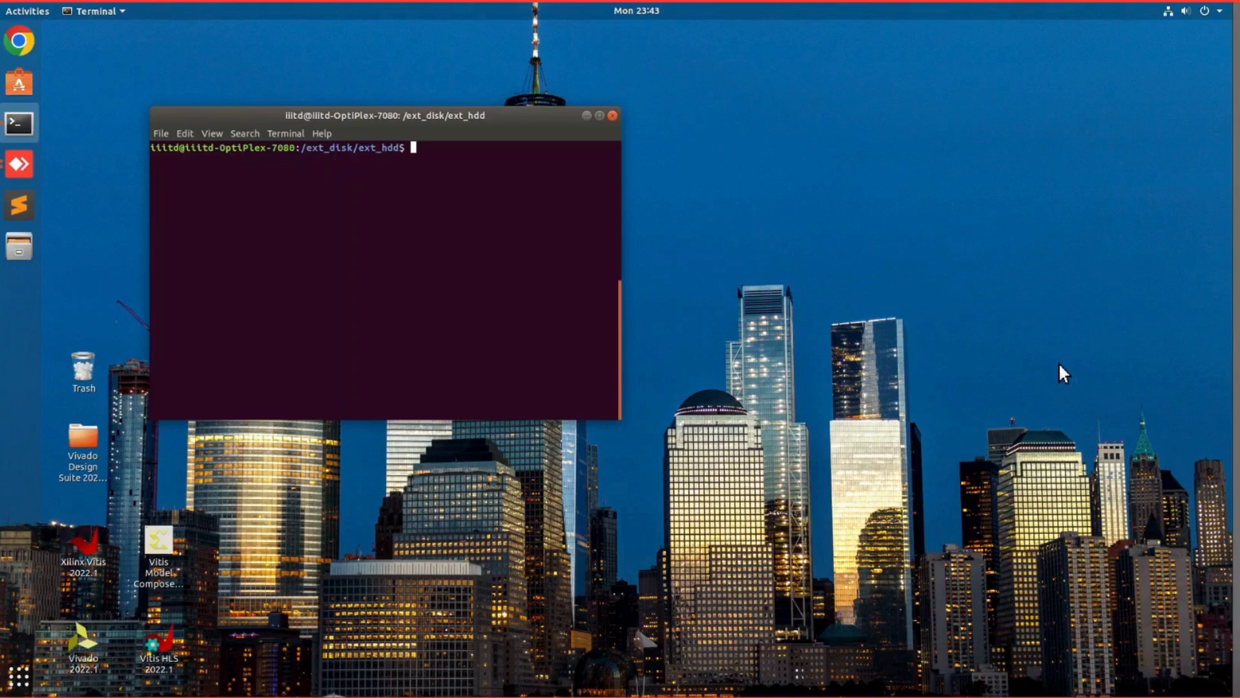
text(git c)
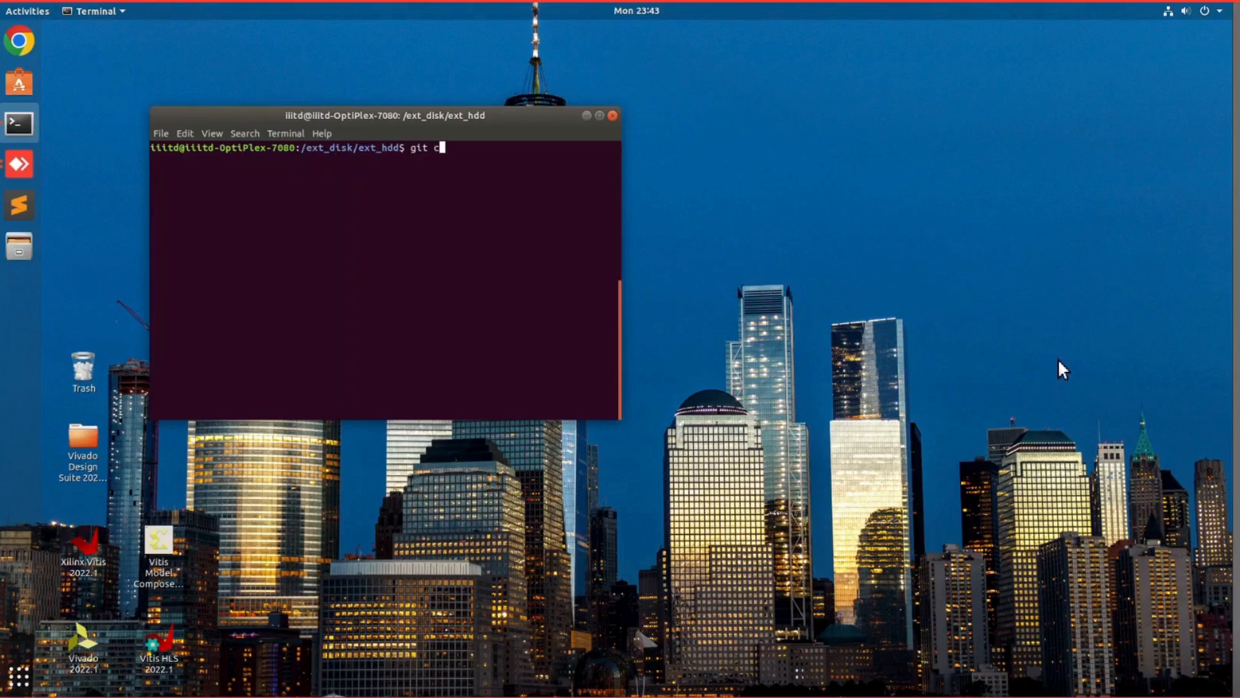
text(lone)
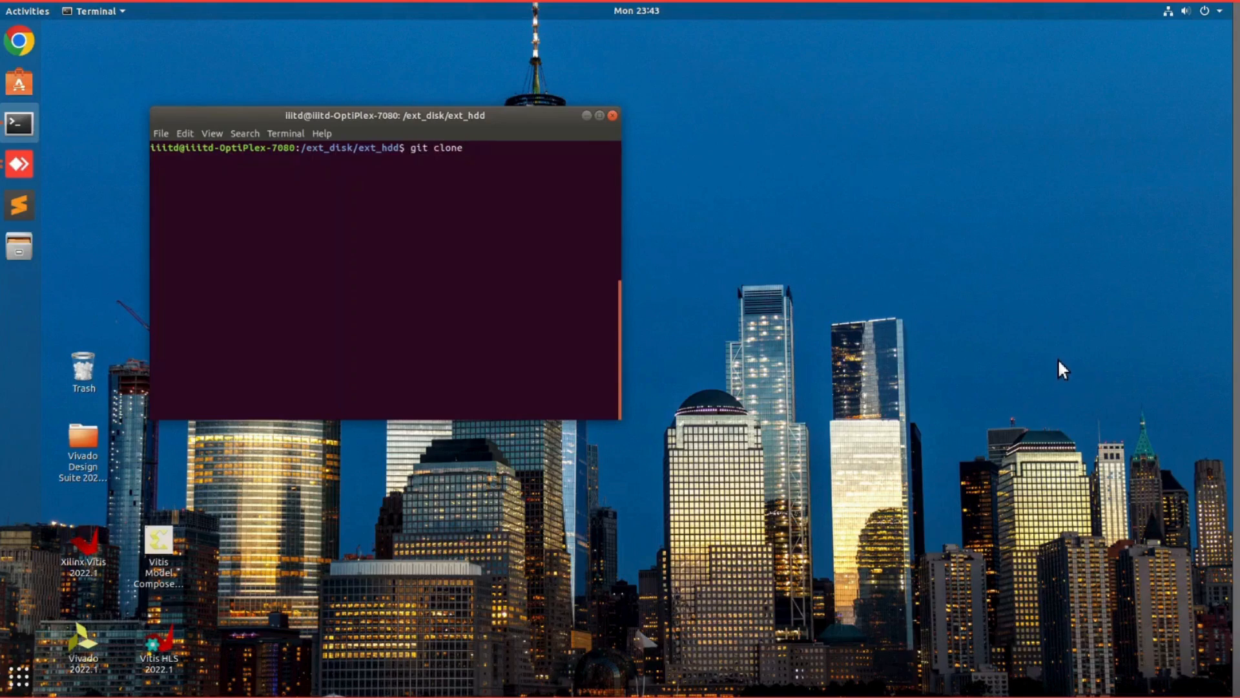
text(https://github.com/Xilinx/RFSoC-PYNQ)
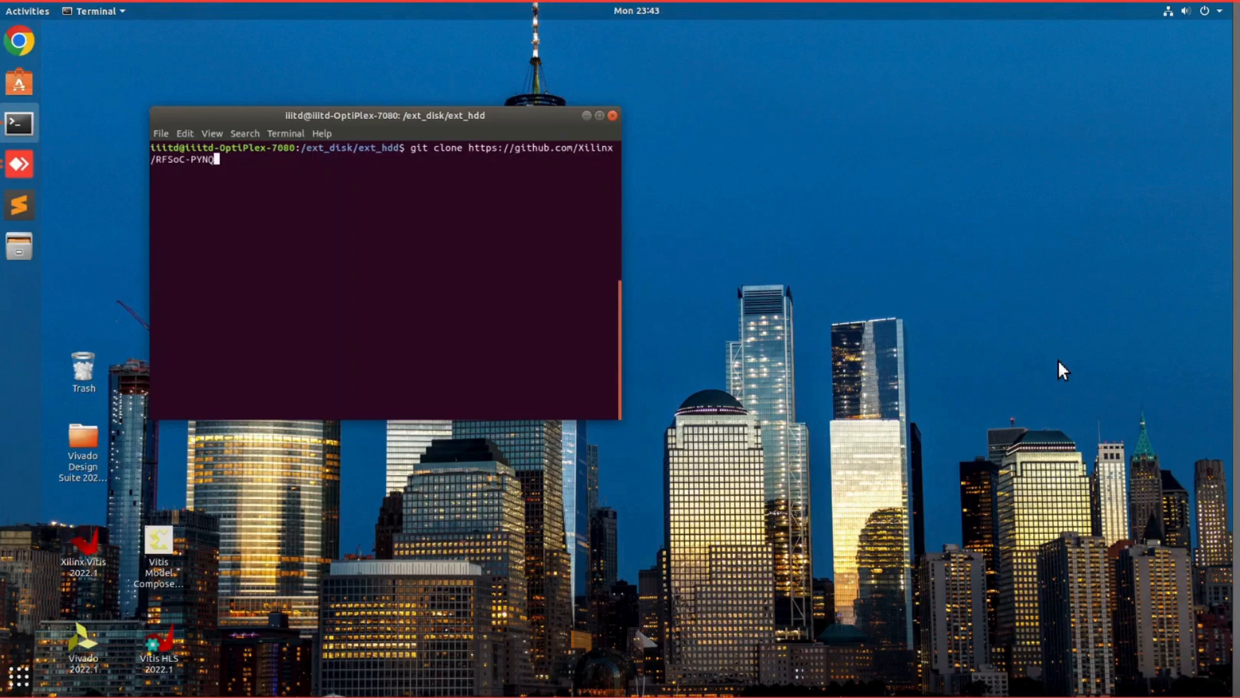
key(Return)
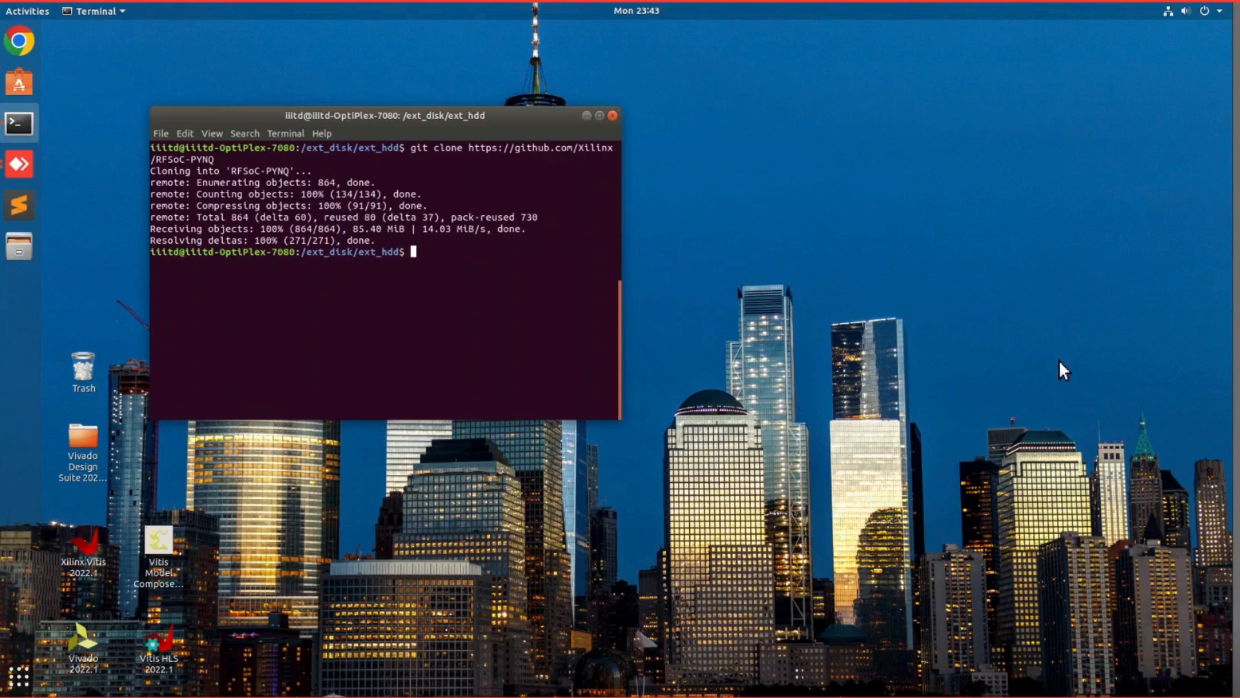
mouse_move(615, 127)
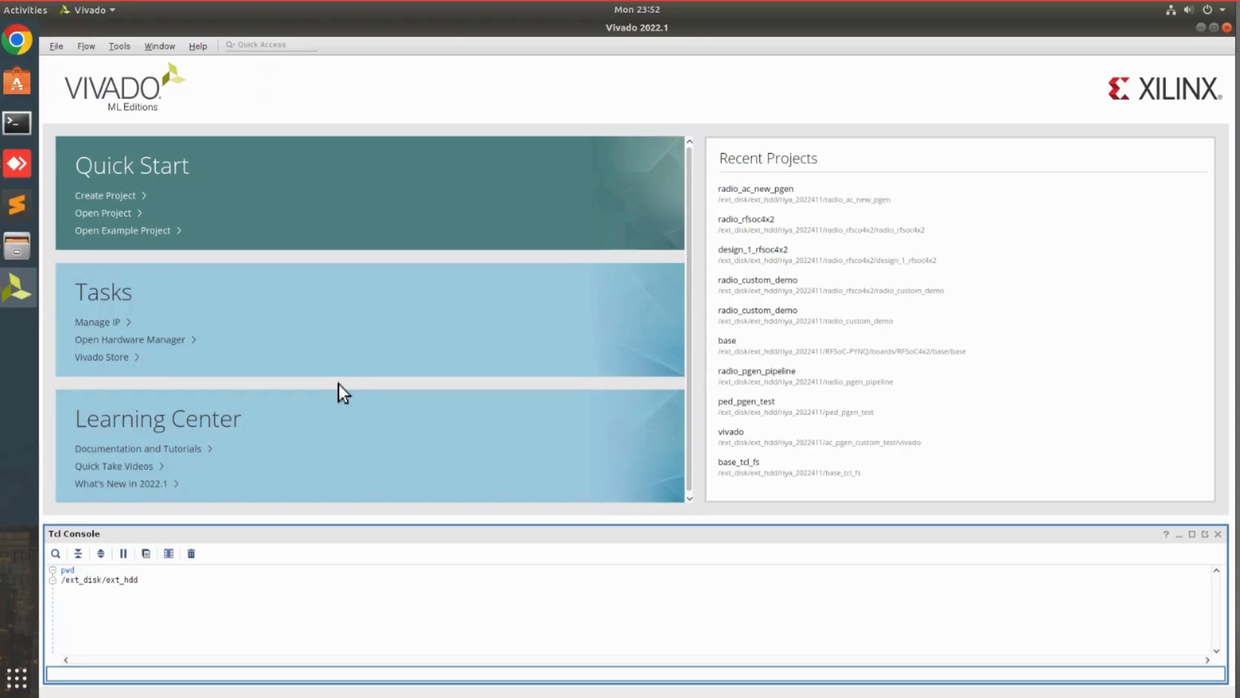
Step: Change the Tcl console directory to RFSoC-PYNQ/boards/RFSoC4x2/base
text(cd)
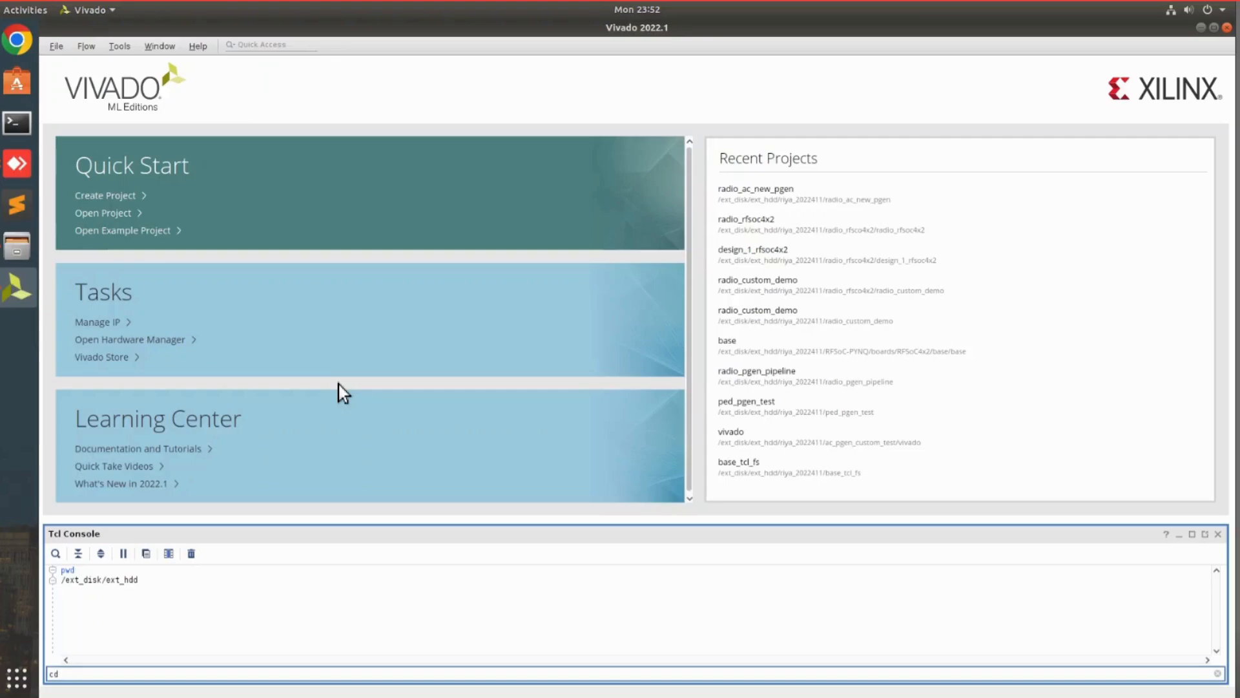
text(RFSoC)
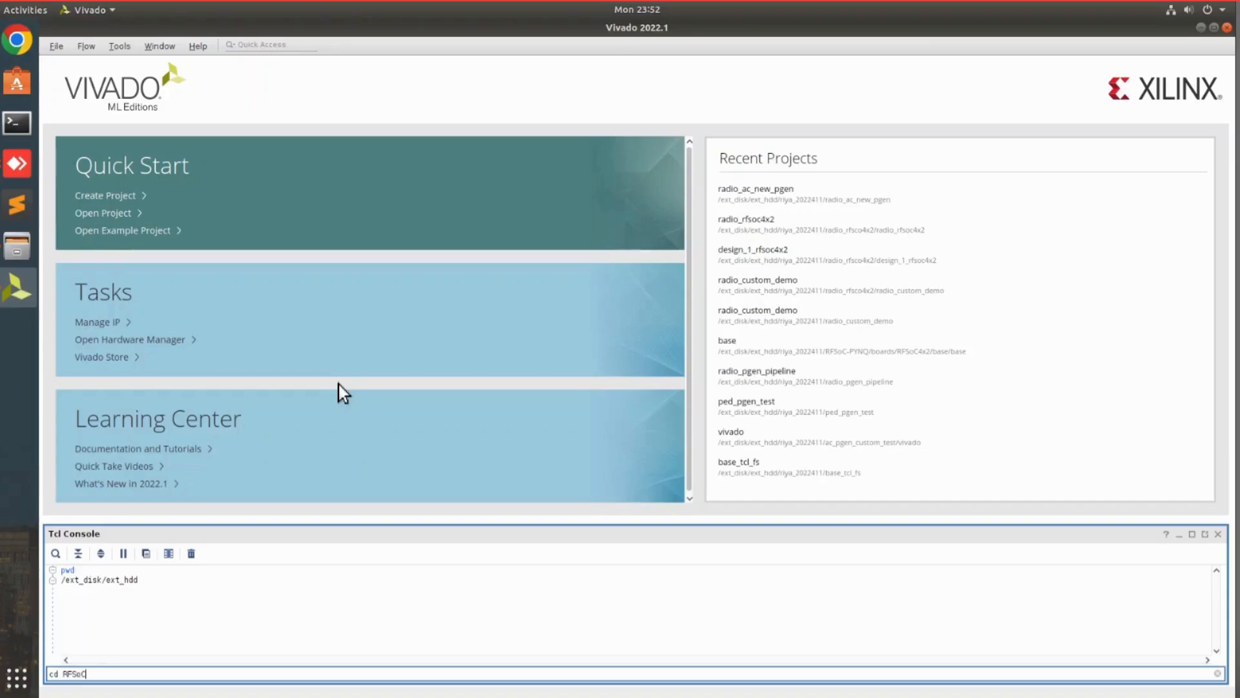
text(-)
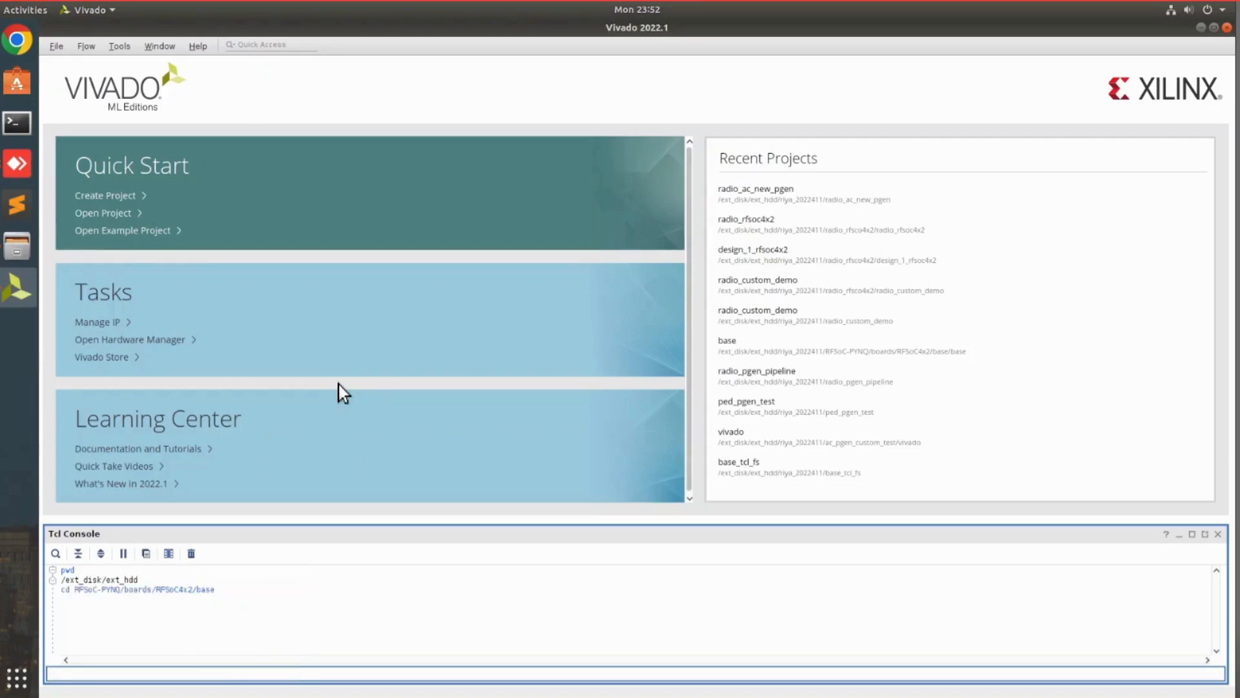
Step: Source ./base.tcl to build and open the base block design
text(s)
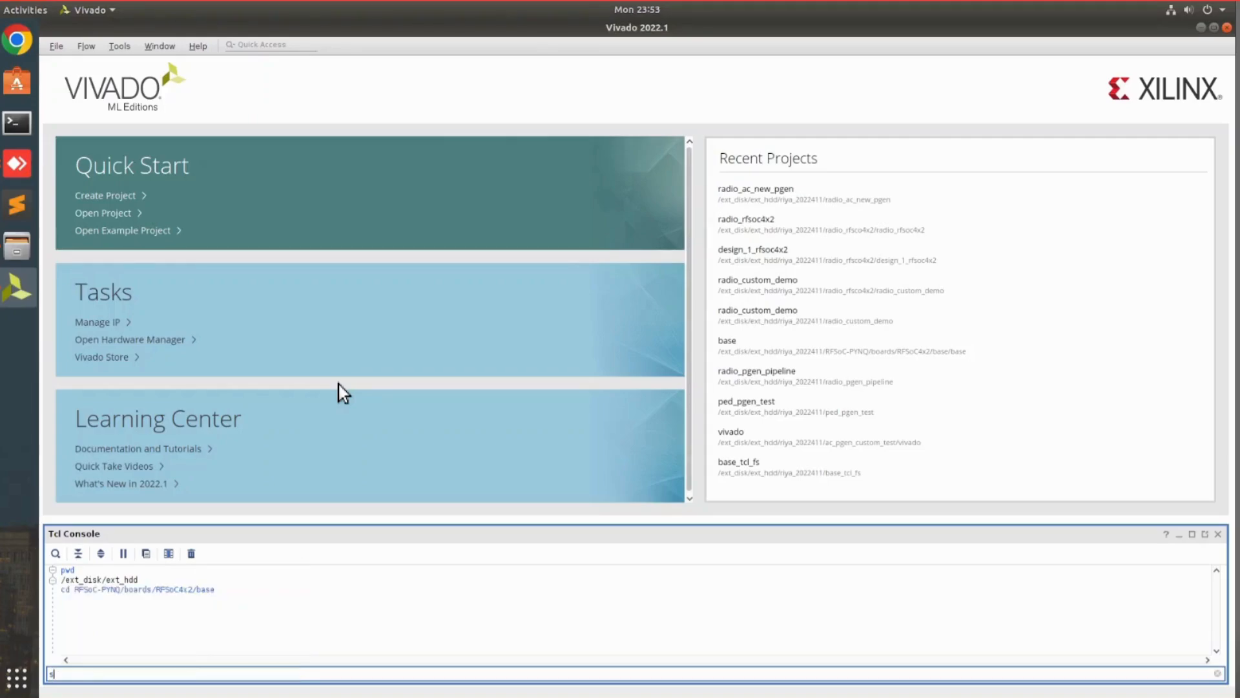
text(ource)
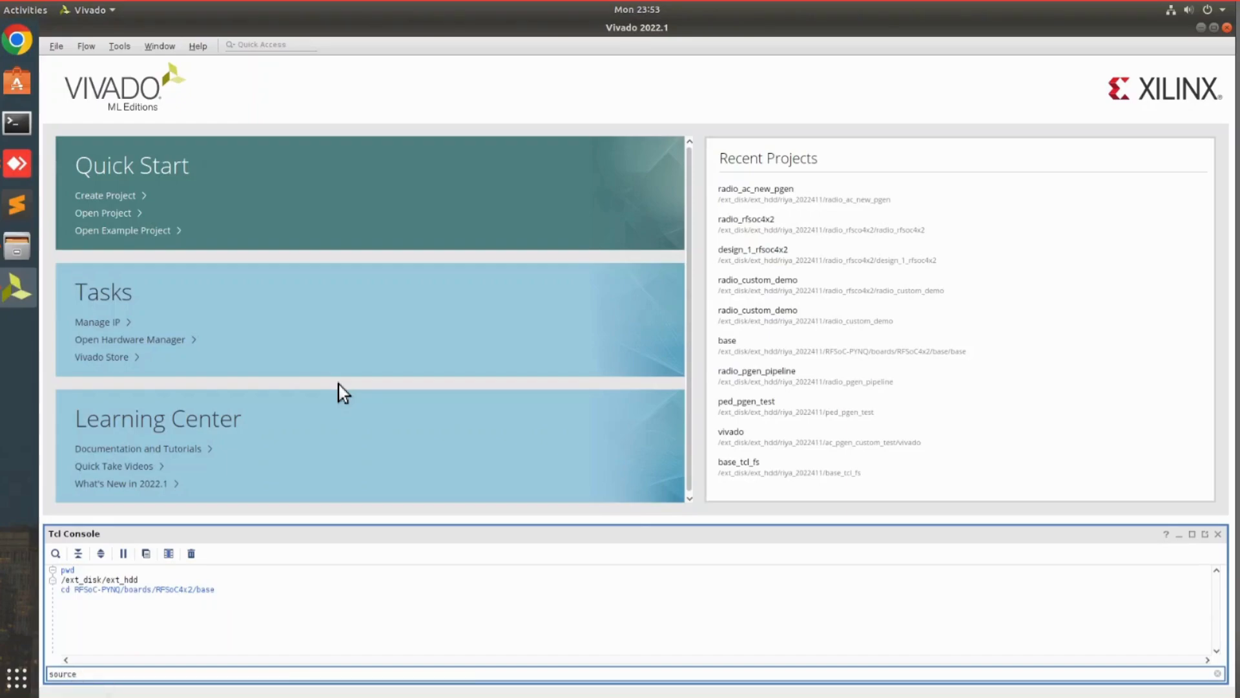
text(./b)
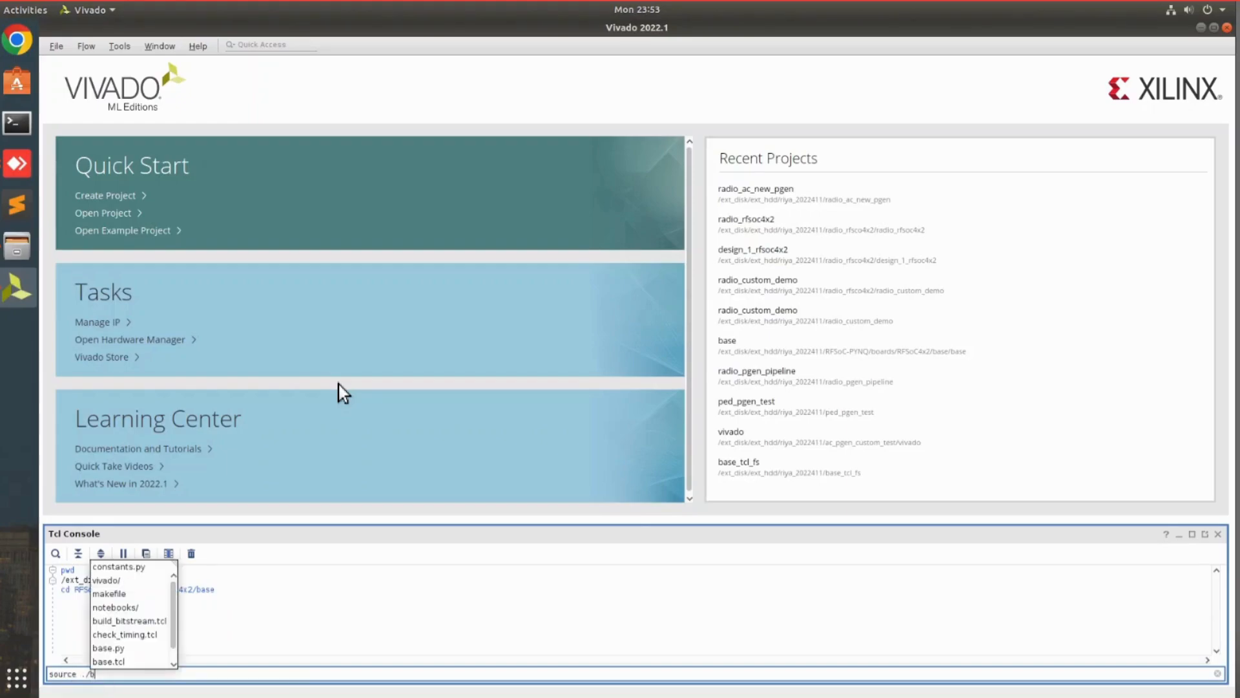
text(a)
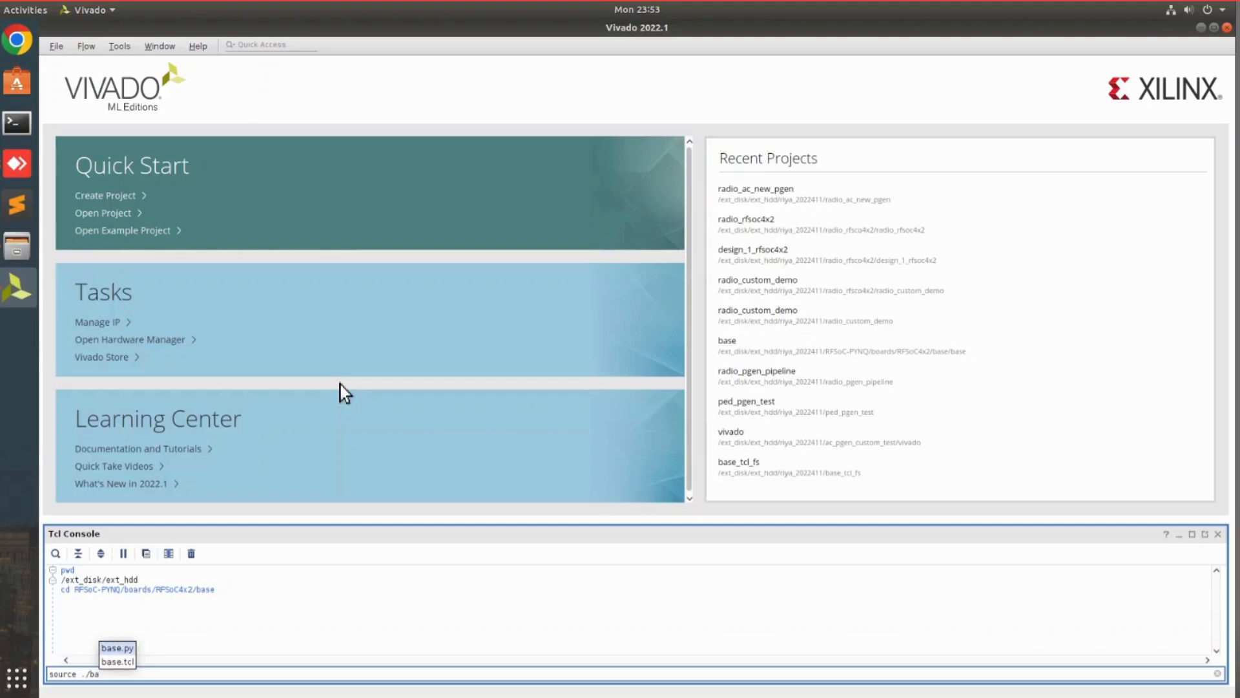
click(117, 660)
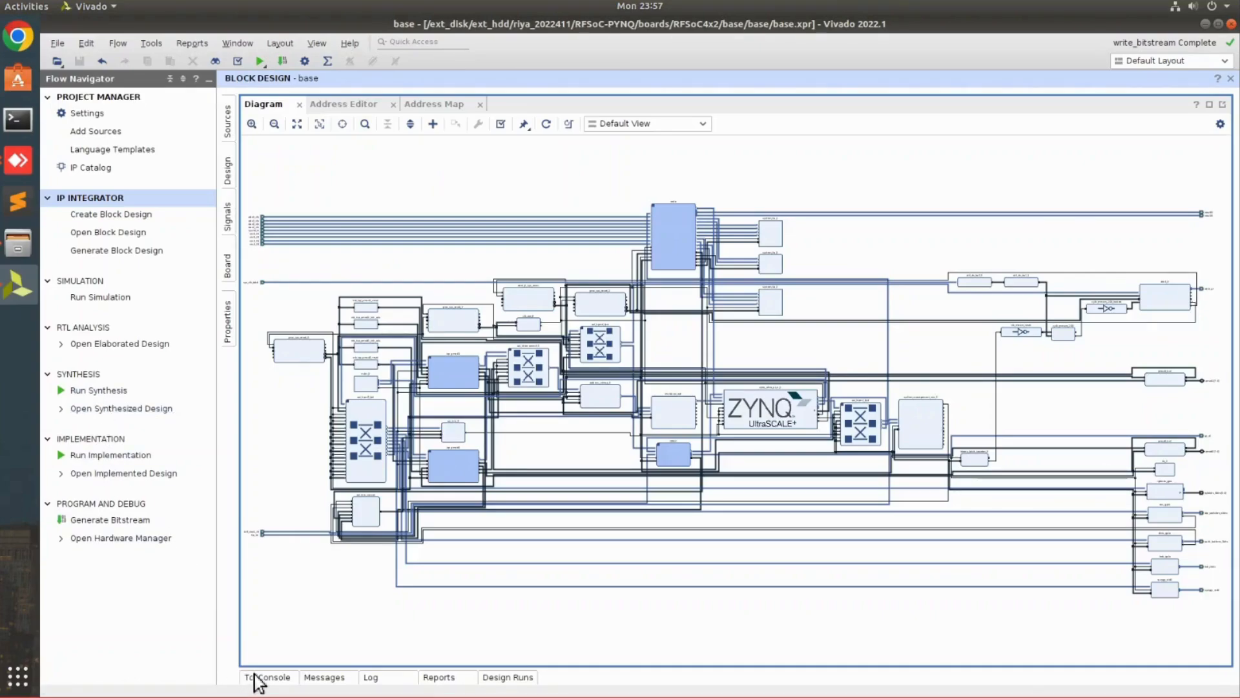
click(266, 675)
text(source)
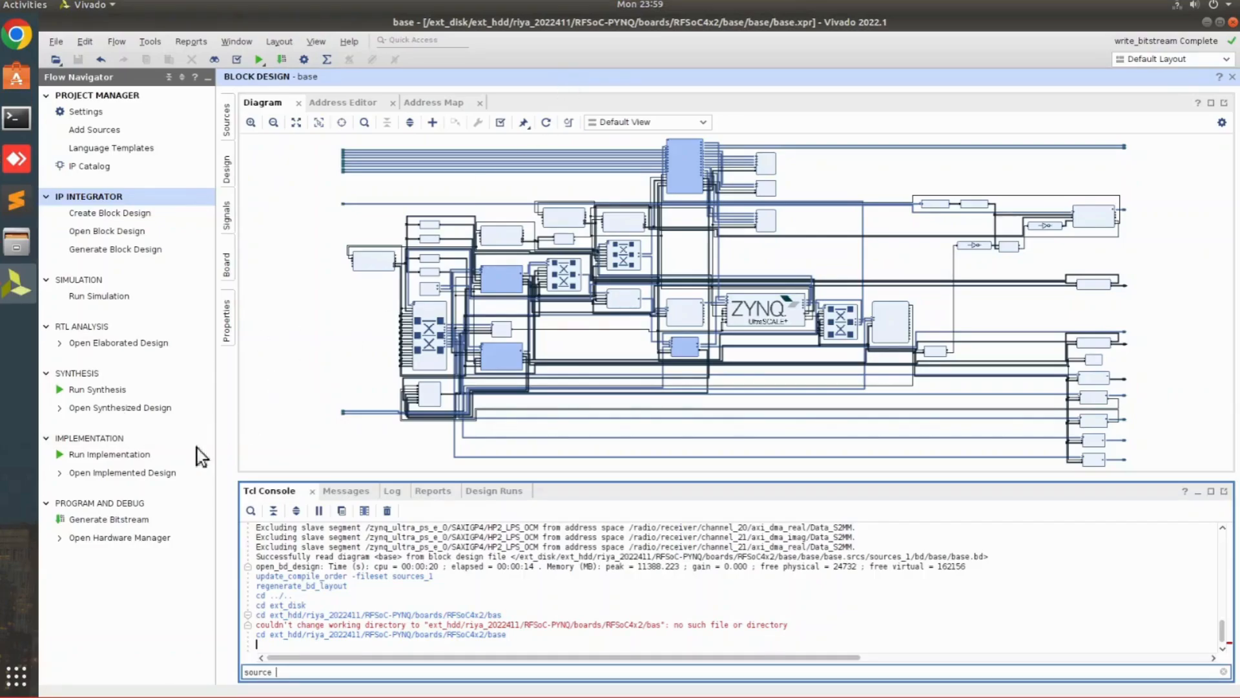
mouse_move(308, 385)
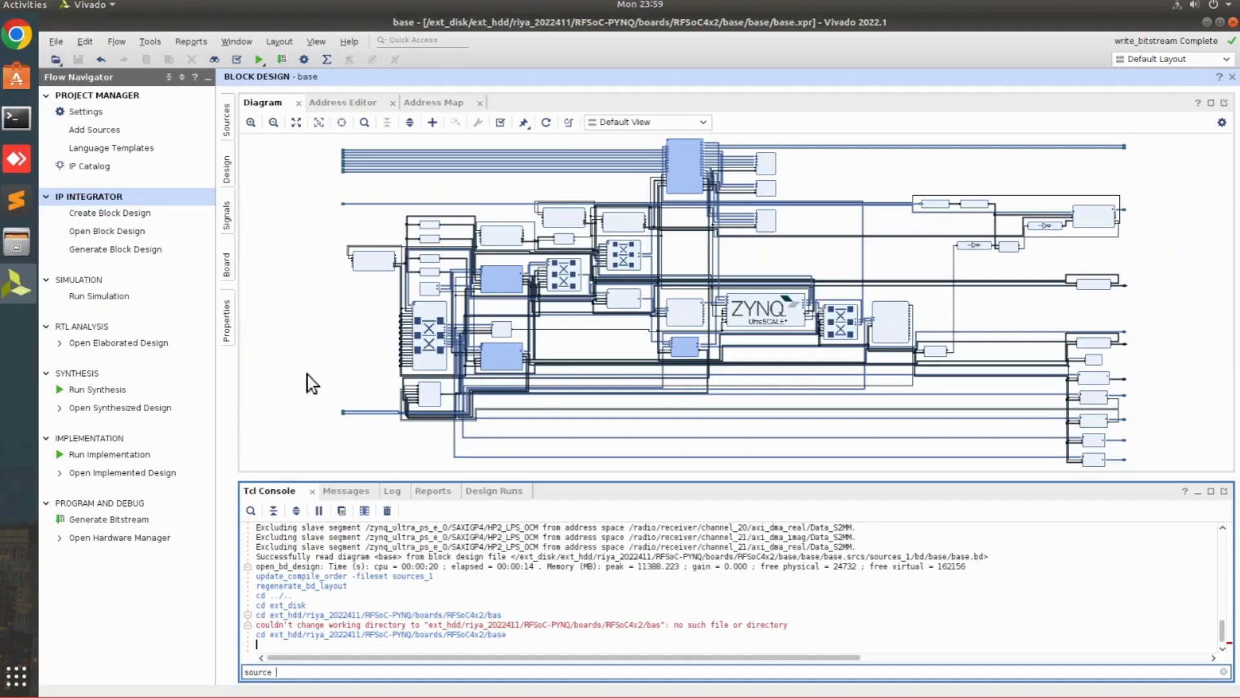
text(./b)
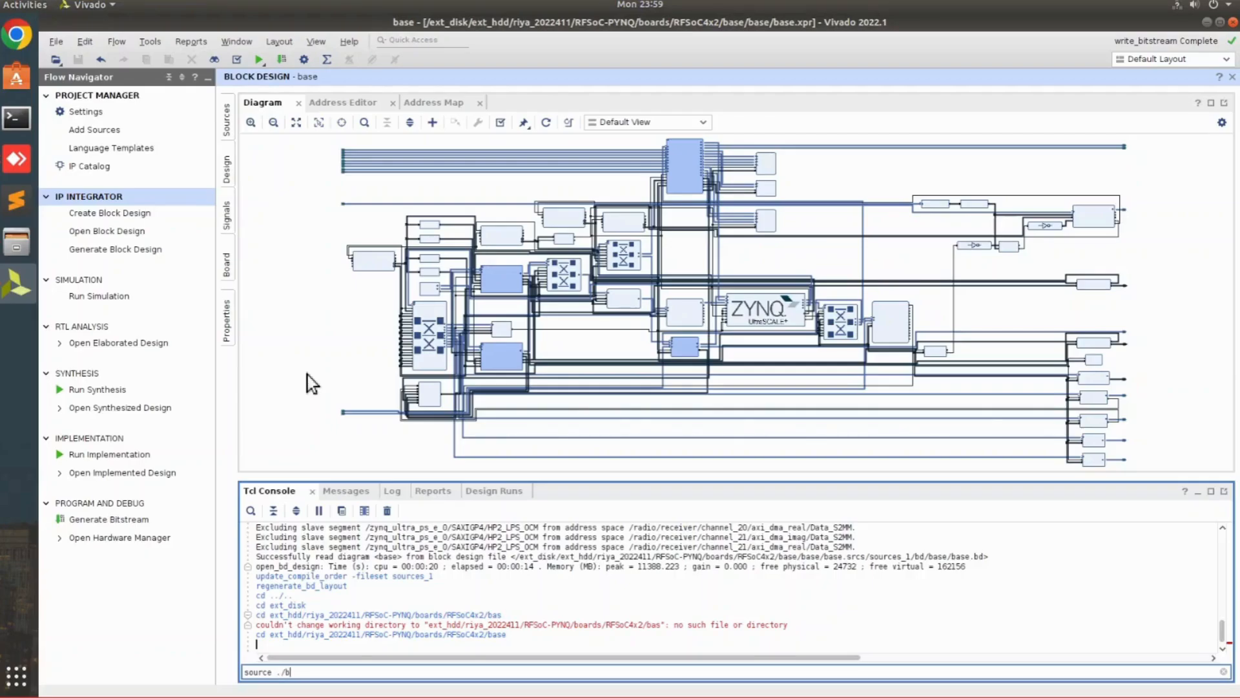
text(uild_)
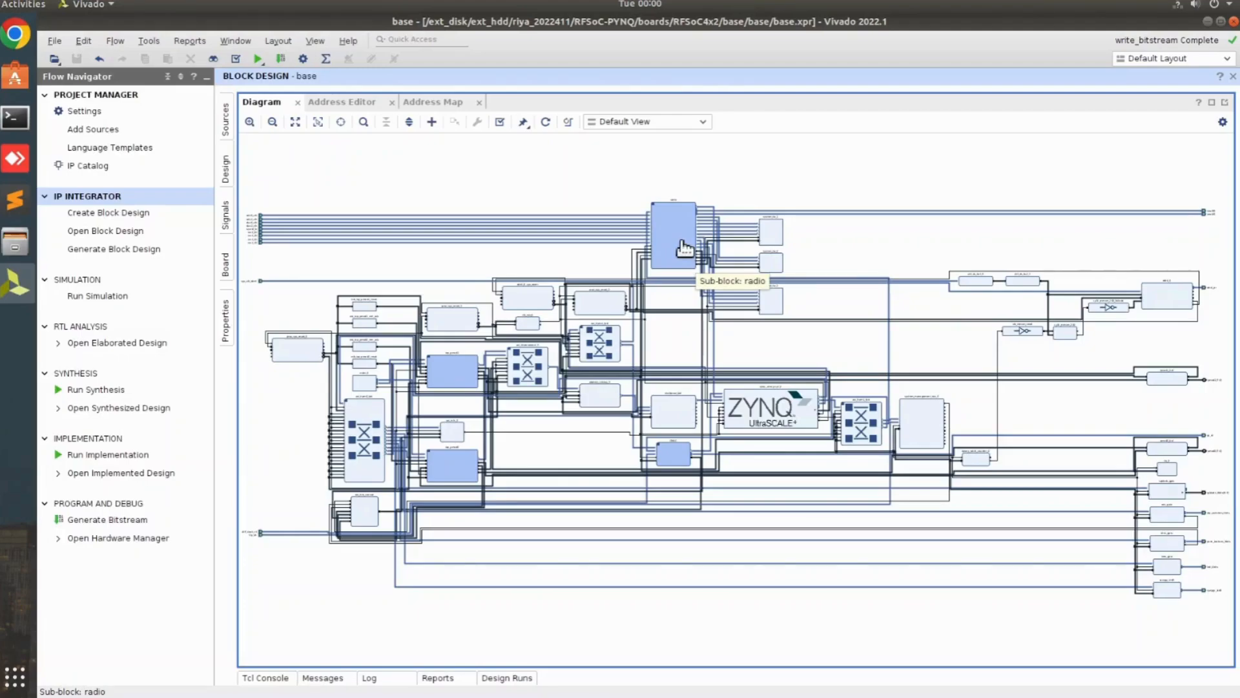
Step: Descend into the radio sub-block diagram and its transmitter channel_00 hierarchy
click(672, 235)
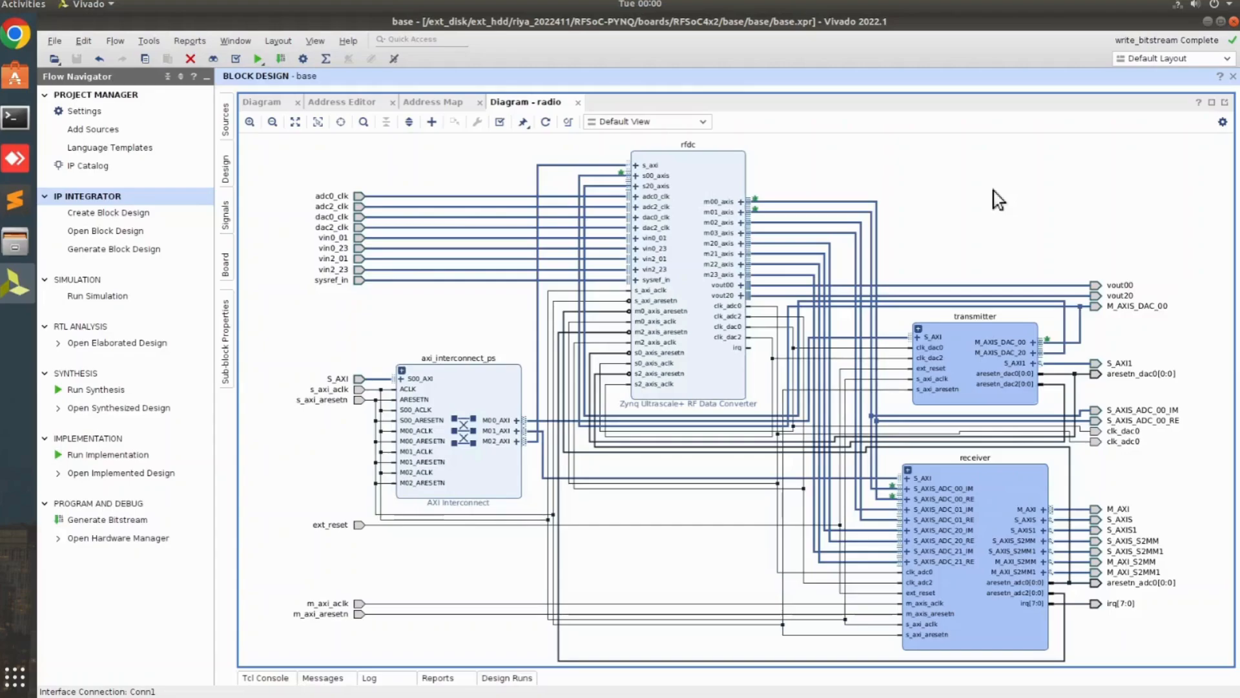
mouse_move(1114, 228)
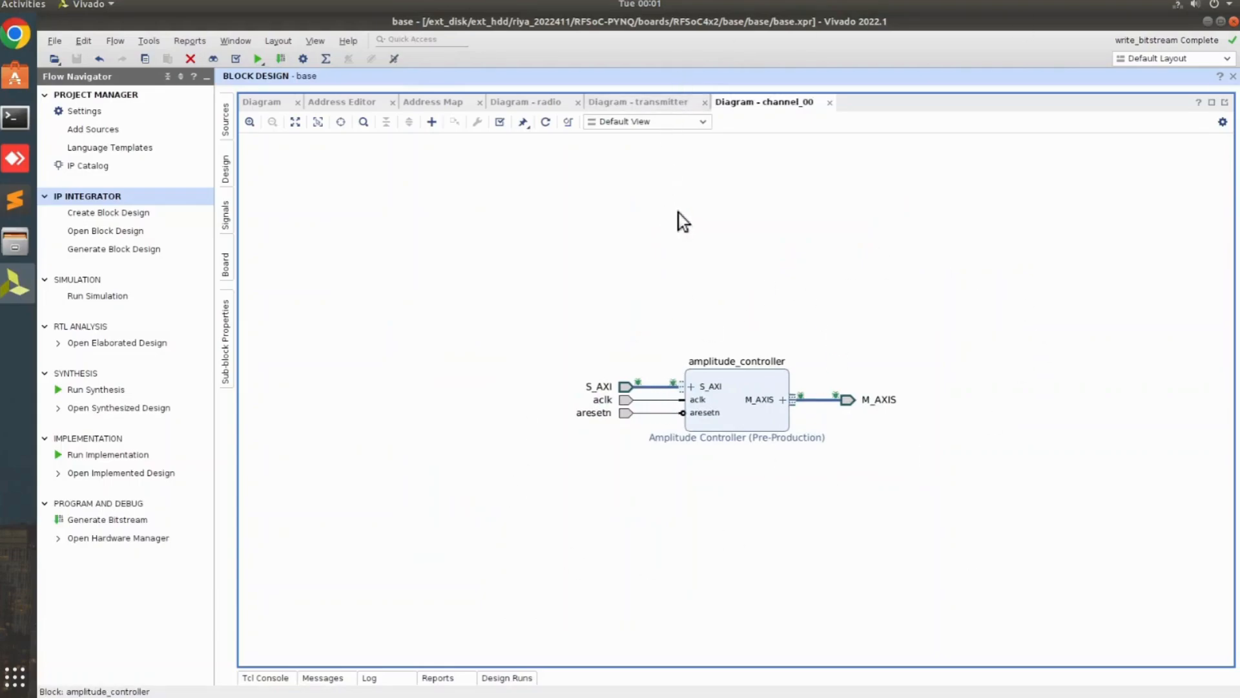
mouse_move(686, 340)
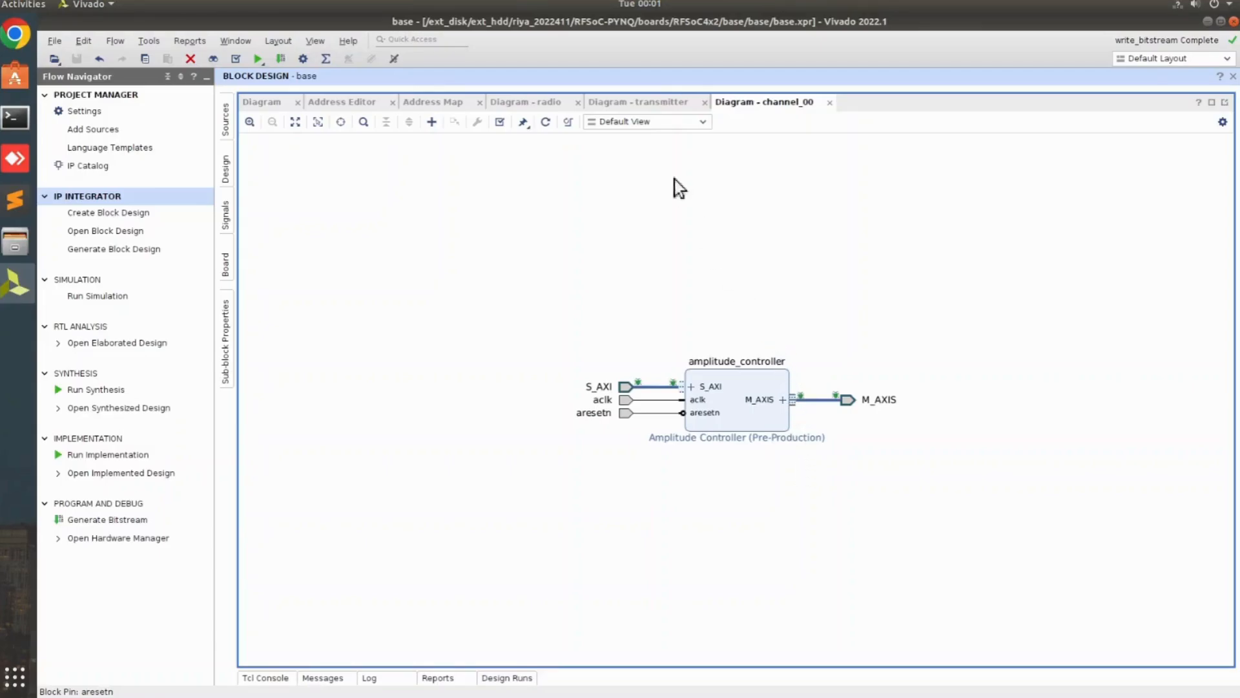
click(524, 101)
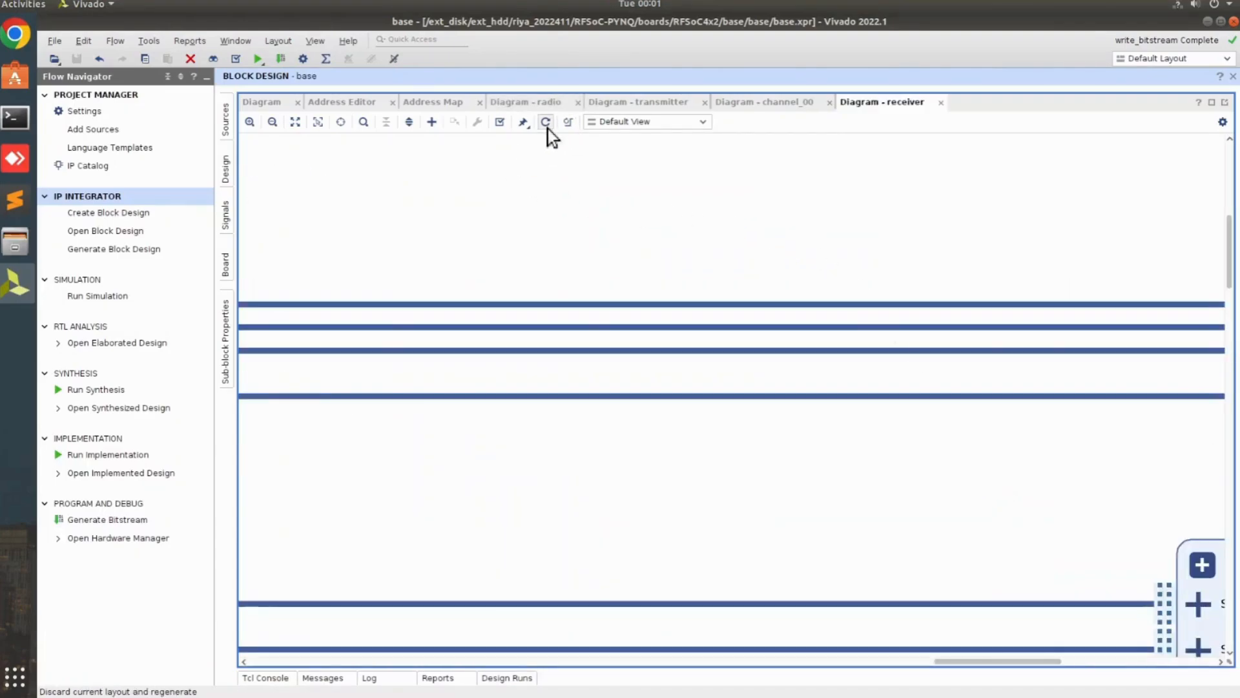
Step: Inspect channel_01's packet_generator after regenerating the layout, then return to the base diagram
click(545, 121)
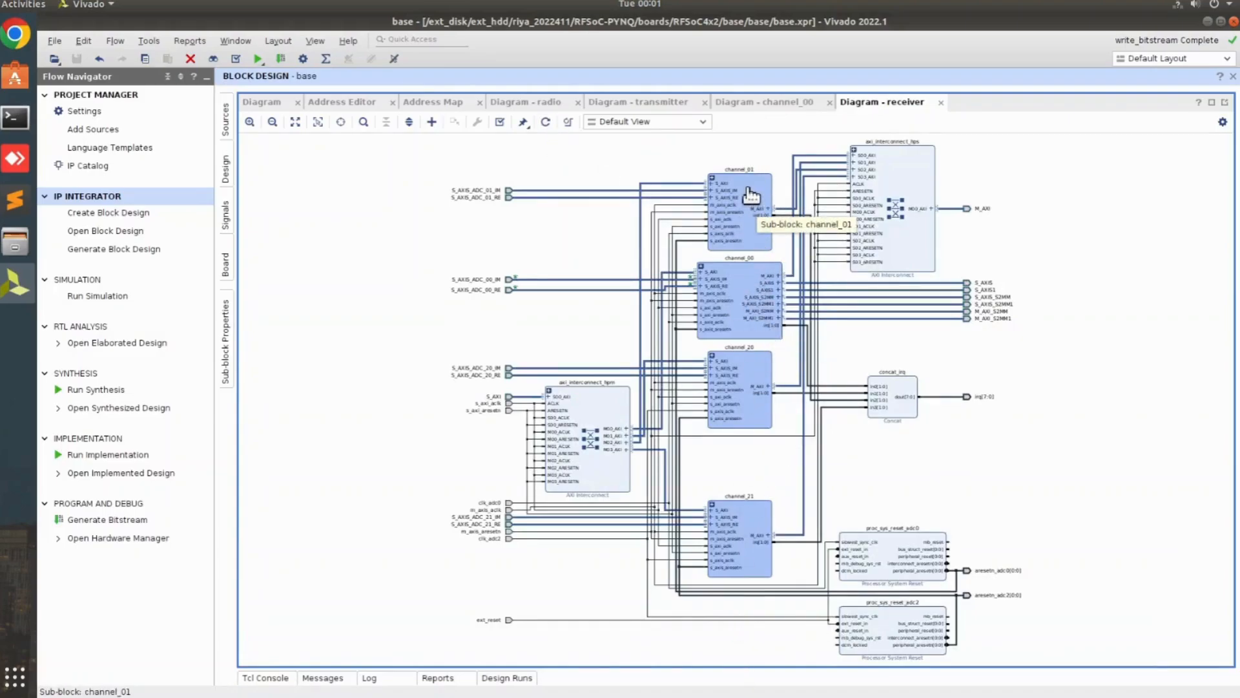
double_click(739, 194)
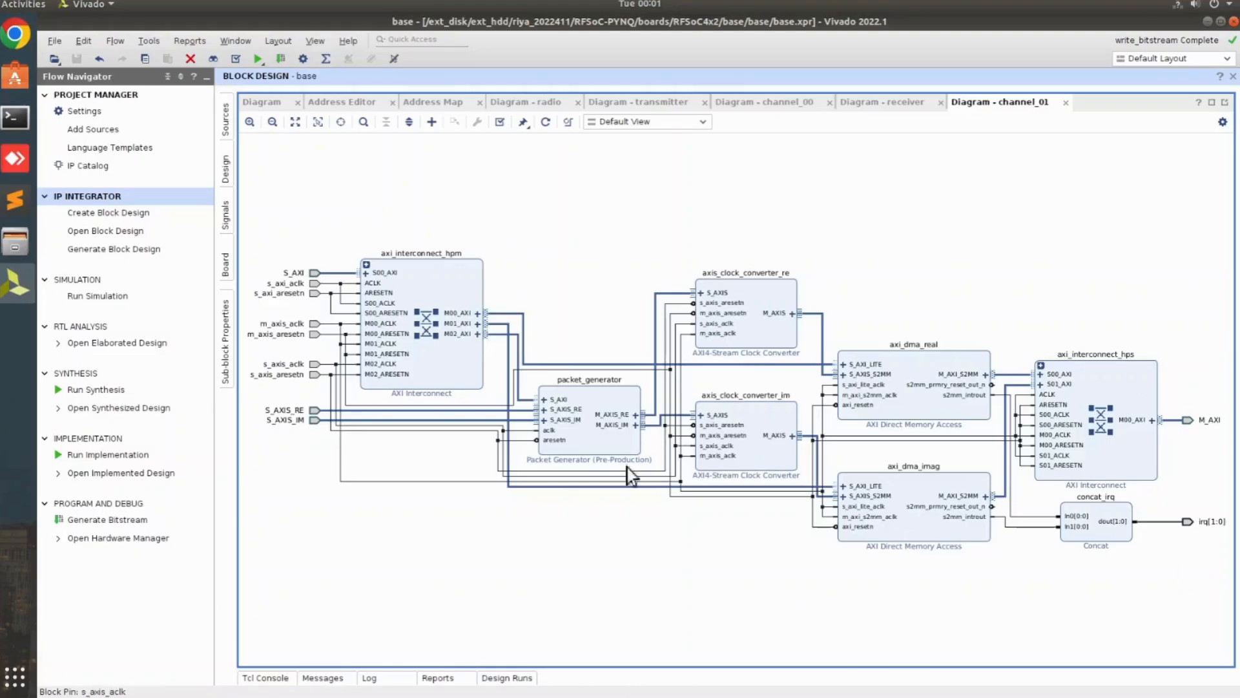
click(589, 418)
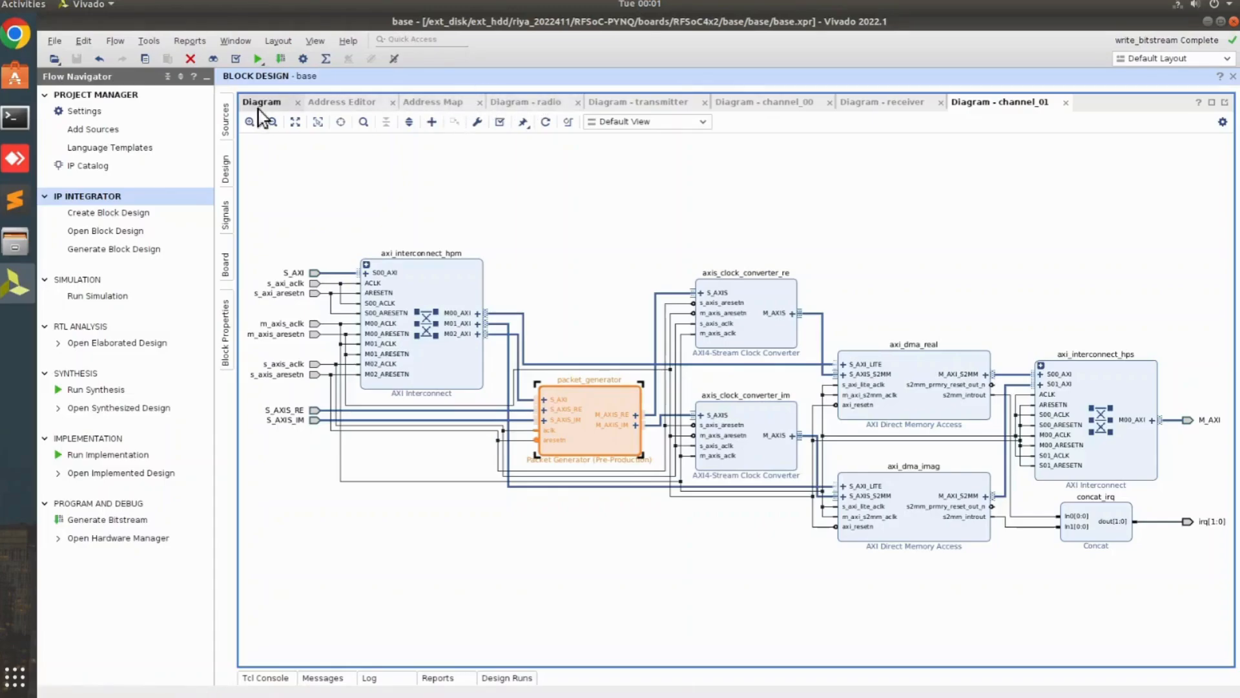
click(295, 122)
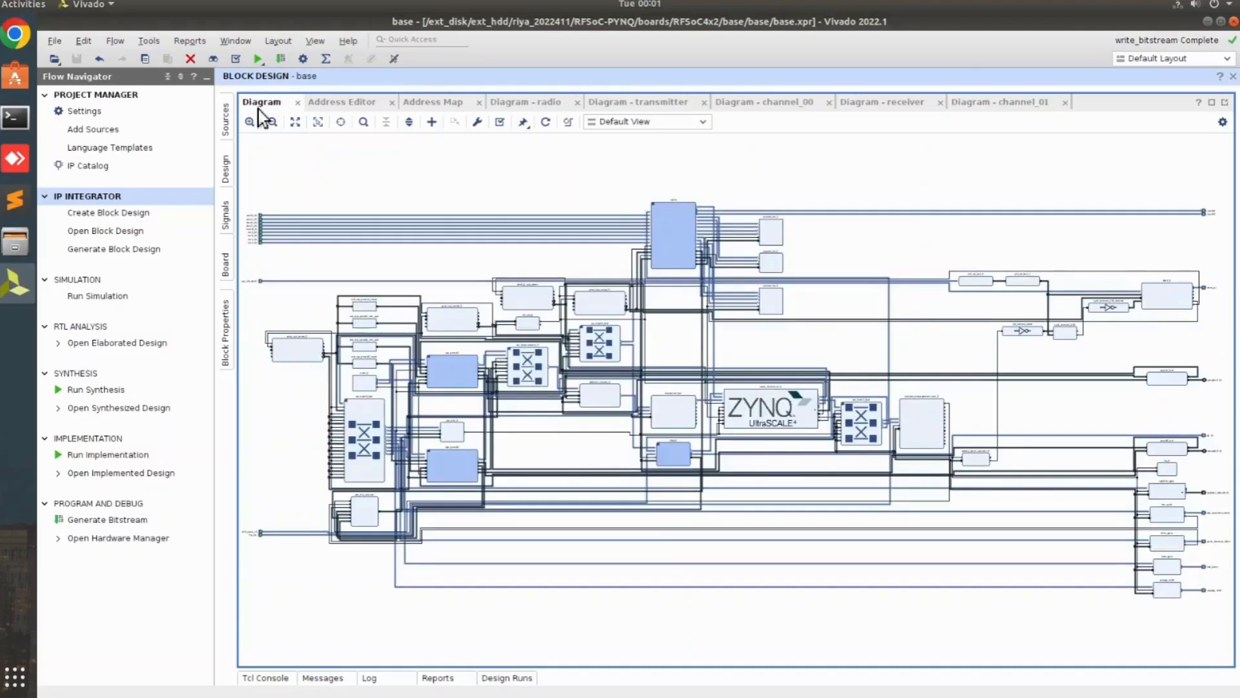
mouse_move(937, 351)
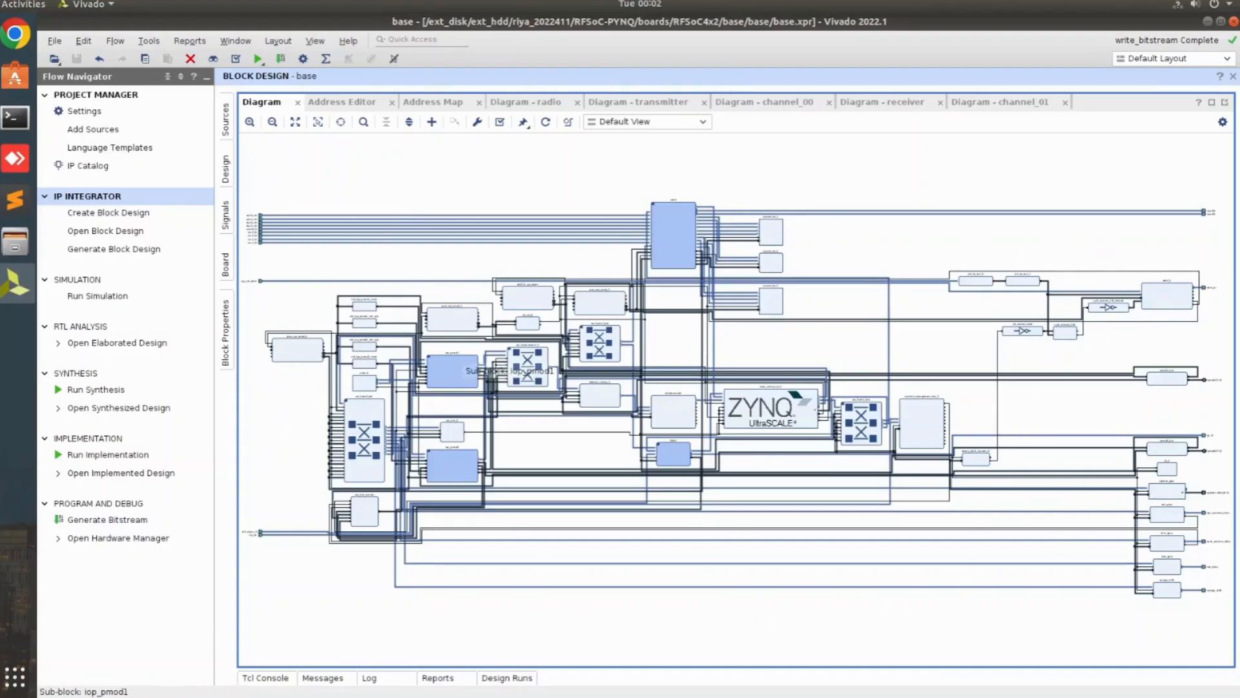
mouse_move(594, 217)
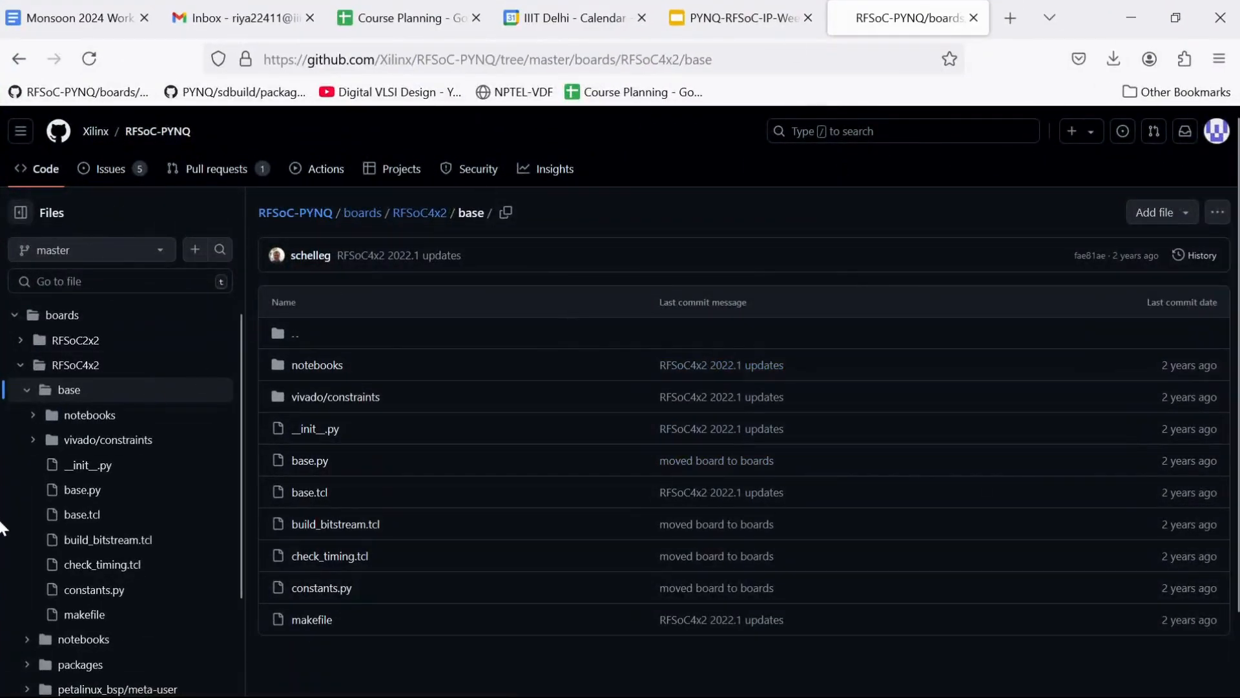
mouse_move(329, 555)
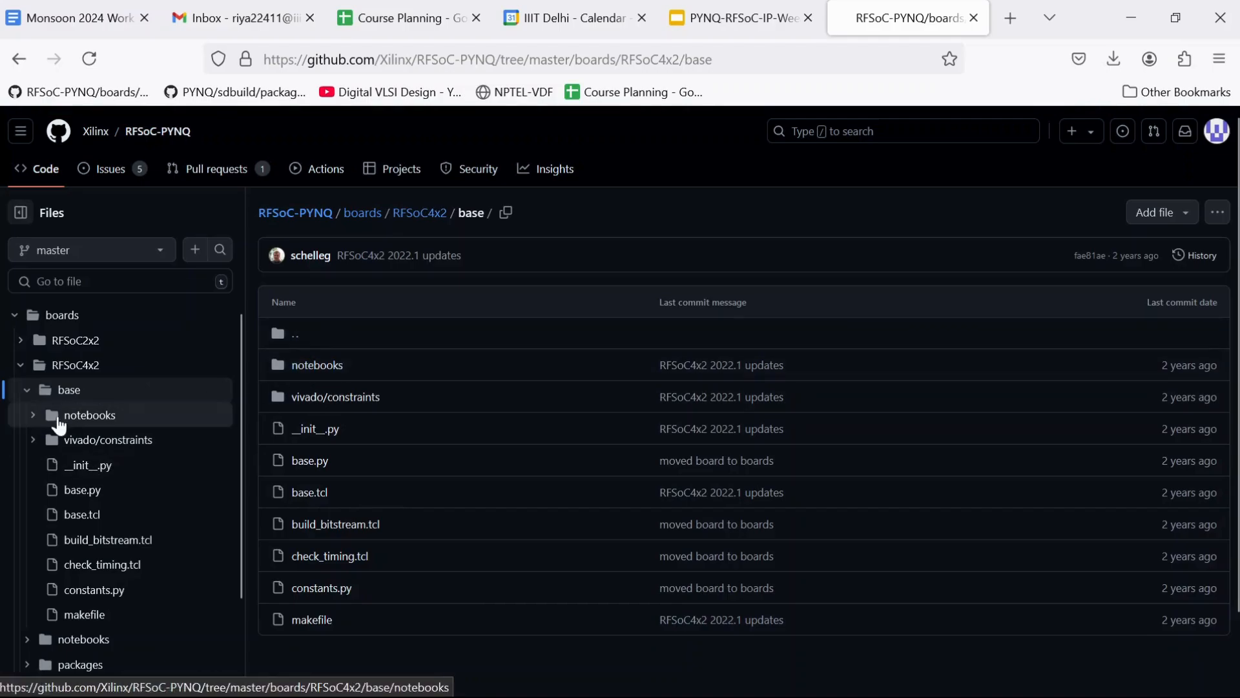
Step: Open 01_rf_dataconverter_introduction.ipynb from the notebooks/rfdc folder
click(90, 414)
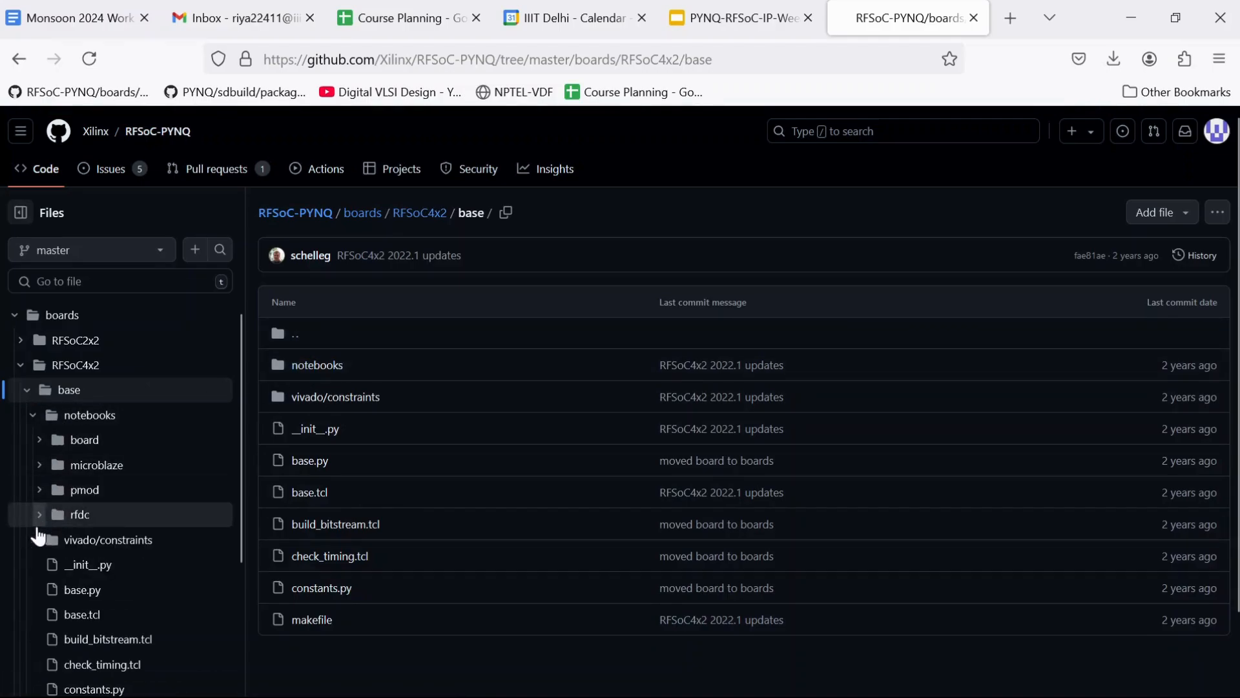
click(79, 514)
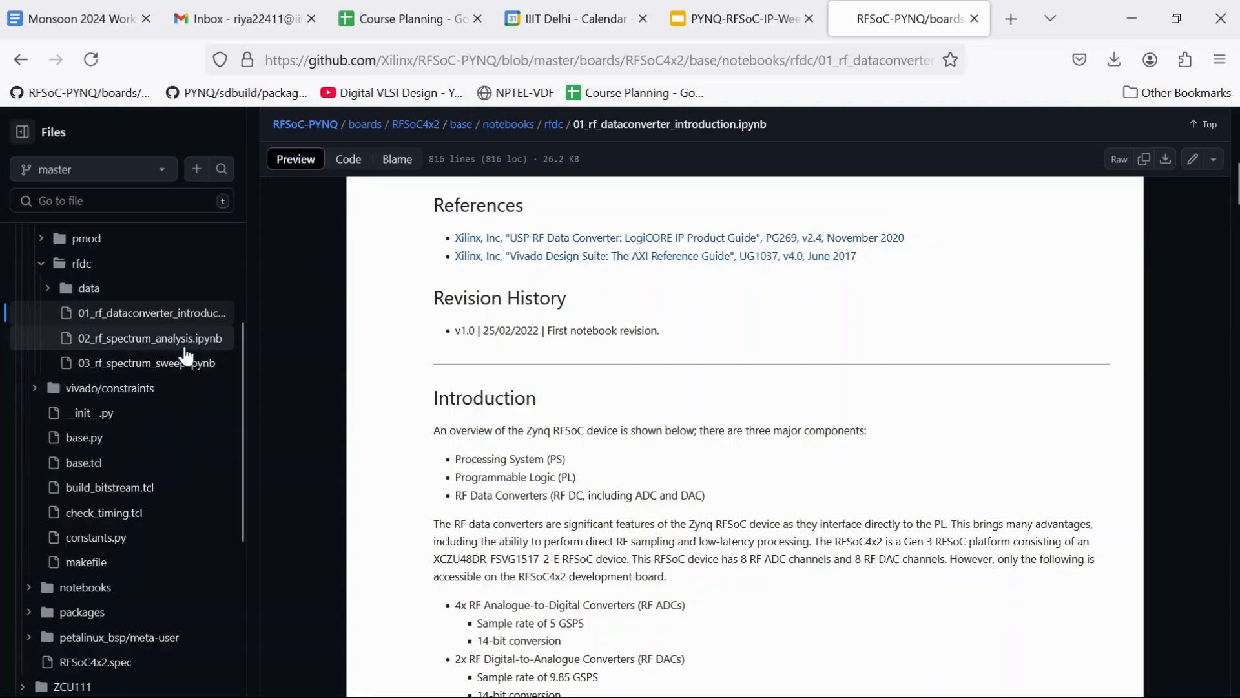
mouse_move(197, 372)
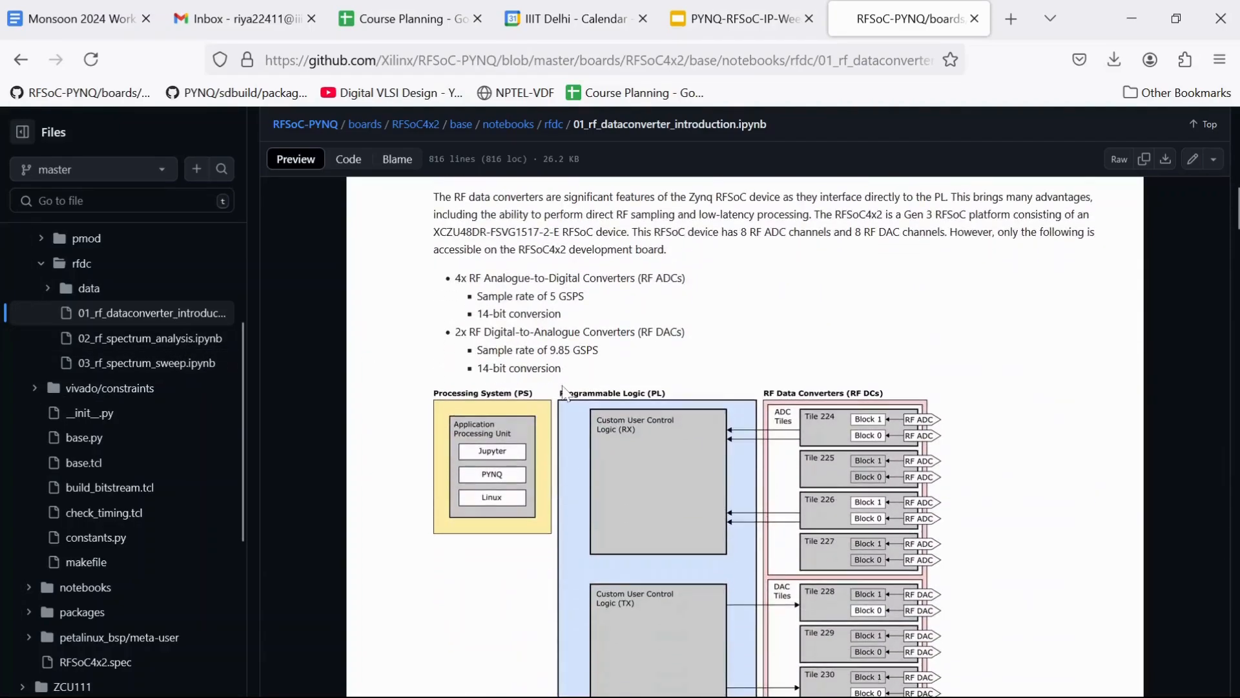
scroll(down, 3)
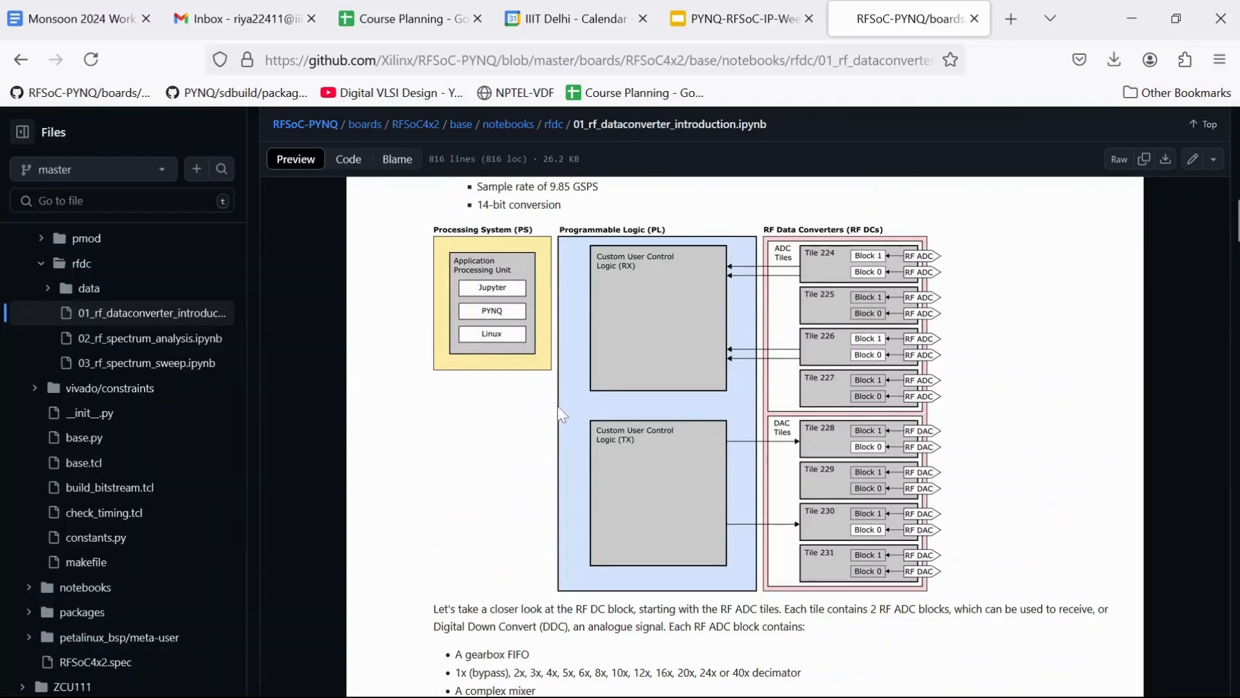
scroll(down, 3)
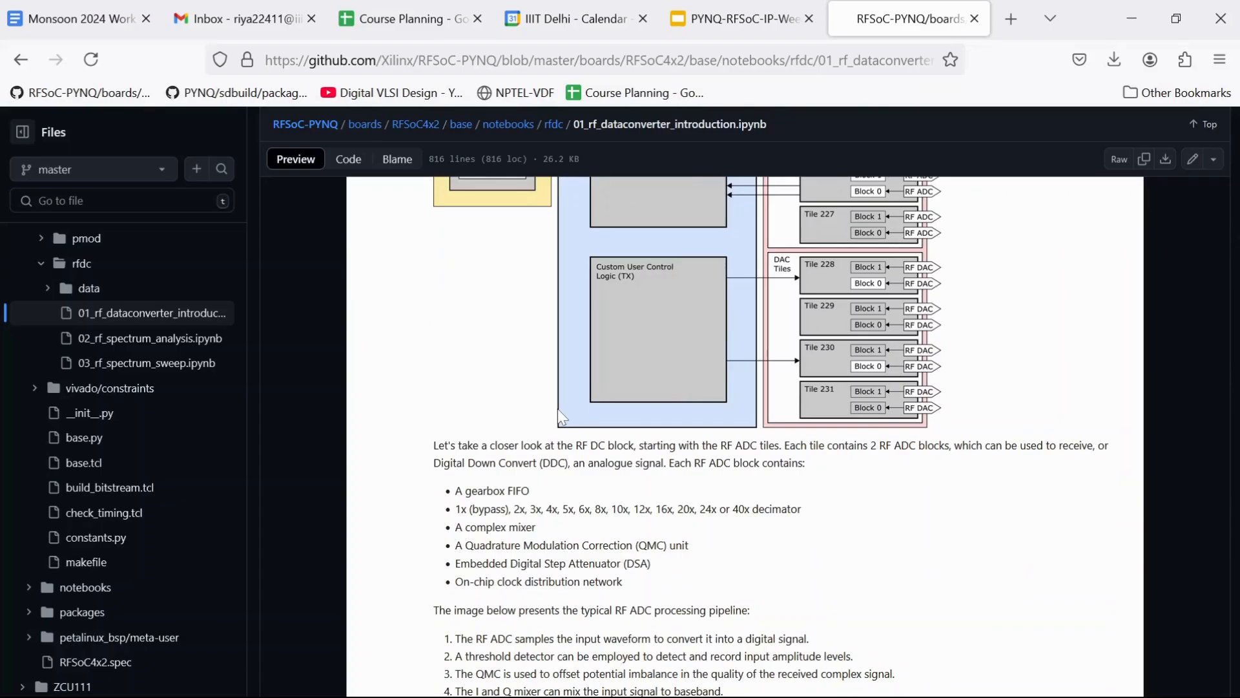
scroll(down, 3)
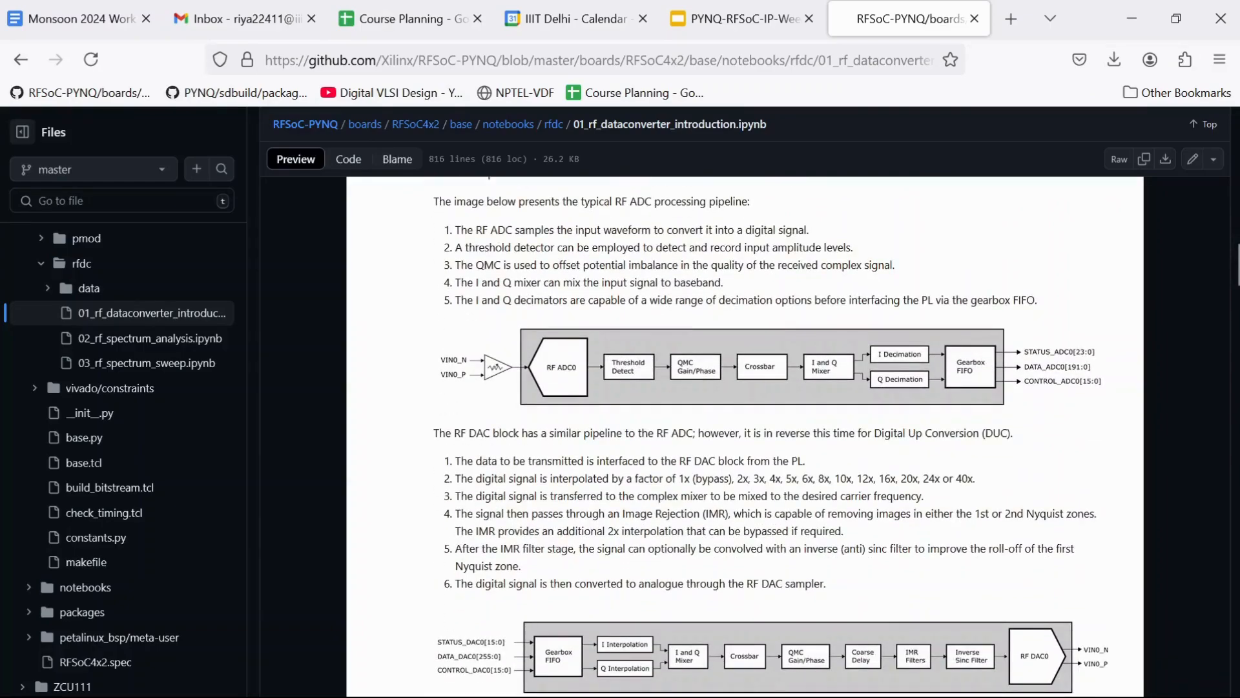
scroll(down, 3)
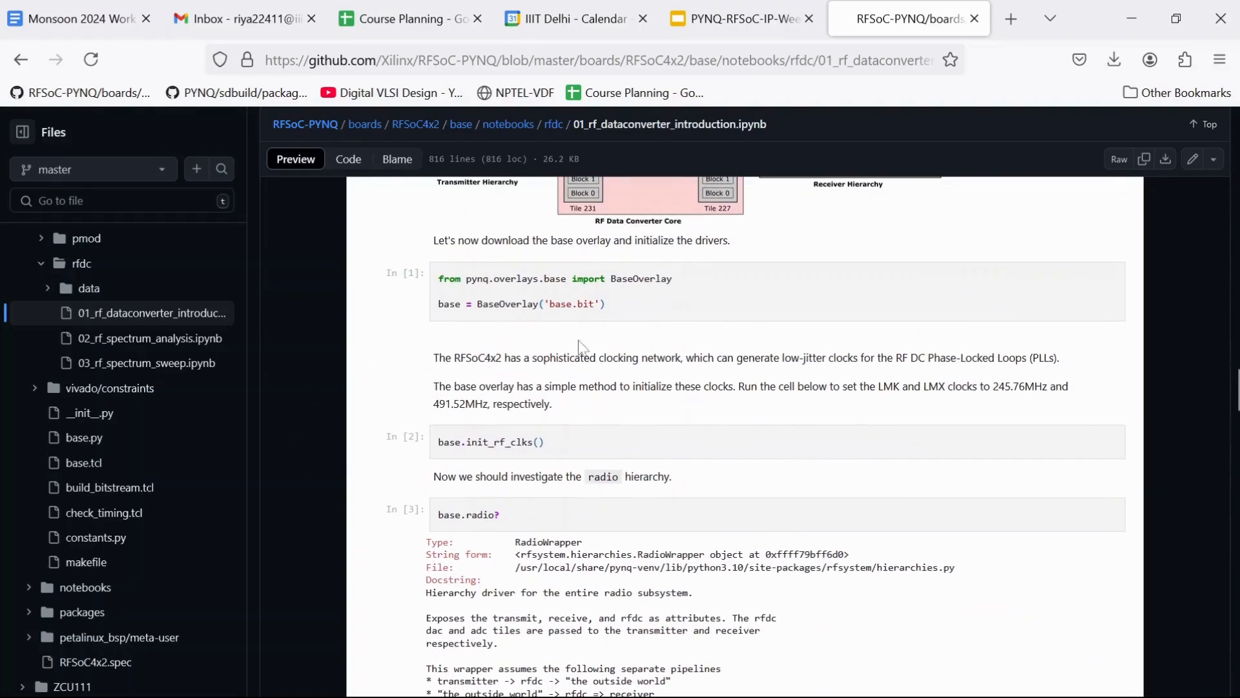
scroll(down, 3)
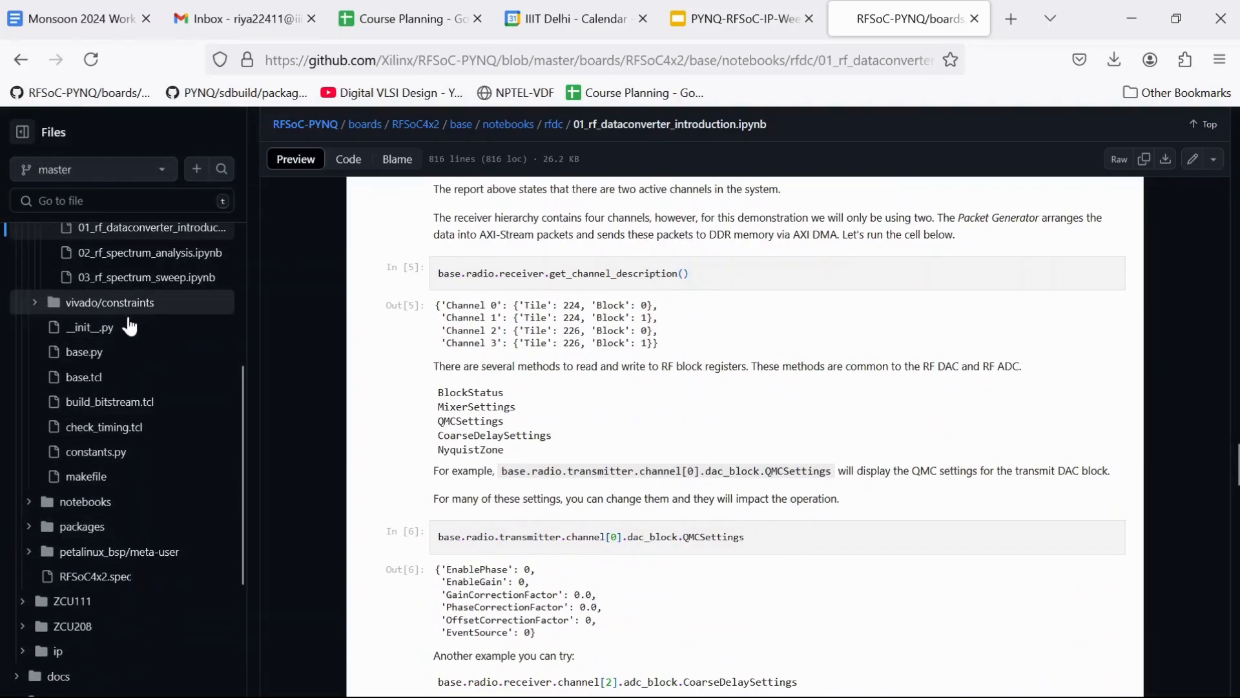
scroll(down, 3)
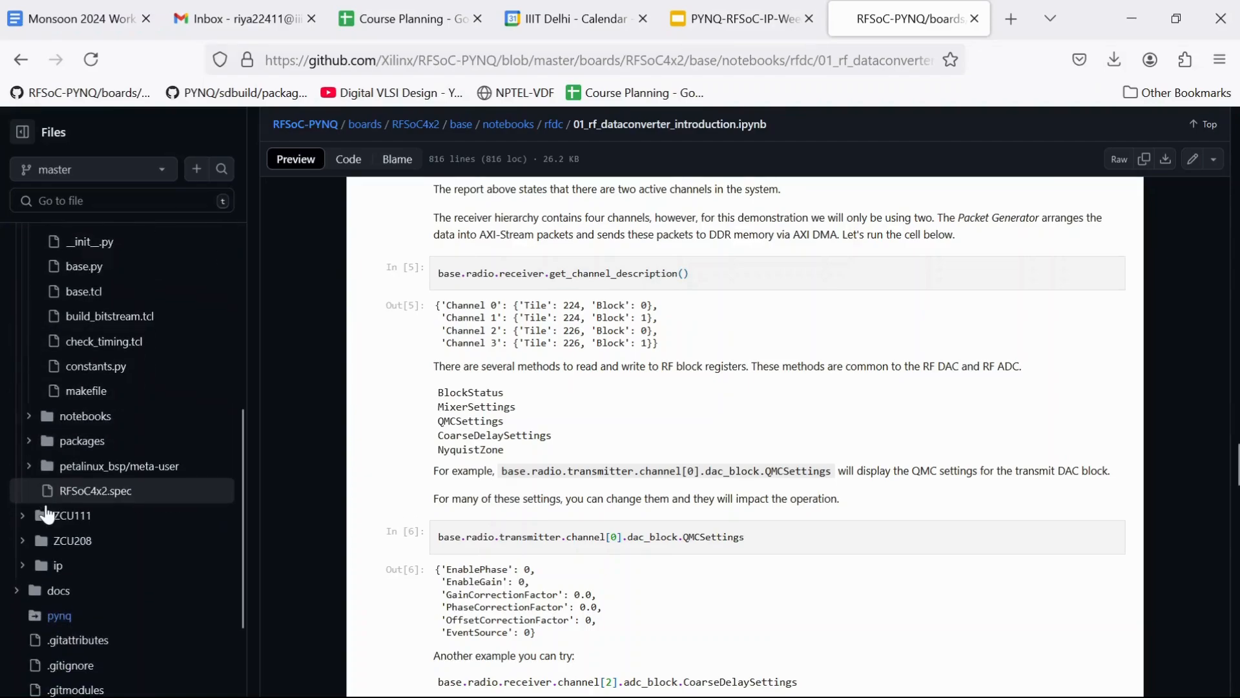
Step: Expand the rfsystem package and read spectrum_sweep.py and transmitter.py
scroll(down, 3)
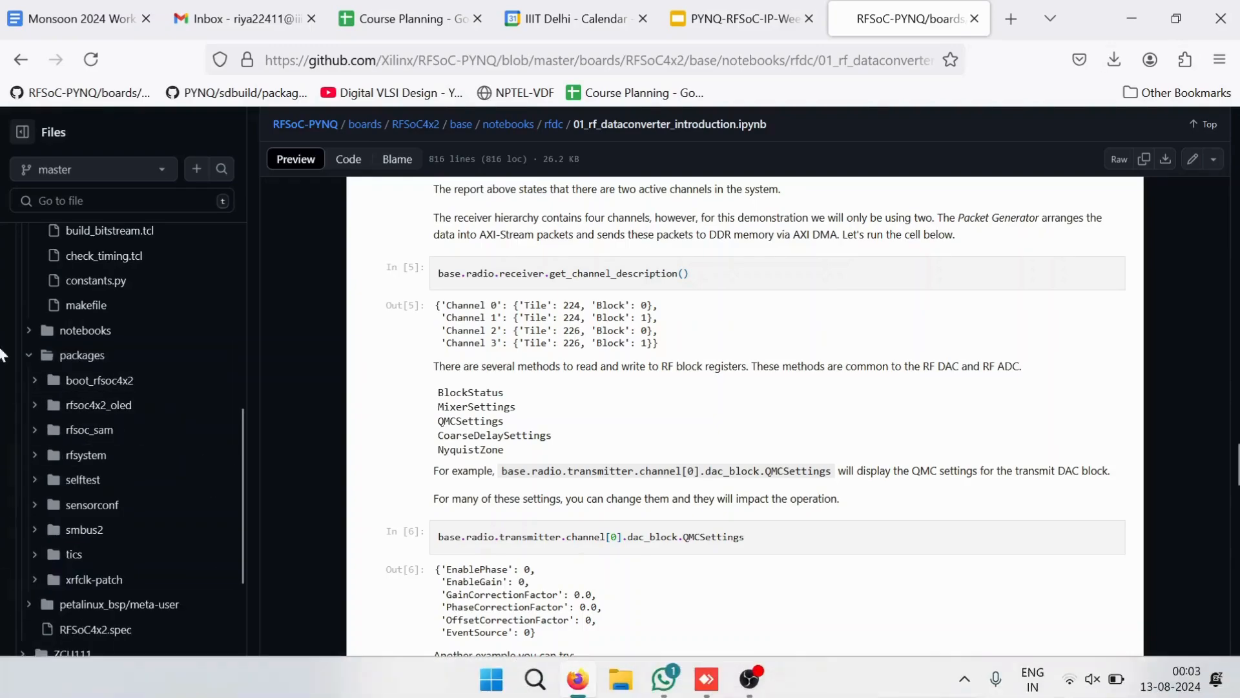
click(85, 455)
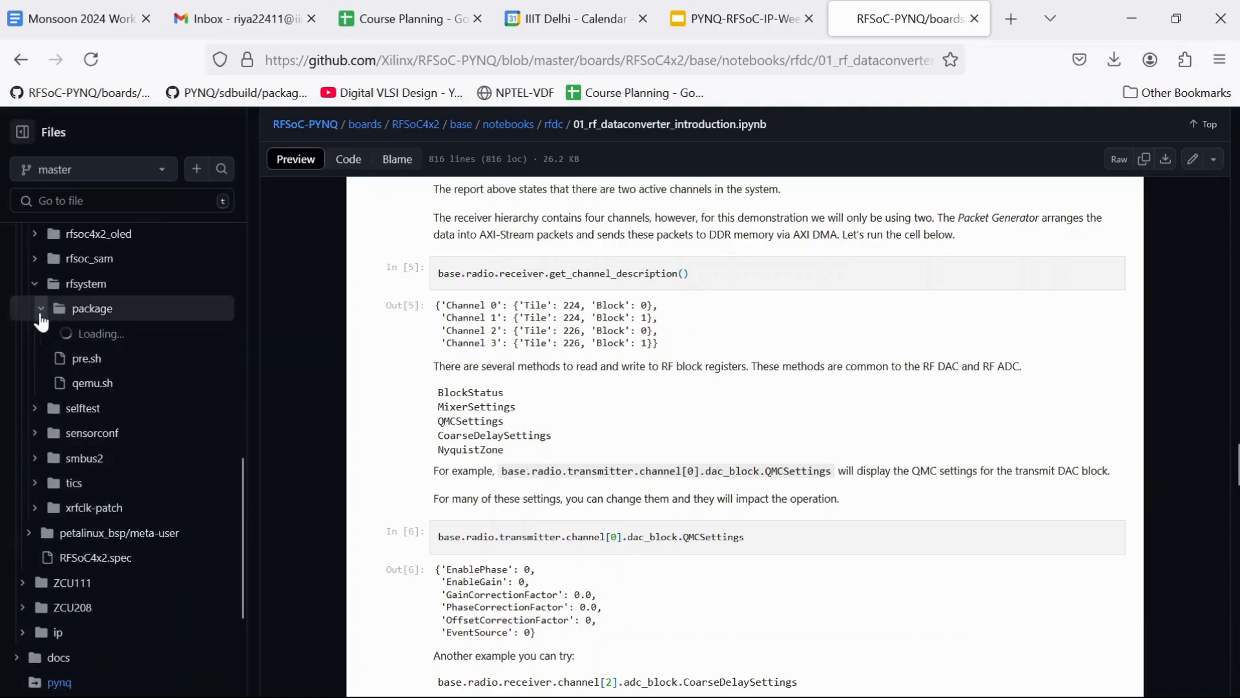
click(40, 309)
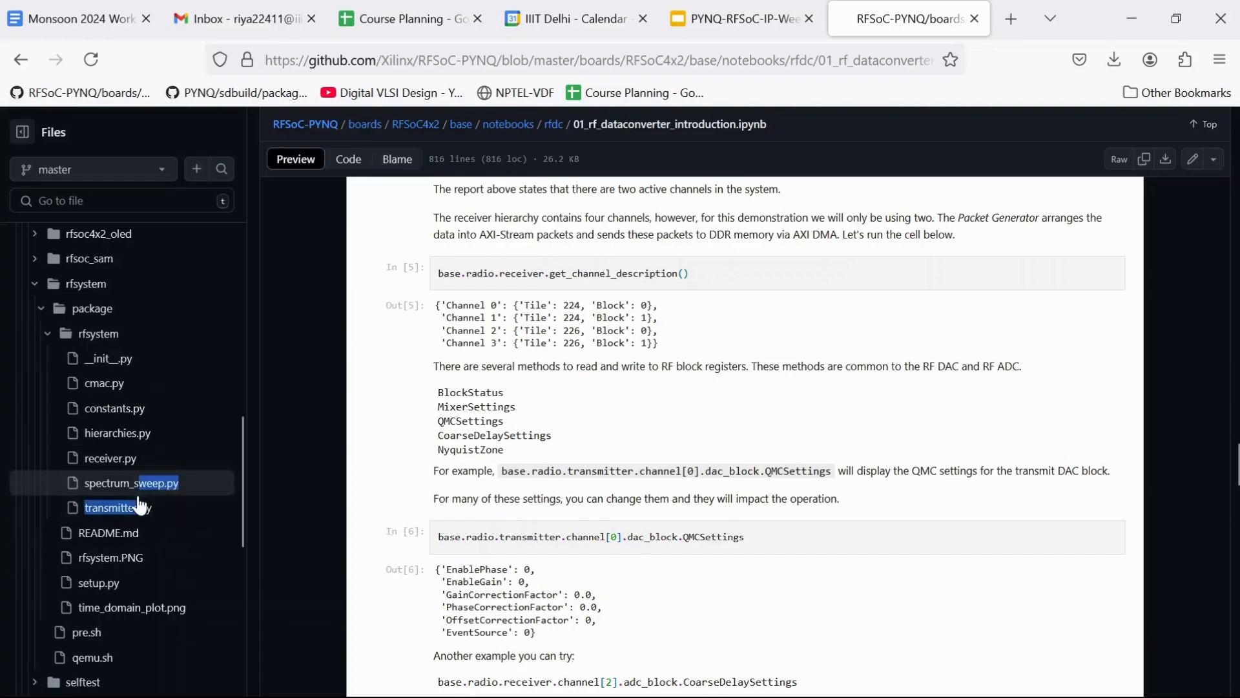
click(131, 482)
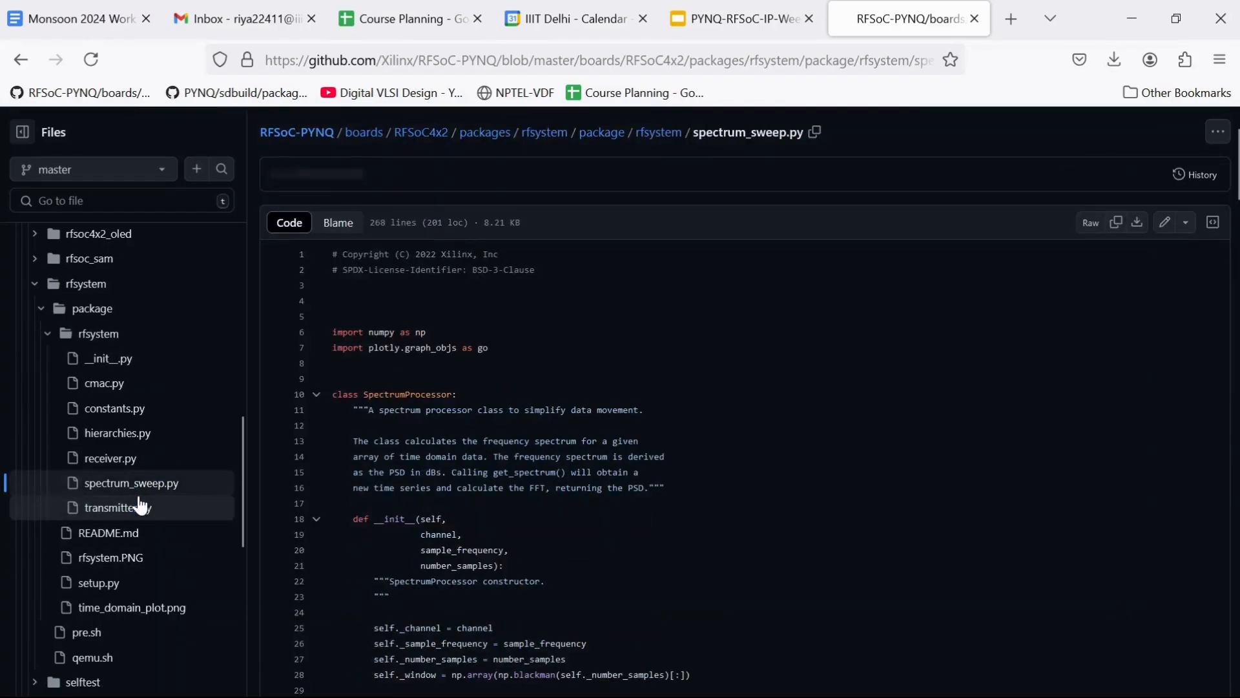
click(117, 507)
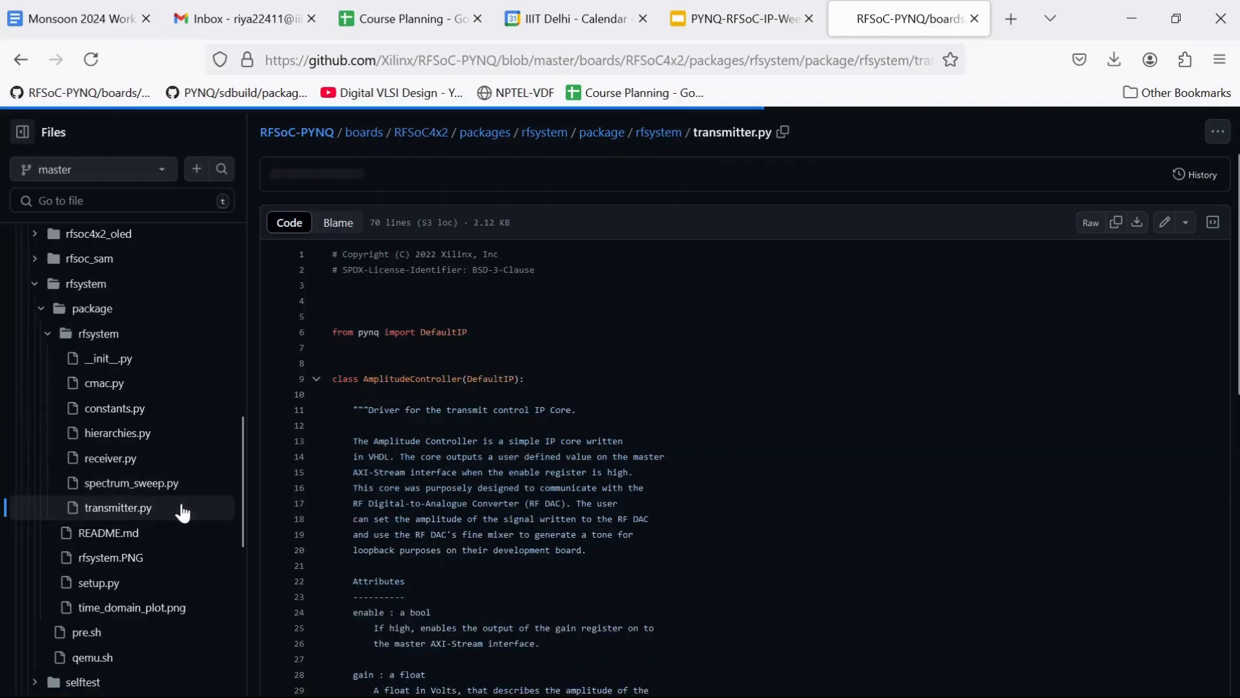
scroll(down, 3)
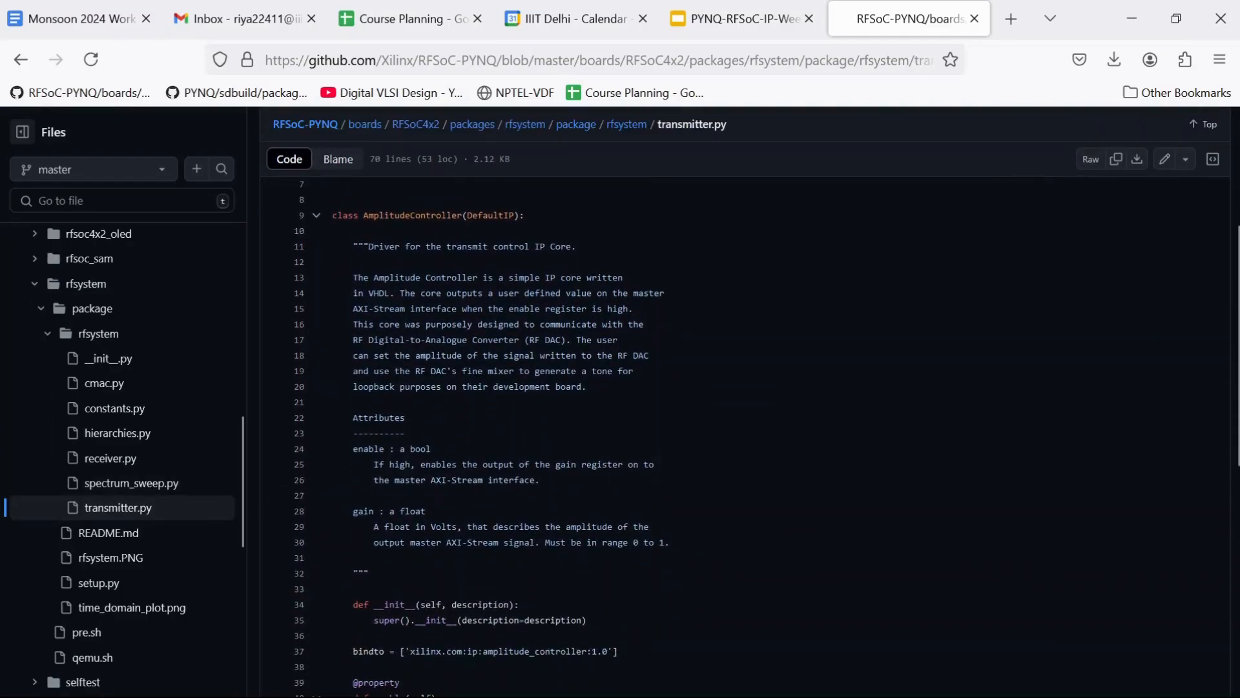
scroll(down, 3)
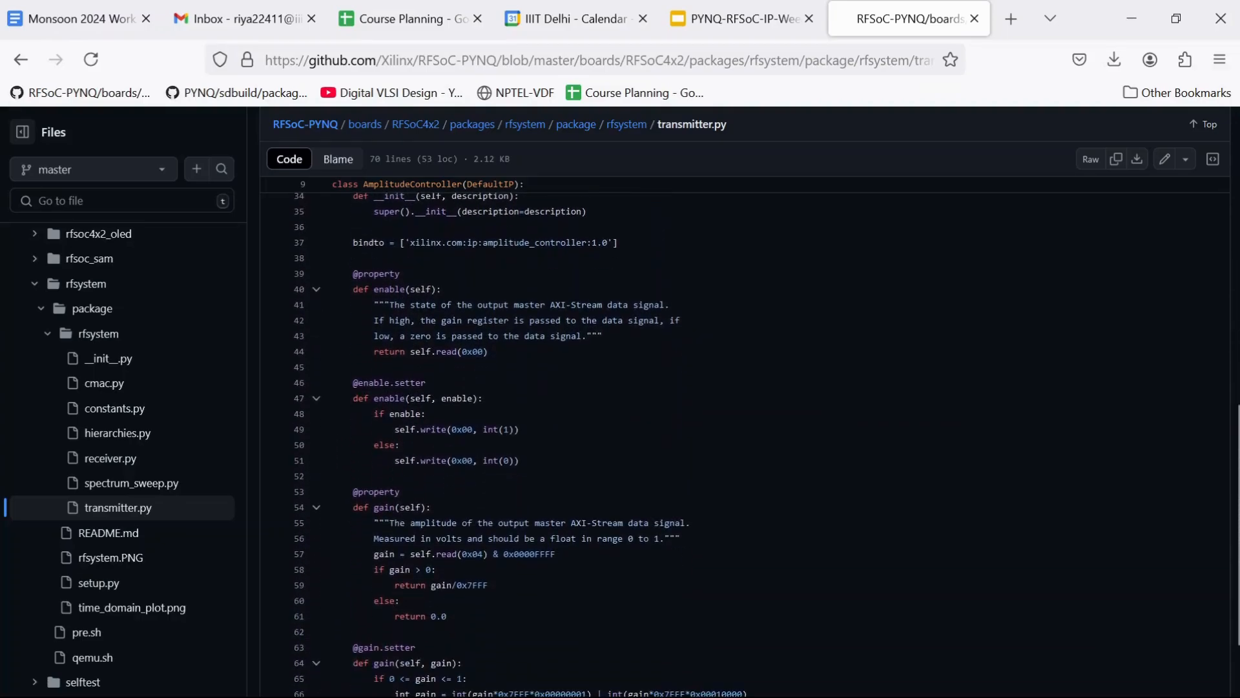
scroll(down, 3)
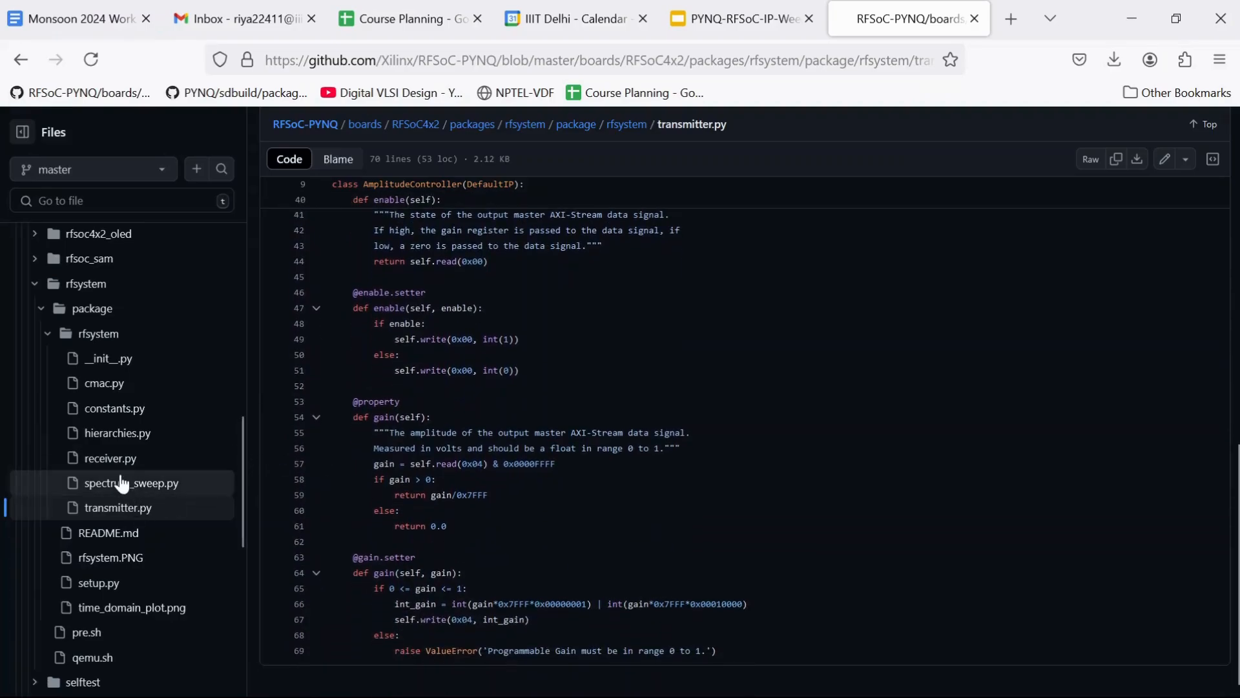
Step: Return to spectrum_sweep.py, then read through hierarchies.py
click(132, 481)
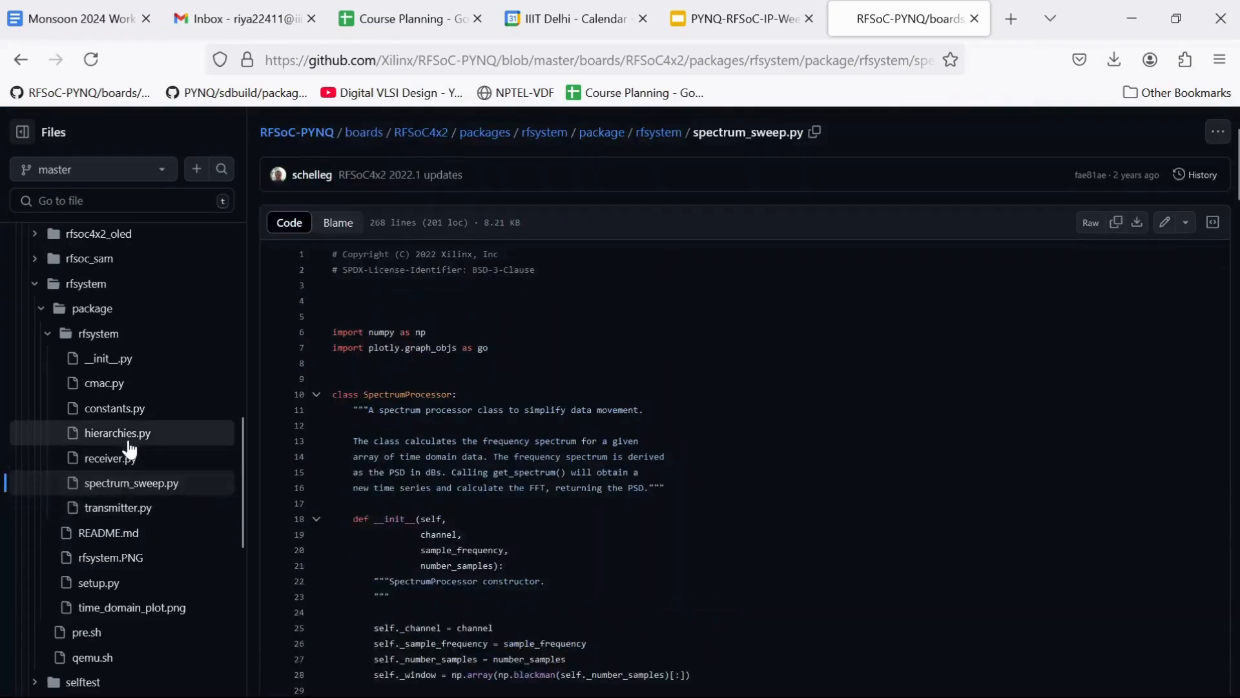
click(116, 433)
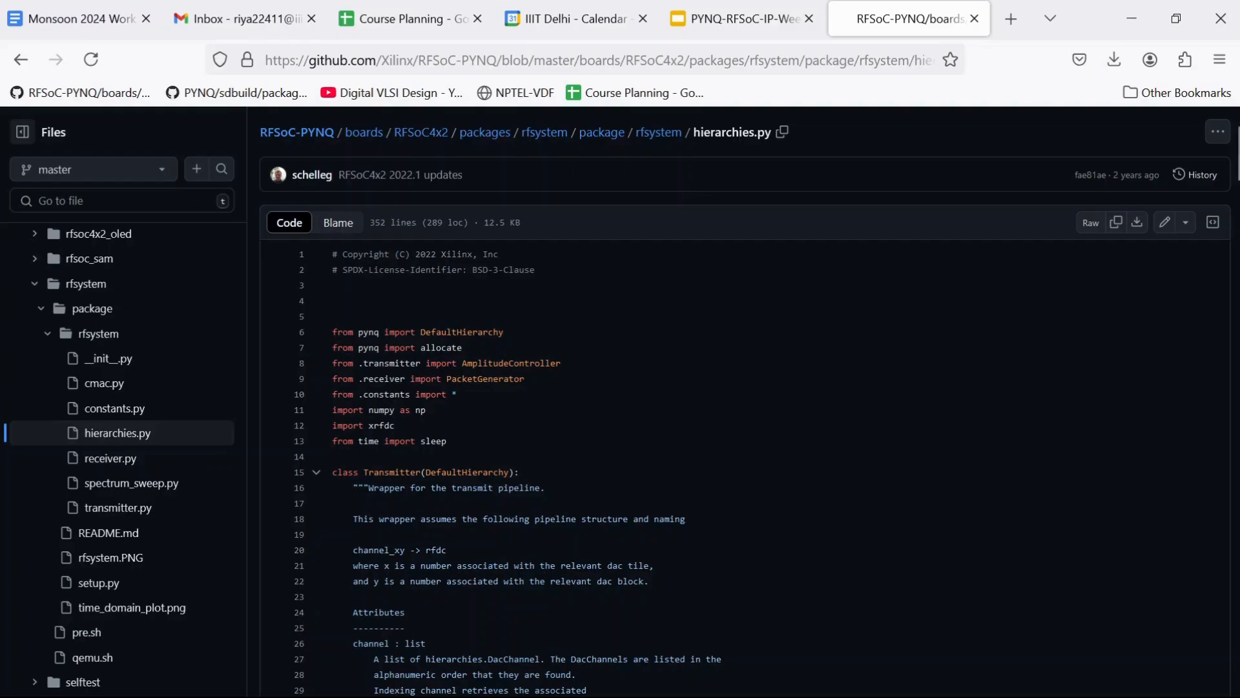
scroll(down, 3)
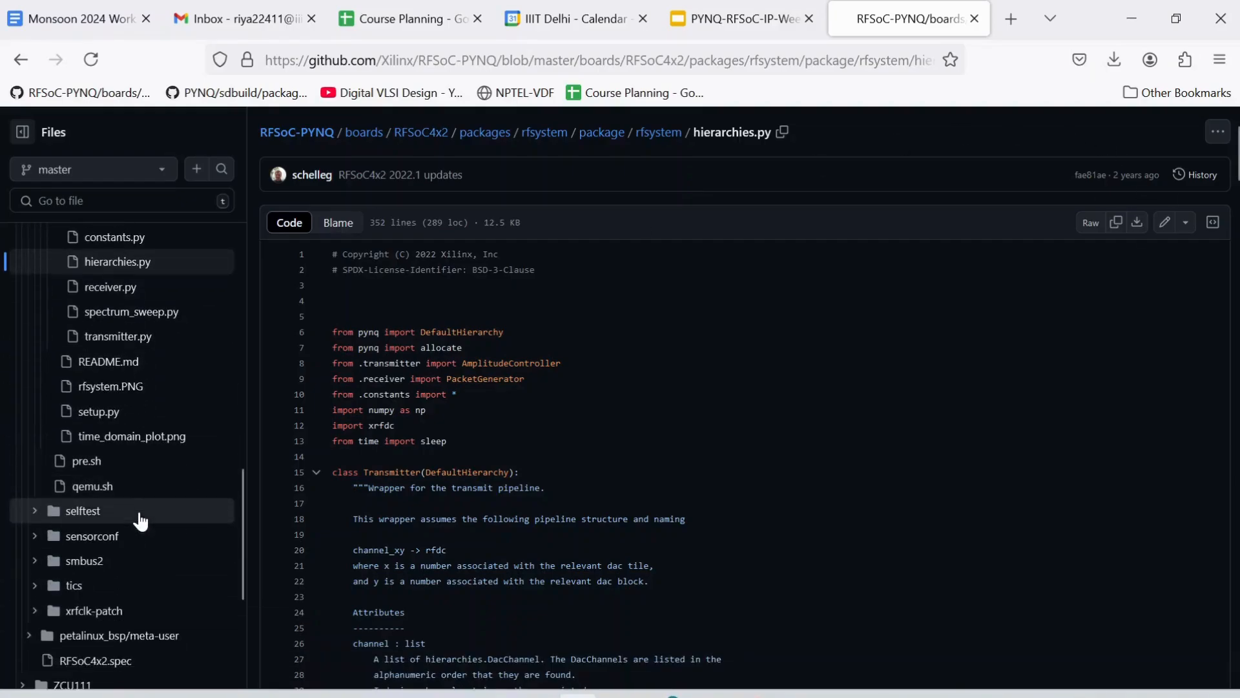
scroll(down, 3)
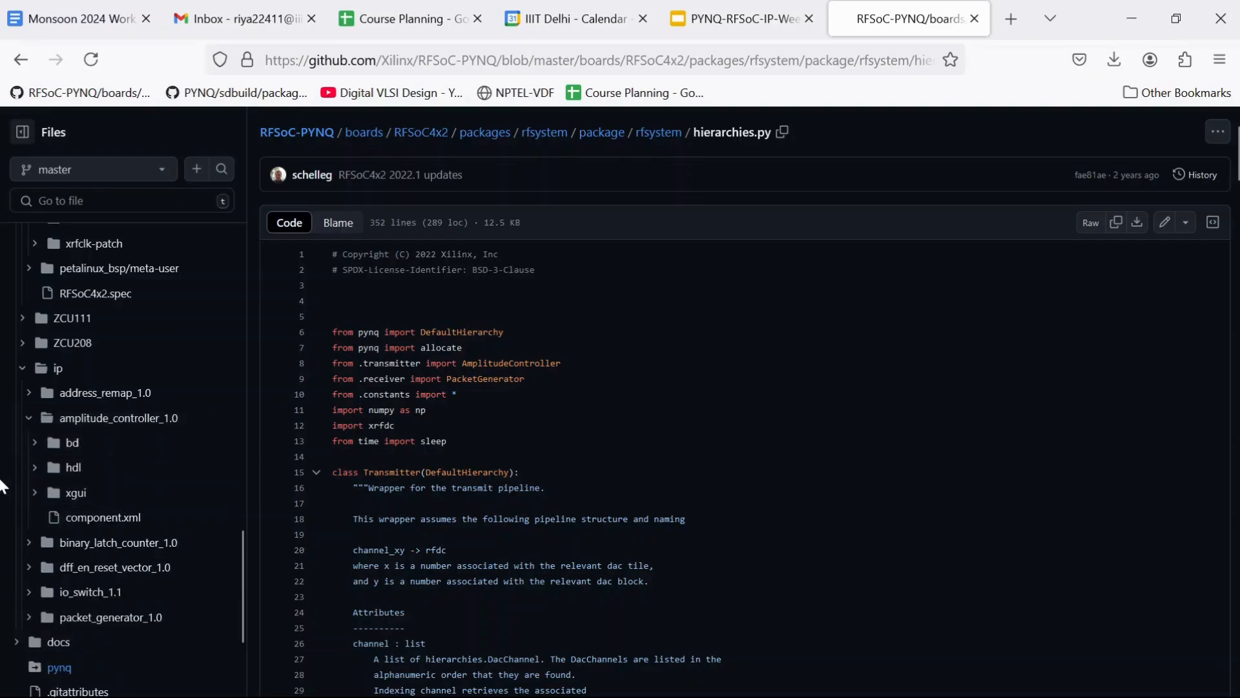
Step: Read Amplitude_Controller.vhd from its hdl folder, then open Packet_Generator.vhd
click(72, 466)
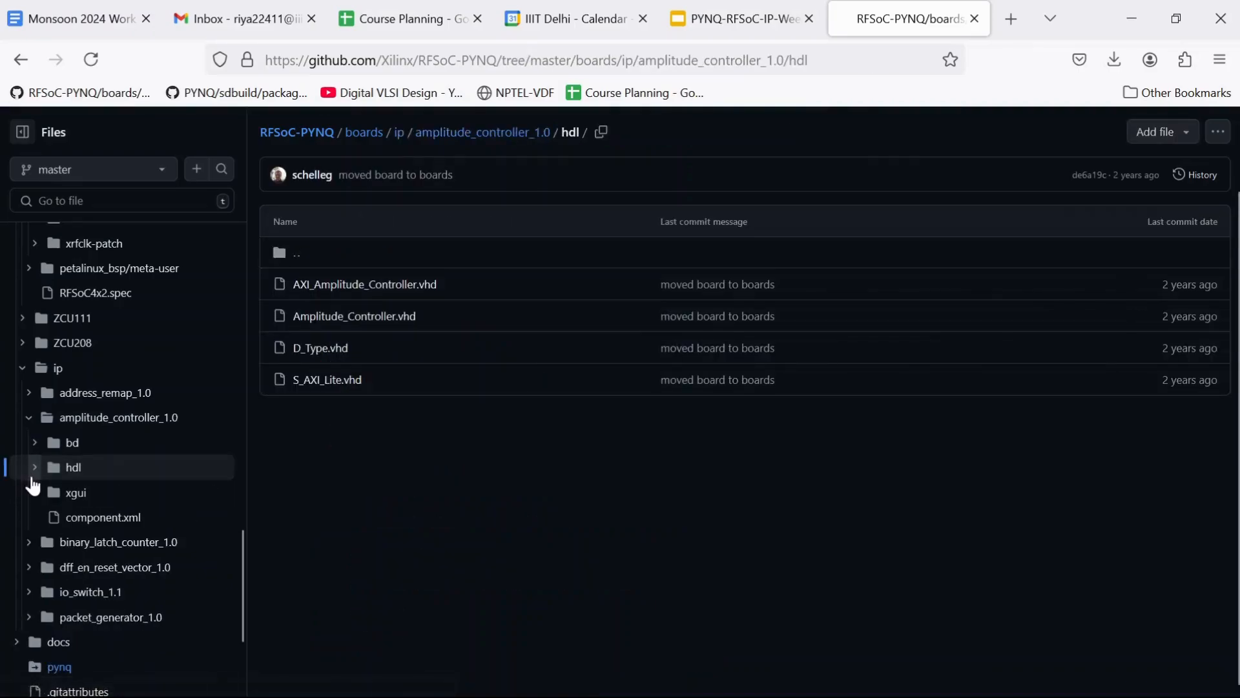
click(354, 315)
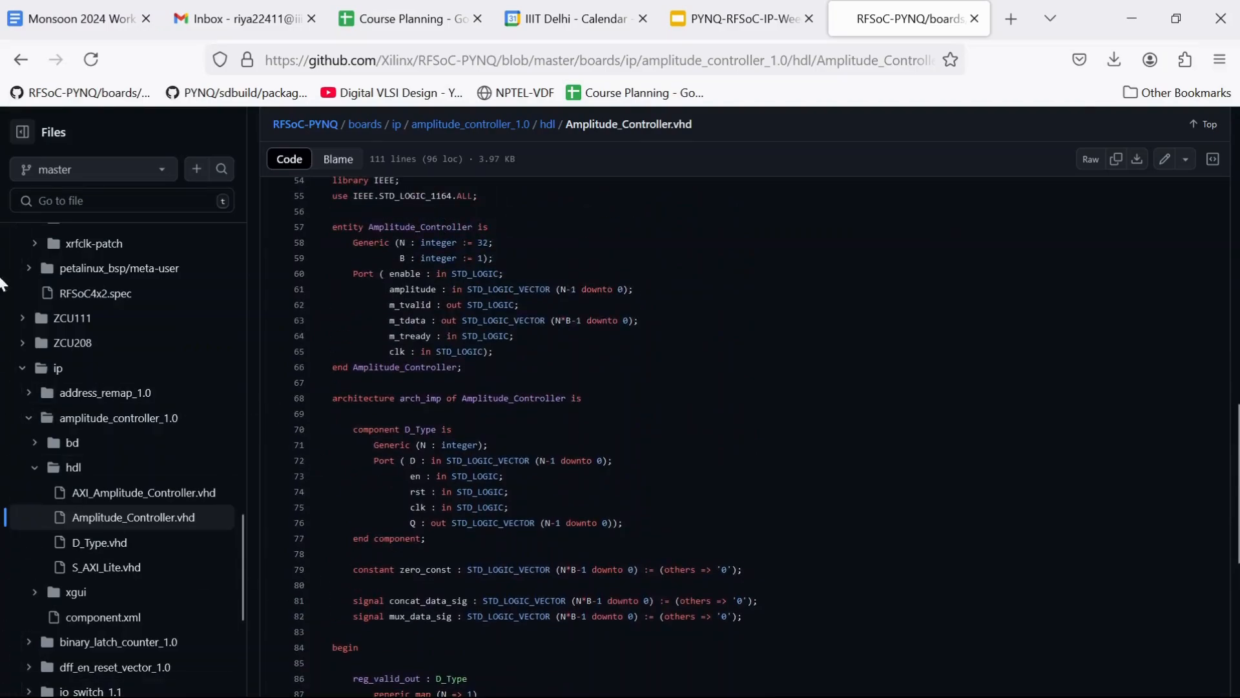
scroll(down, 3)
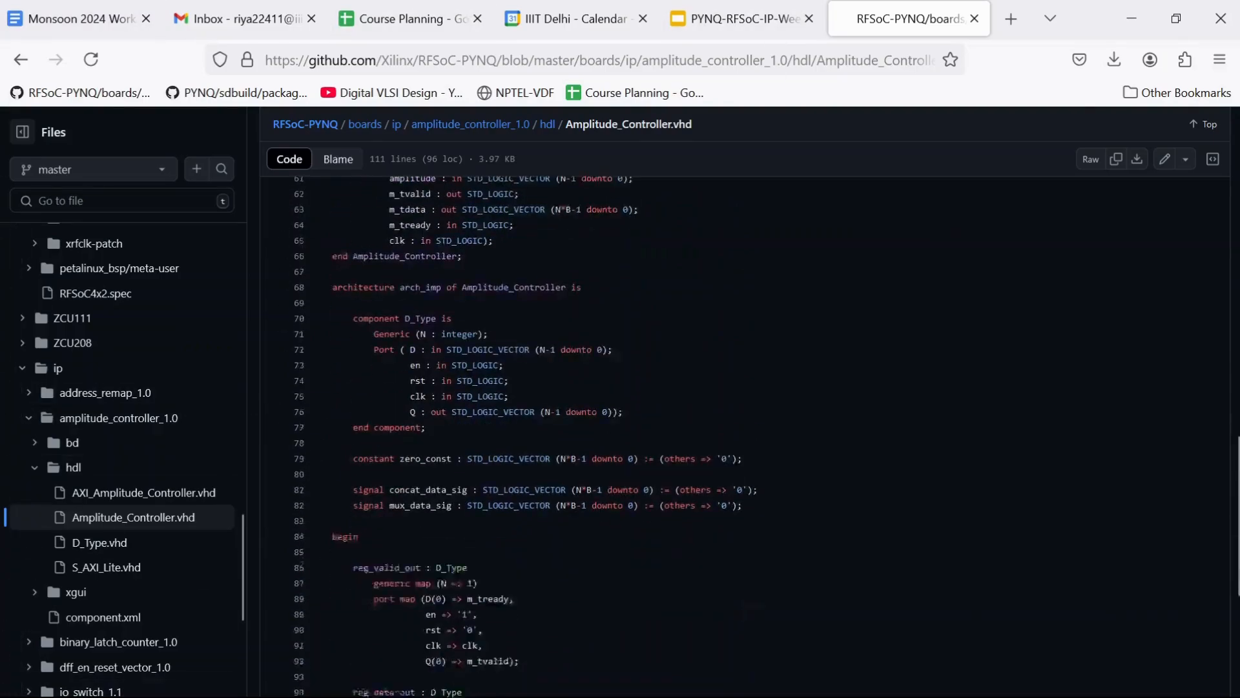
scroll(down, 3)
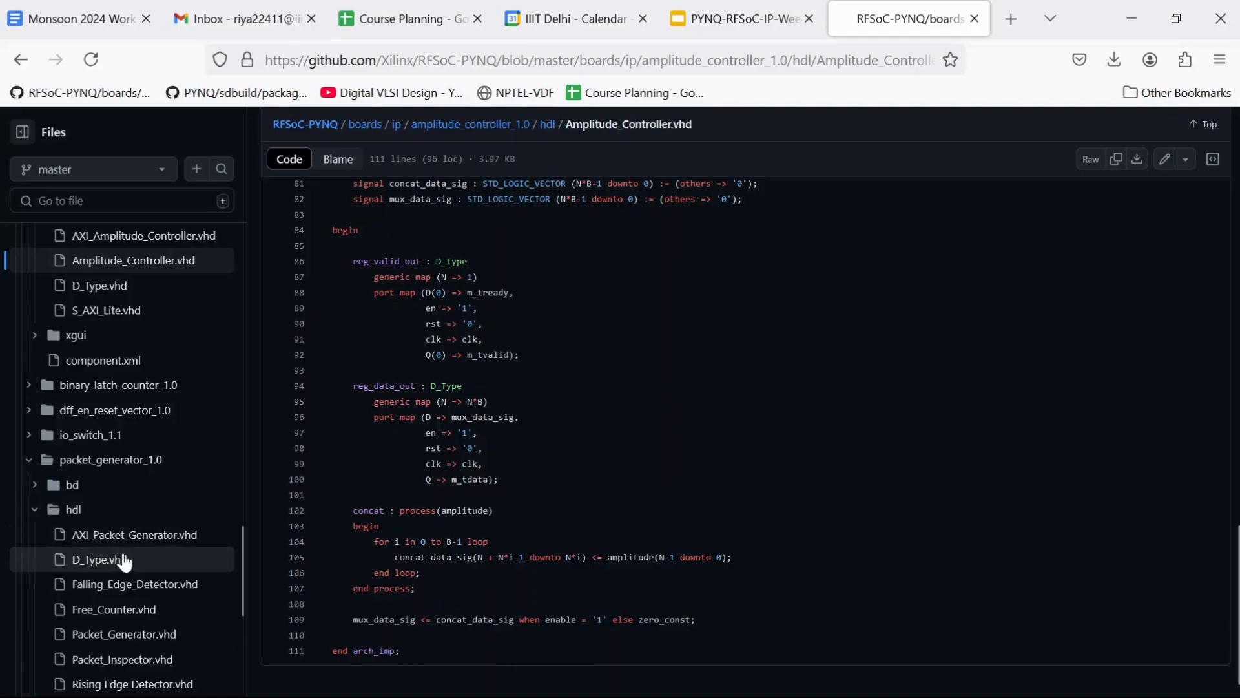
scroll(down, 3)
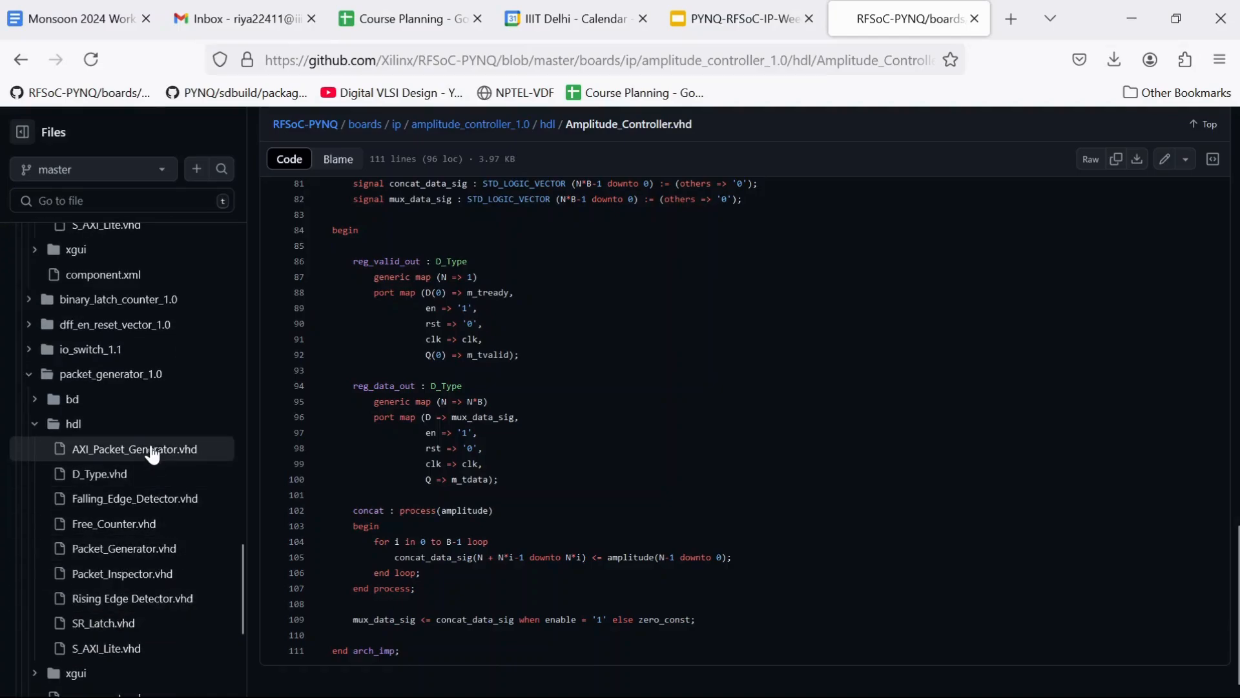
click(124, 547)
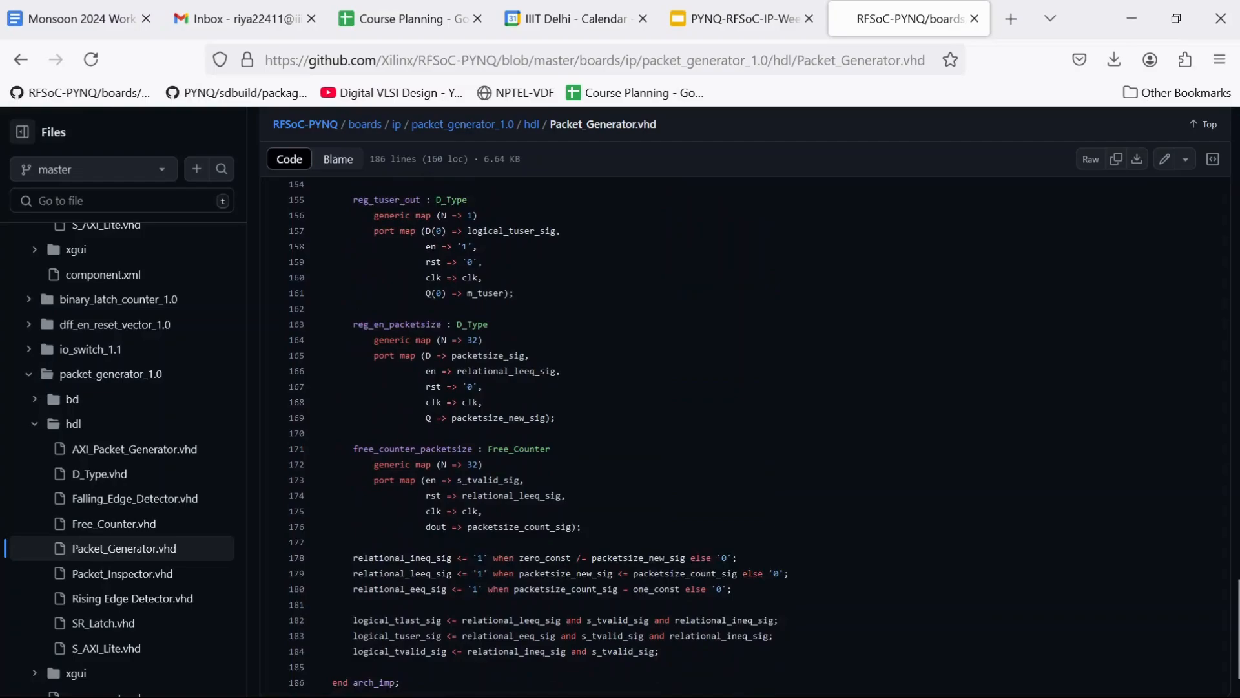
Step: Trace the logical_tlast_sig assignment and free_counter_packetsize references, then switch to the Jupyter notebook
scroll(down, 3)
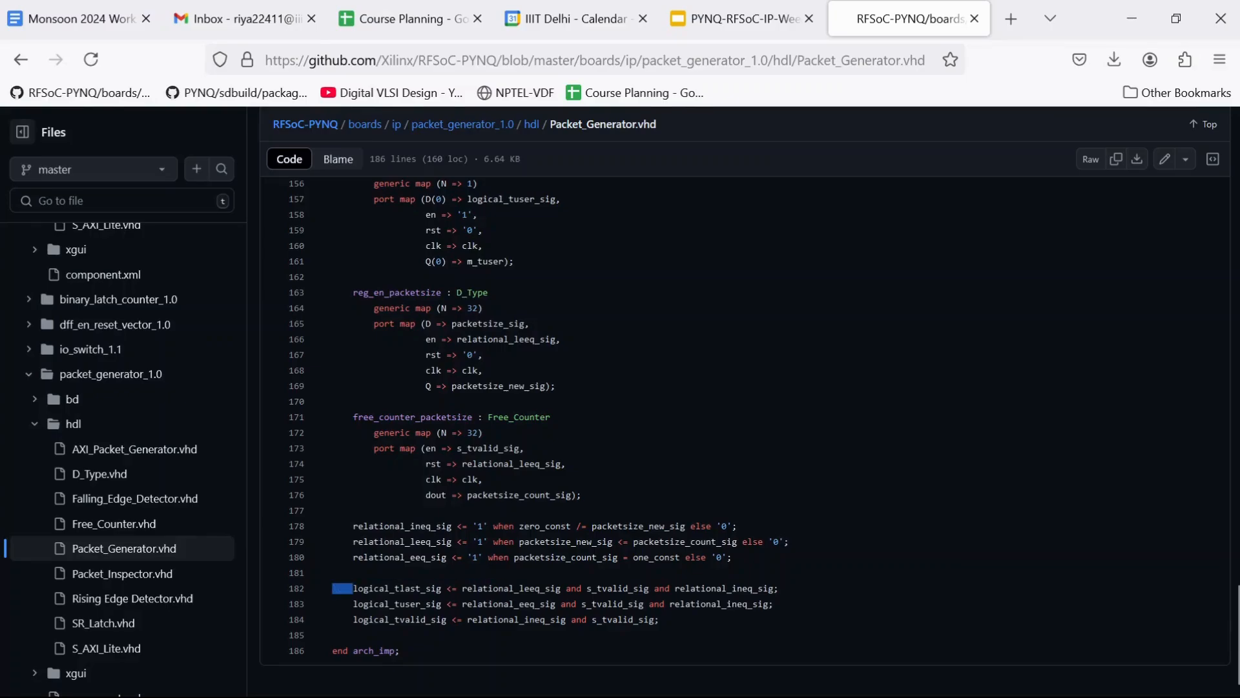
triple_click(554, 588)
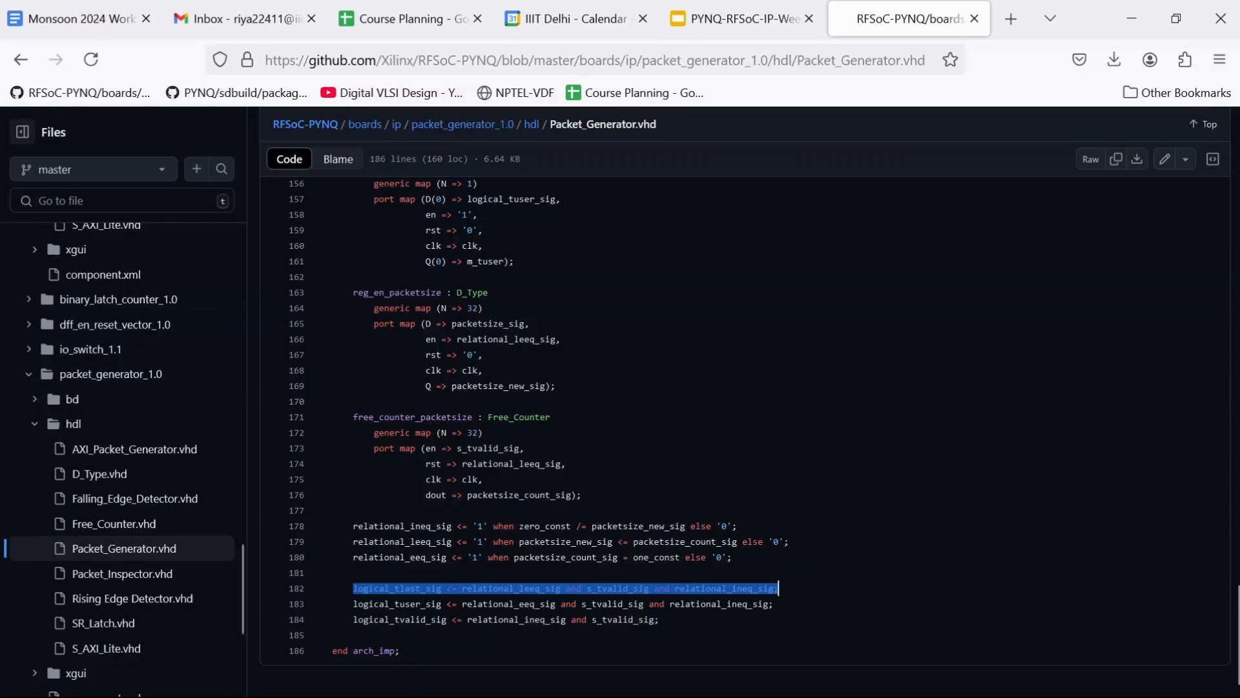
click(411, 418)
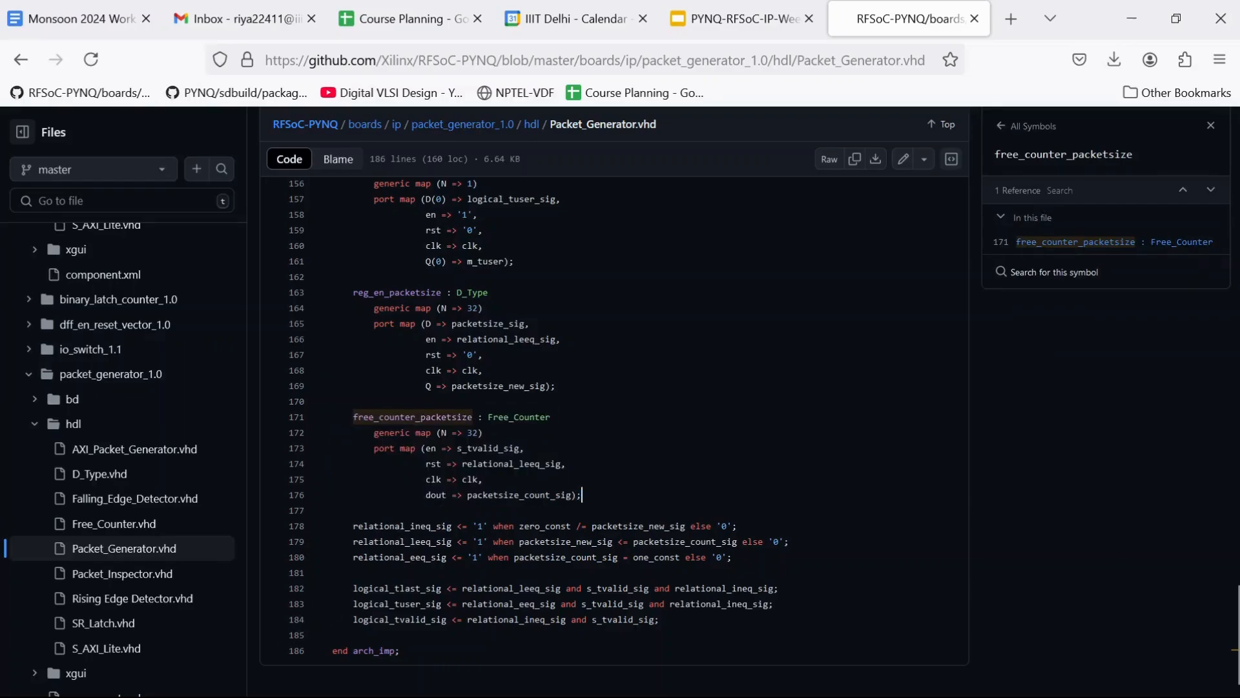
triple_click(554, 588)
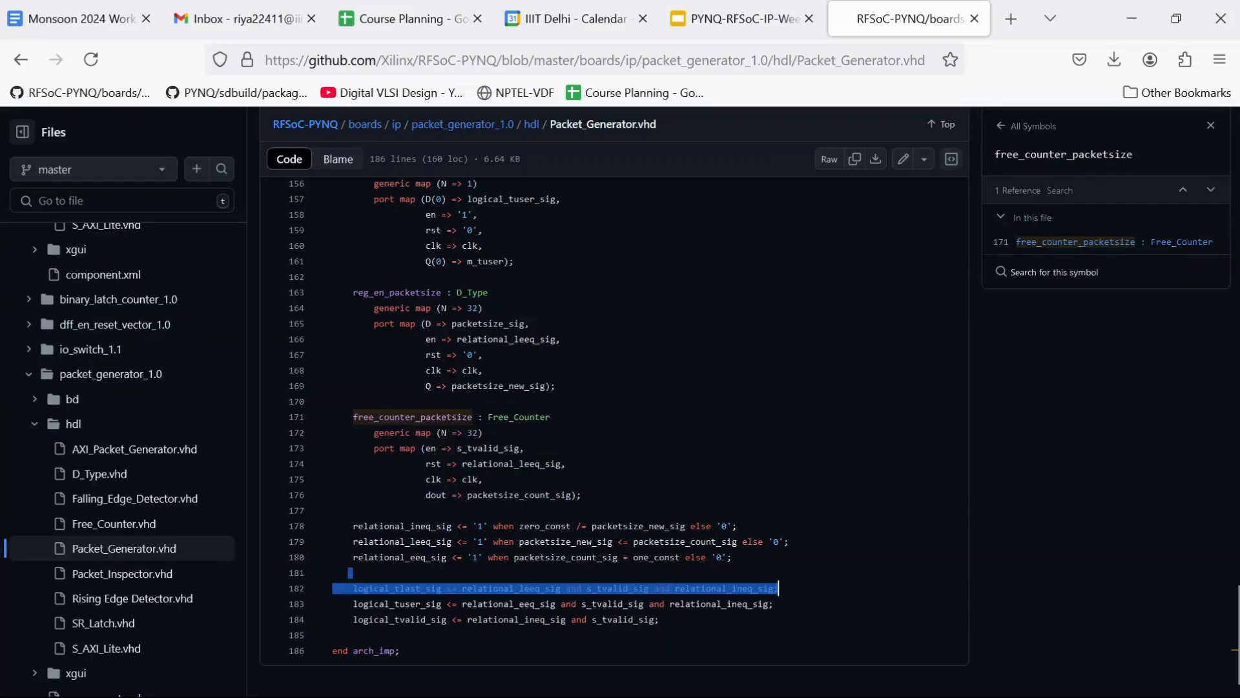
click(1211, 125)
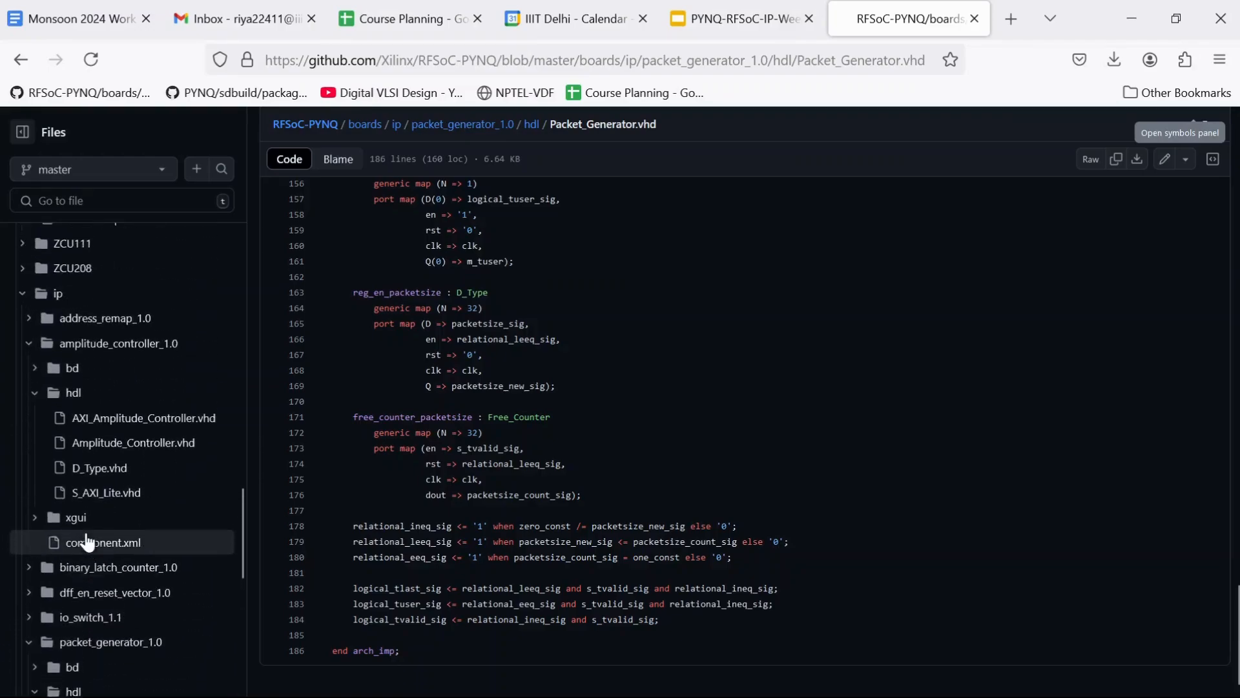
click(942, 18)
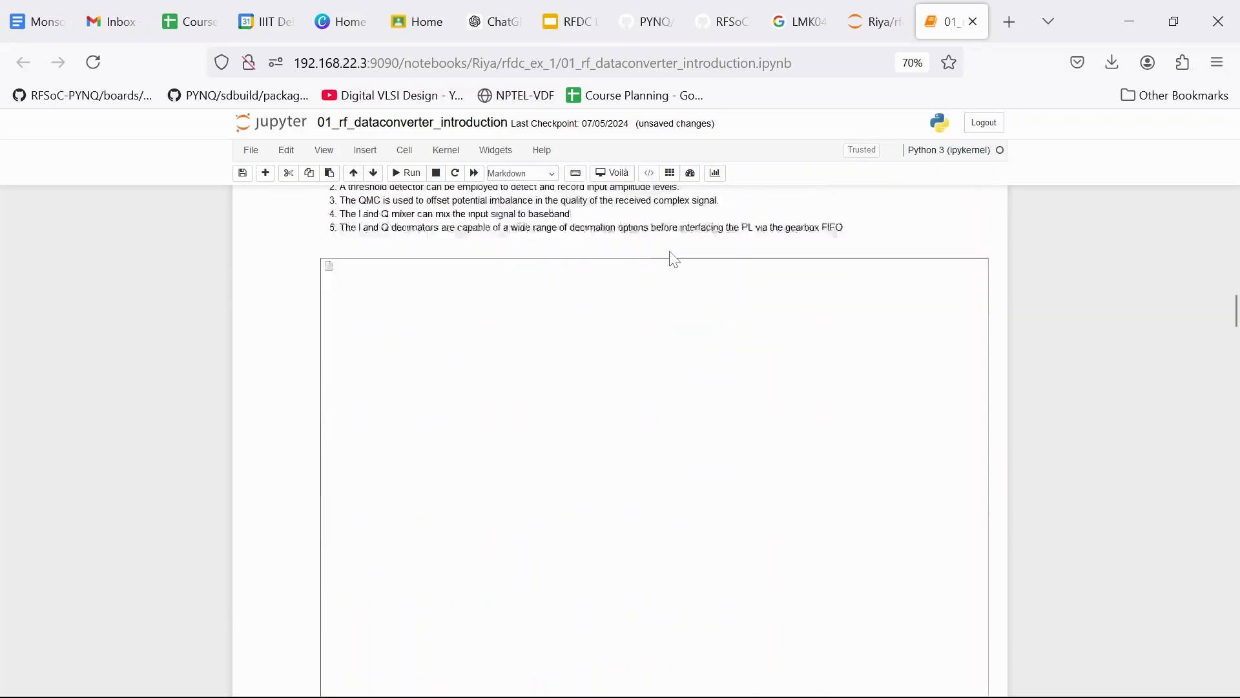
Step: Run the BaseOverlay load, base.init_rf_clks() and base? cells to show the overlay documentation
scroll(down, 3)
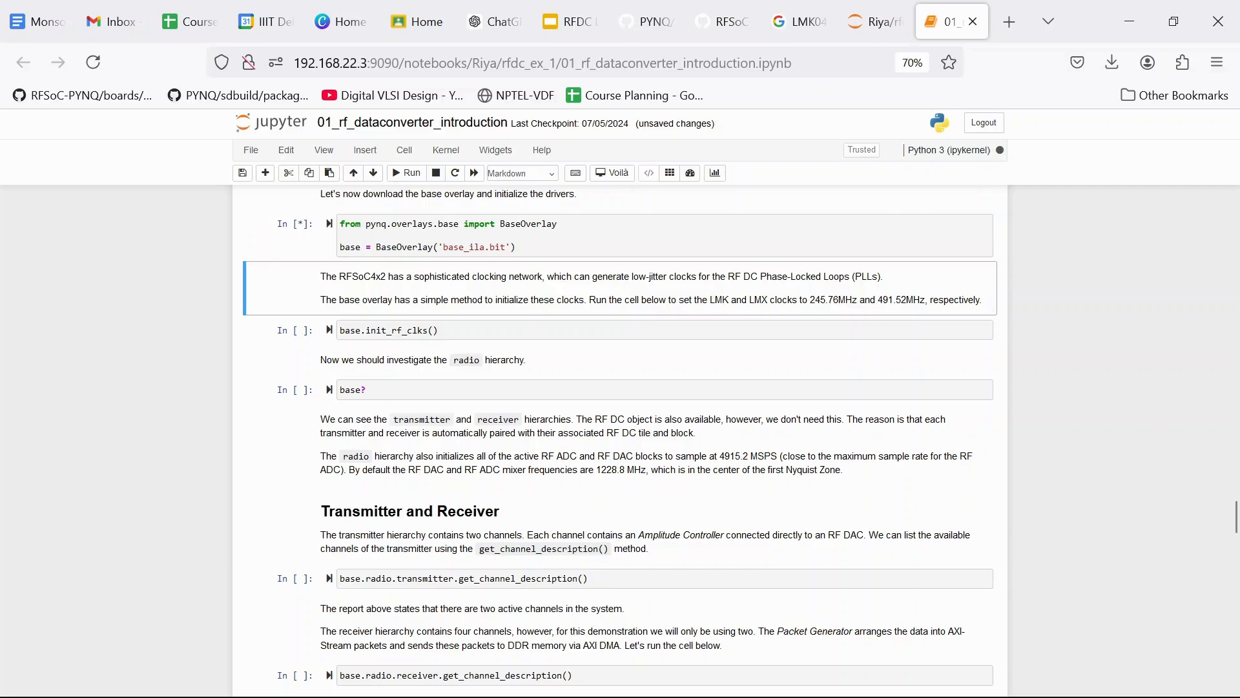
scroll(down, 3)
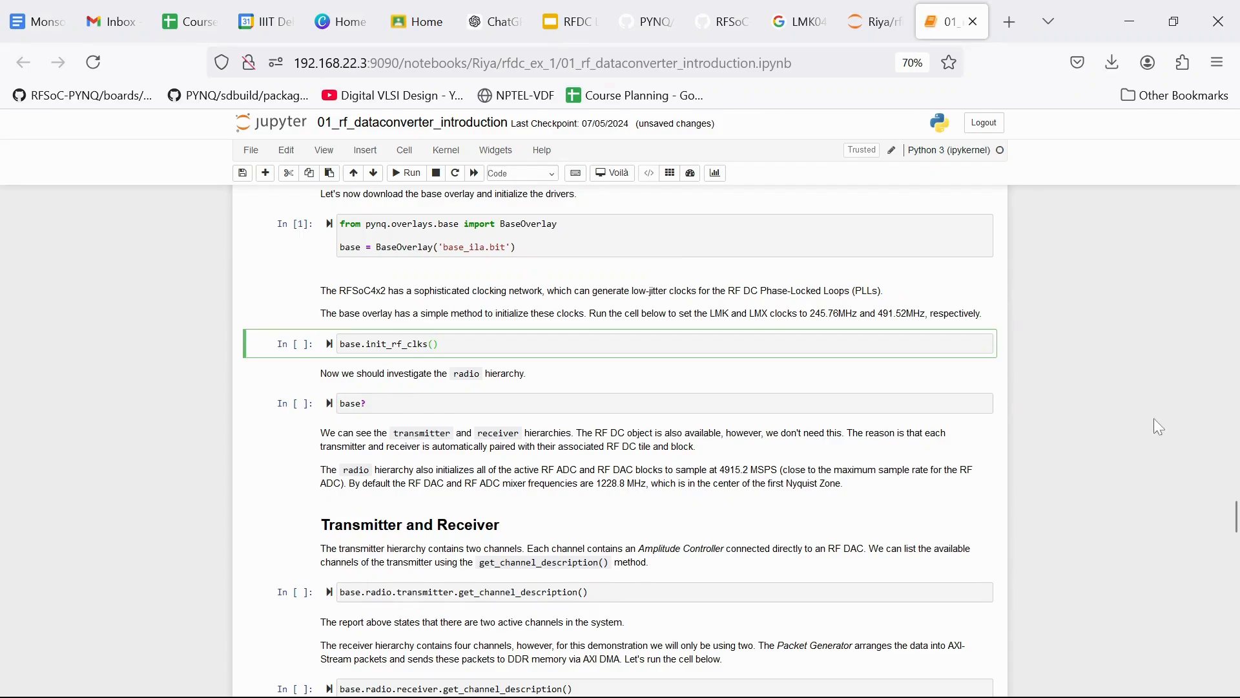
click(439, 344)
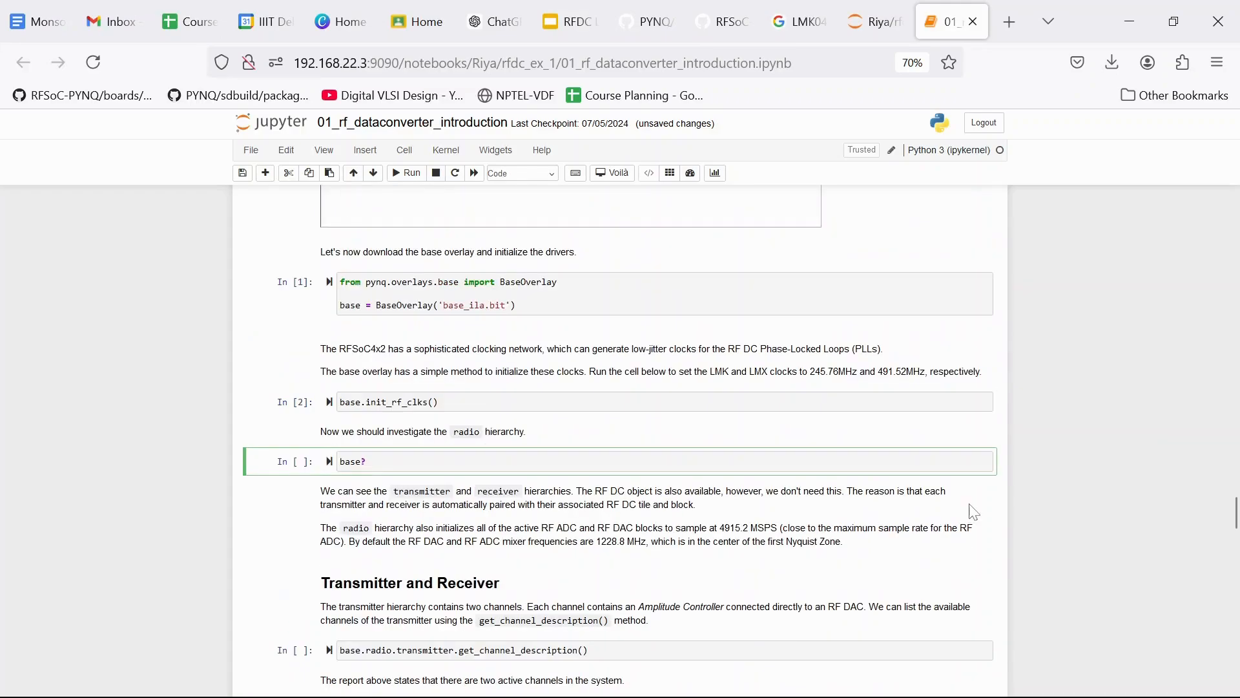
click(404, 172)
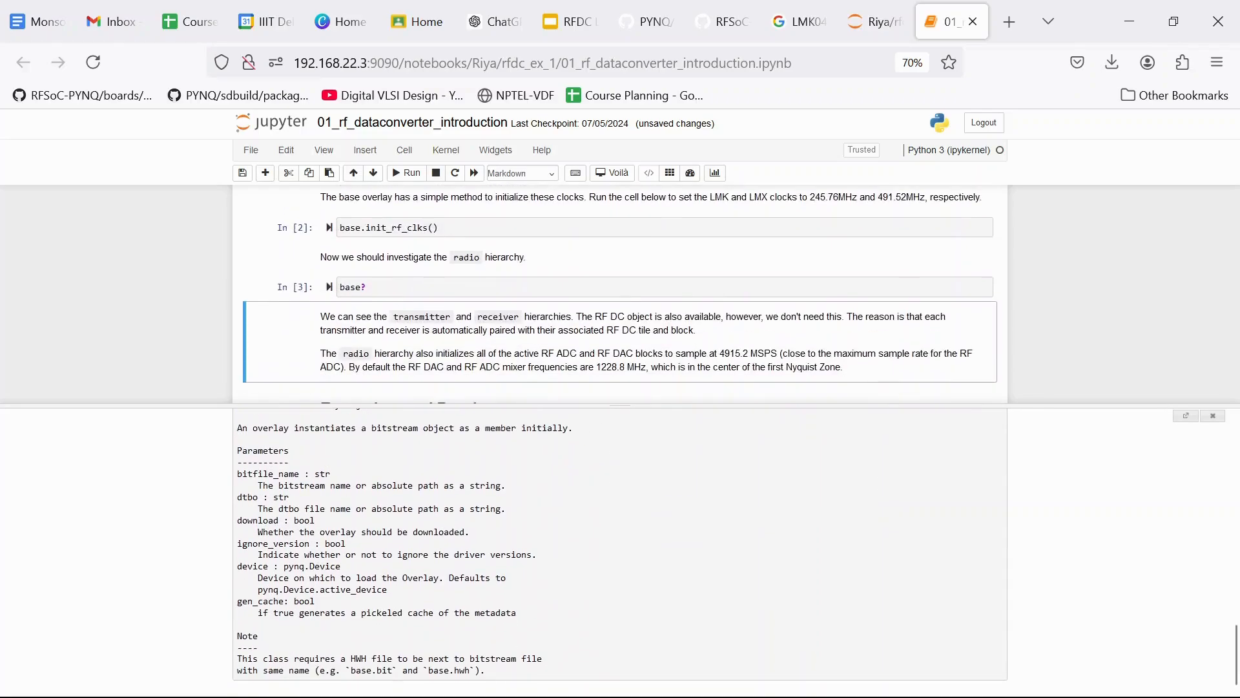
Step: Run cells In [8]–In [9]: mixer frequencies 900/1200 MHz, both transmit channels enabled at gain 0.5
scroll(down, 3)
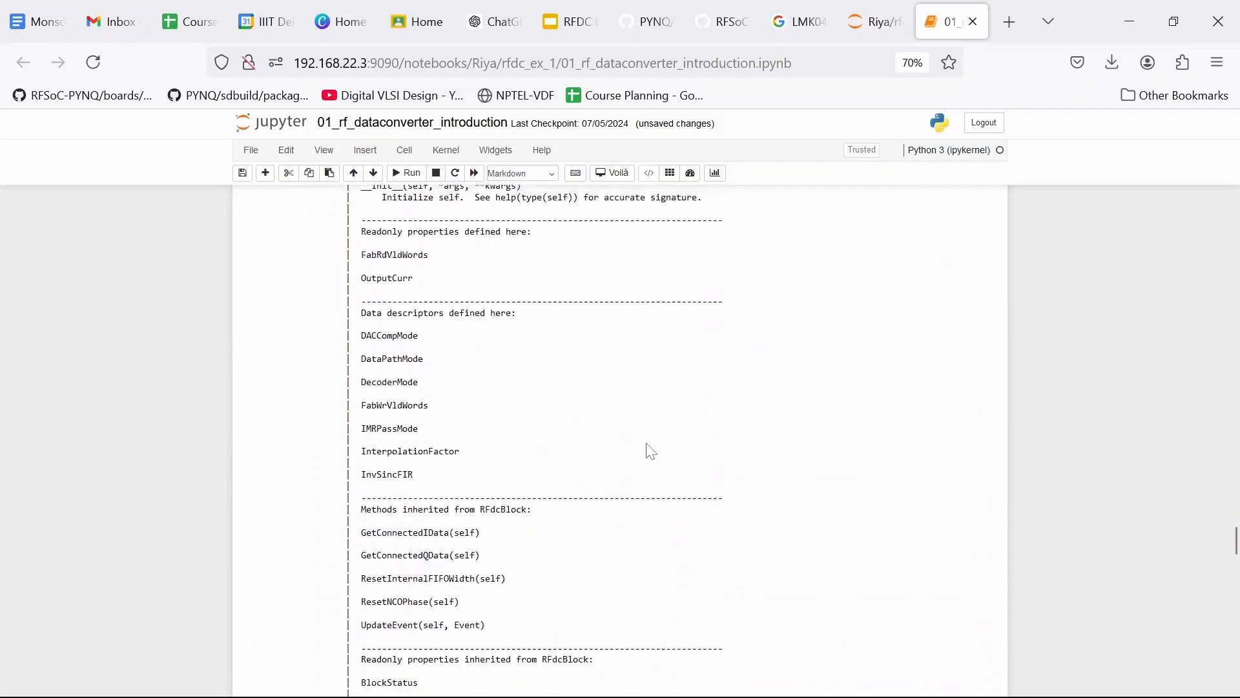
scroll(down, 3)
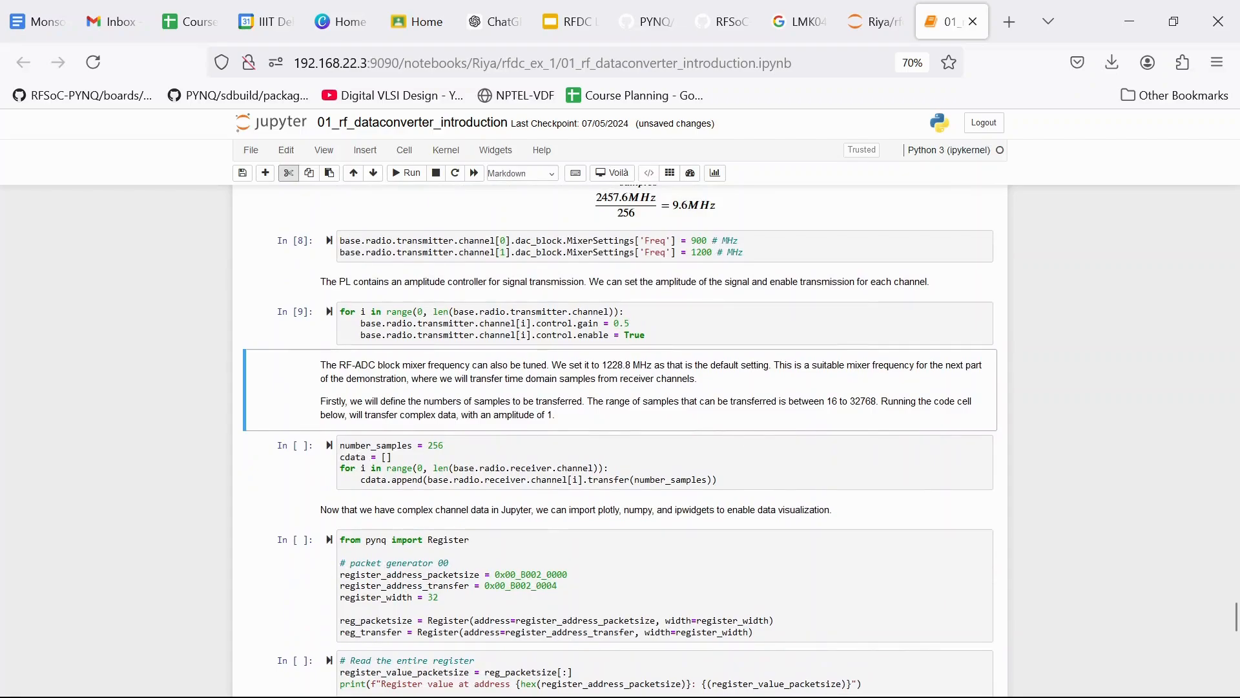
Step: Run the receiver transfer and plotting cells to render the ADC channel 0 time-domain plot
click(555, 462)
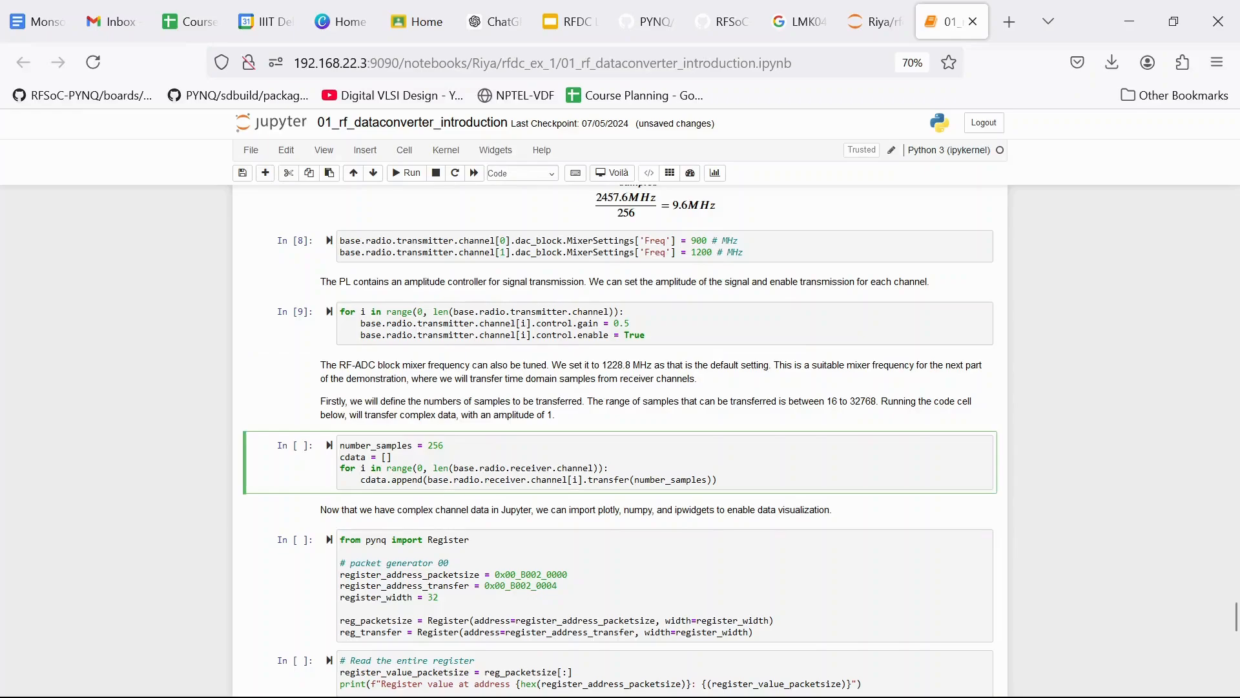
click(609, 468)
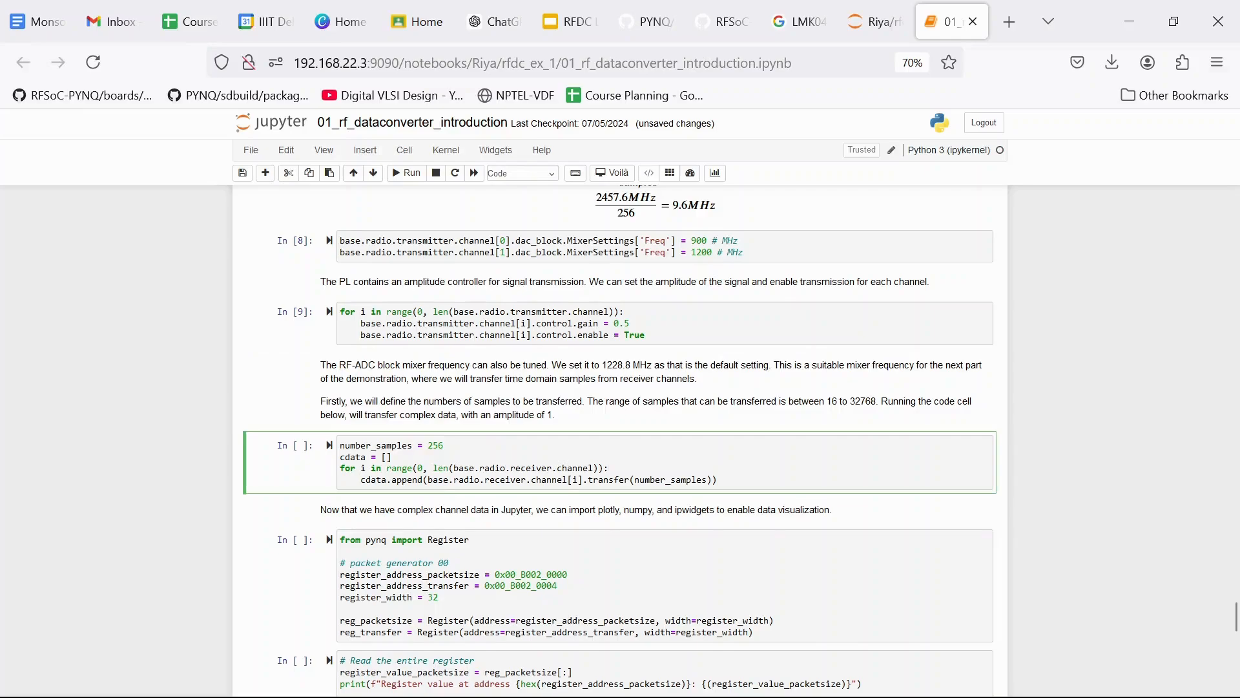
click(609, 468)
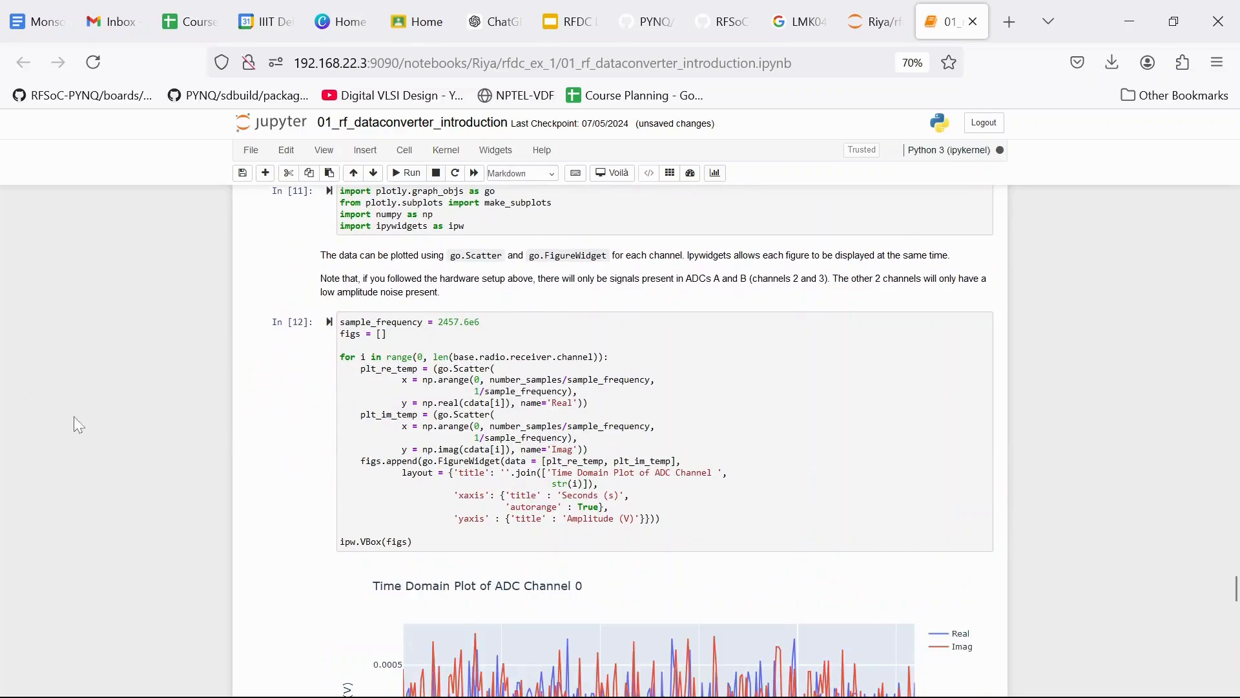
scroll(down, 3)
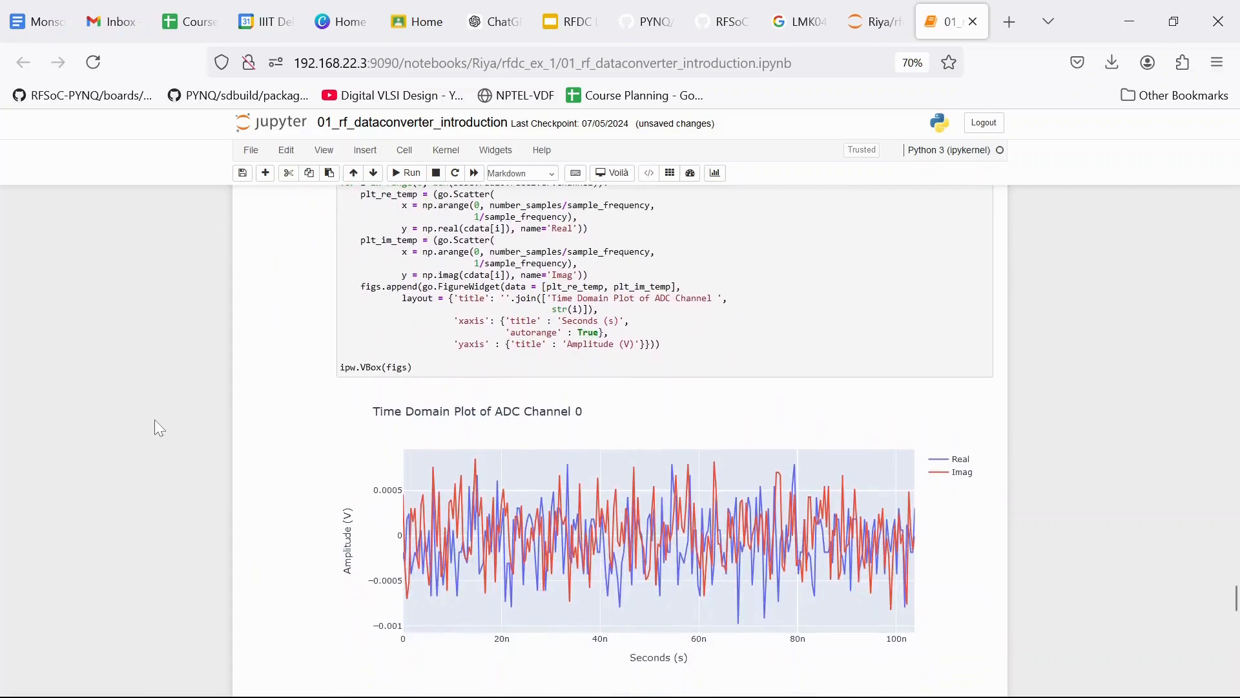
scroll(down, 3)
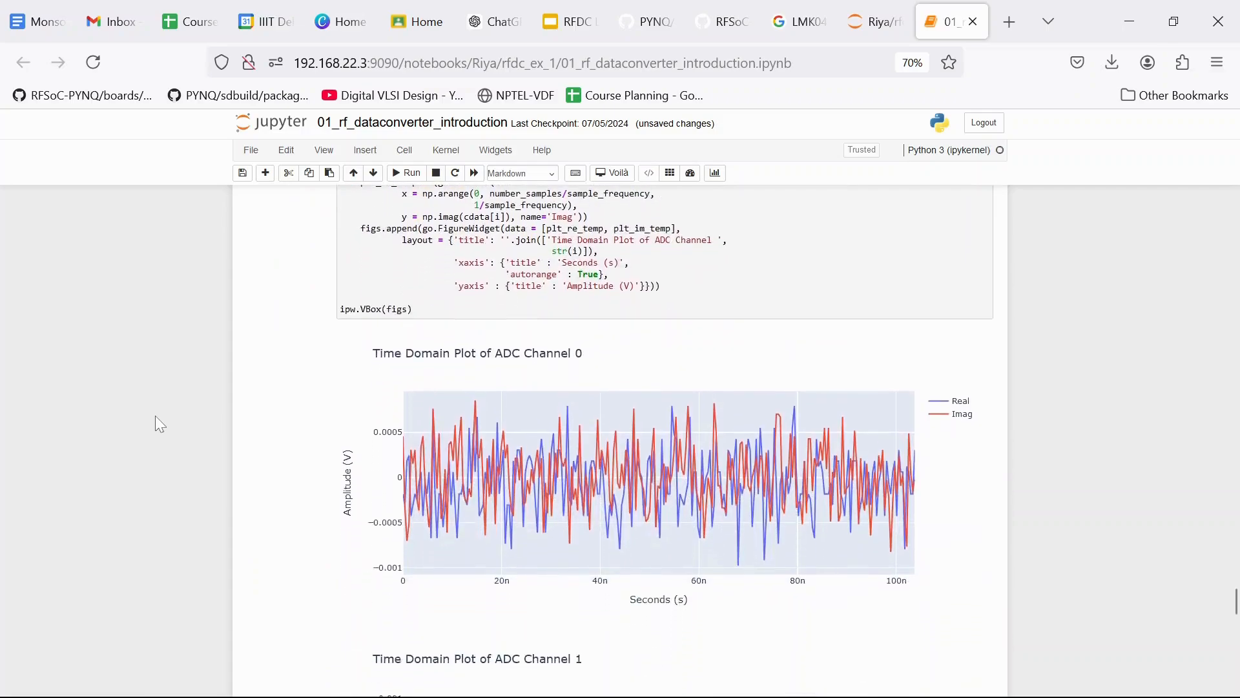
scroll(down, 3)
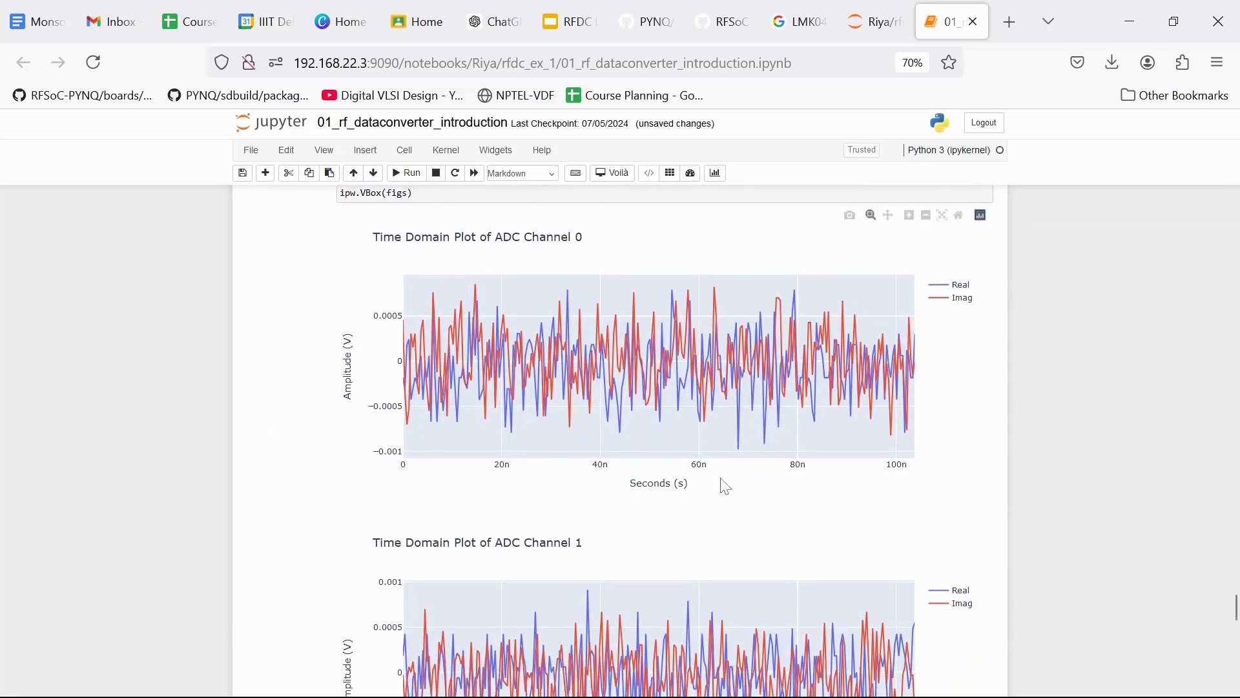
scroll(down, 3)
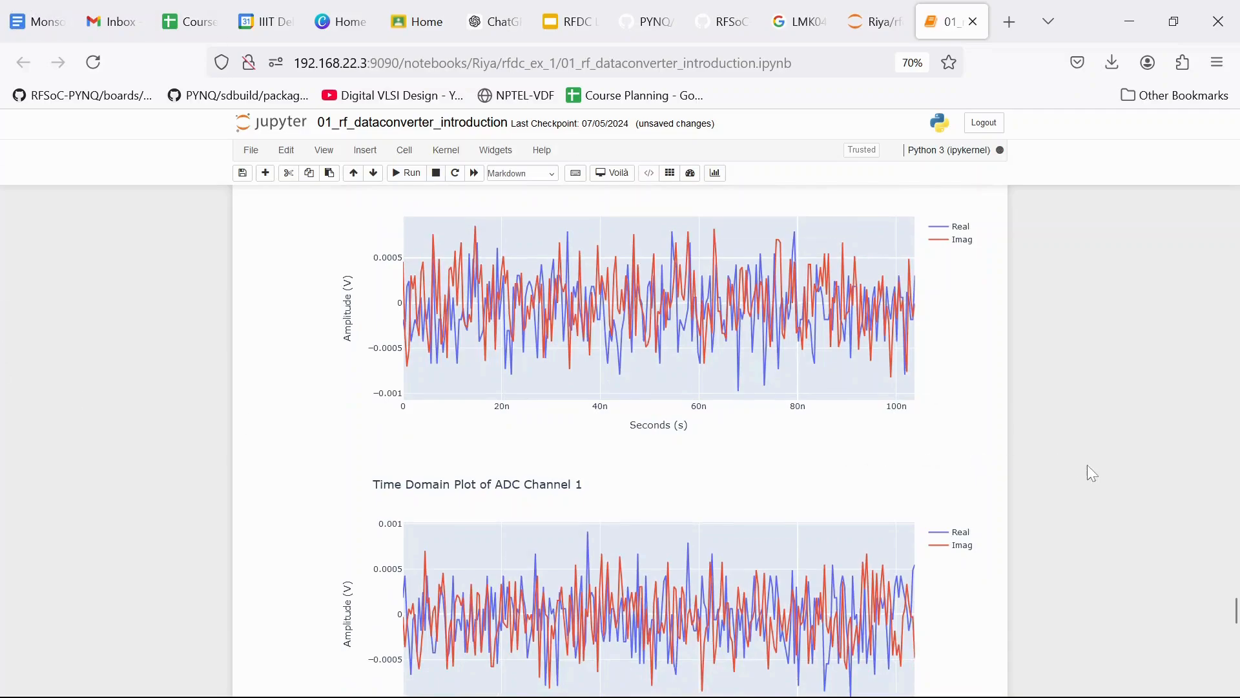
scroll(down, 3)
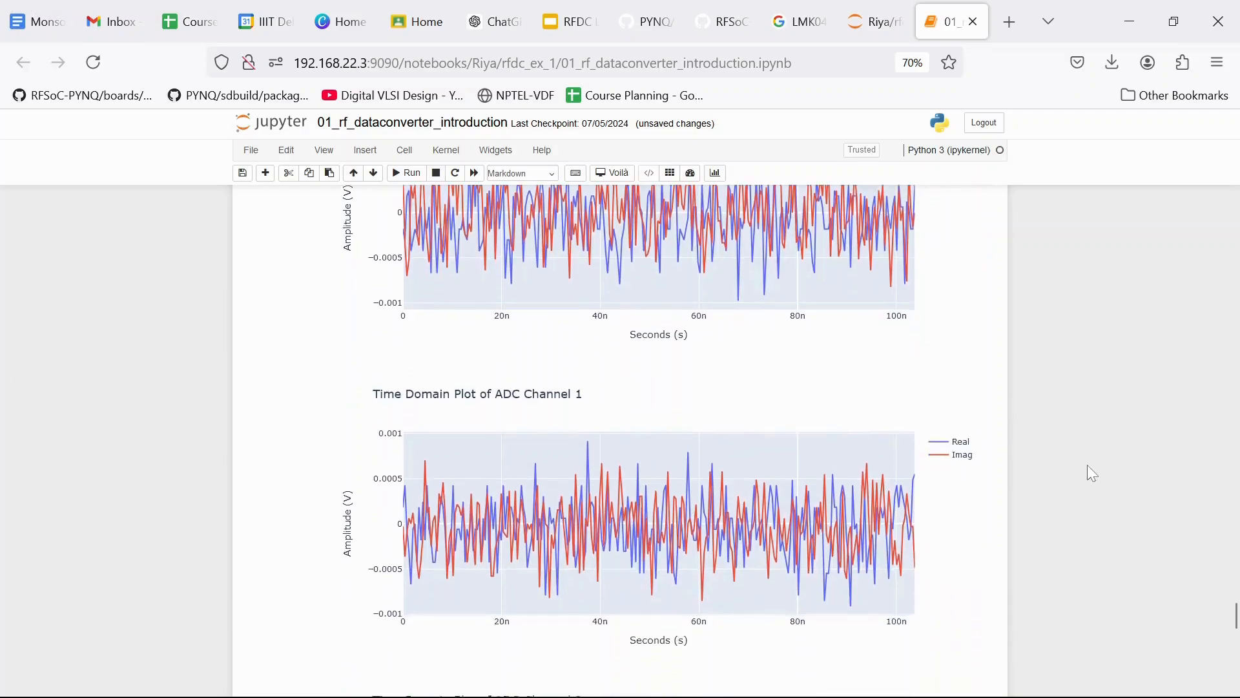
scroll(down, 3)
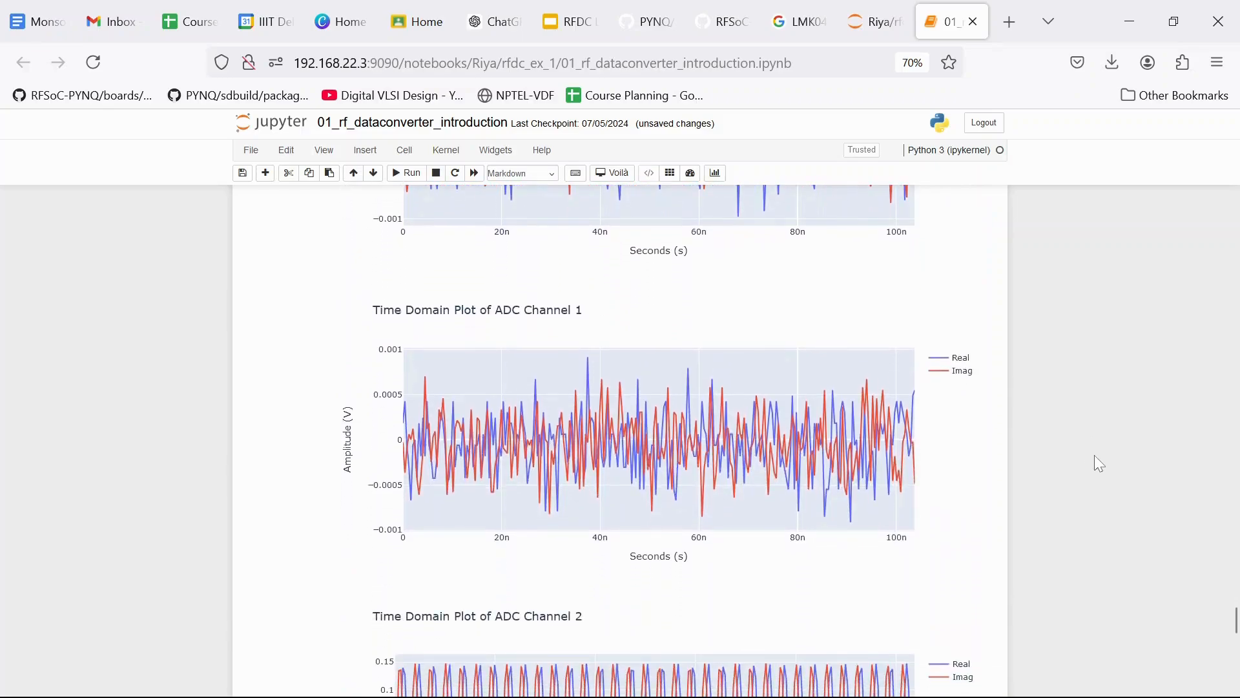
scroll(down, 3)
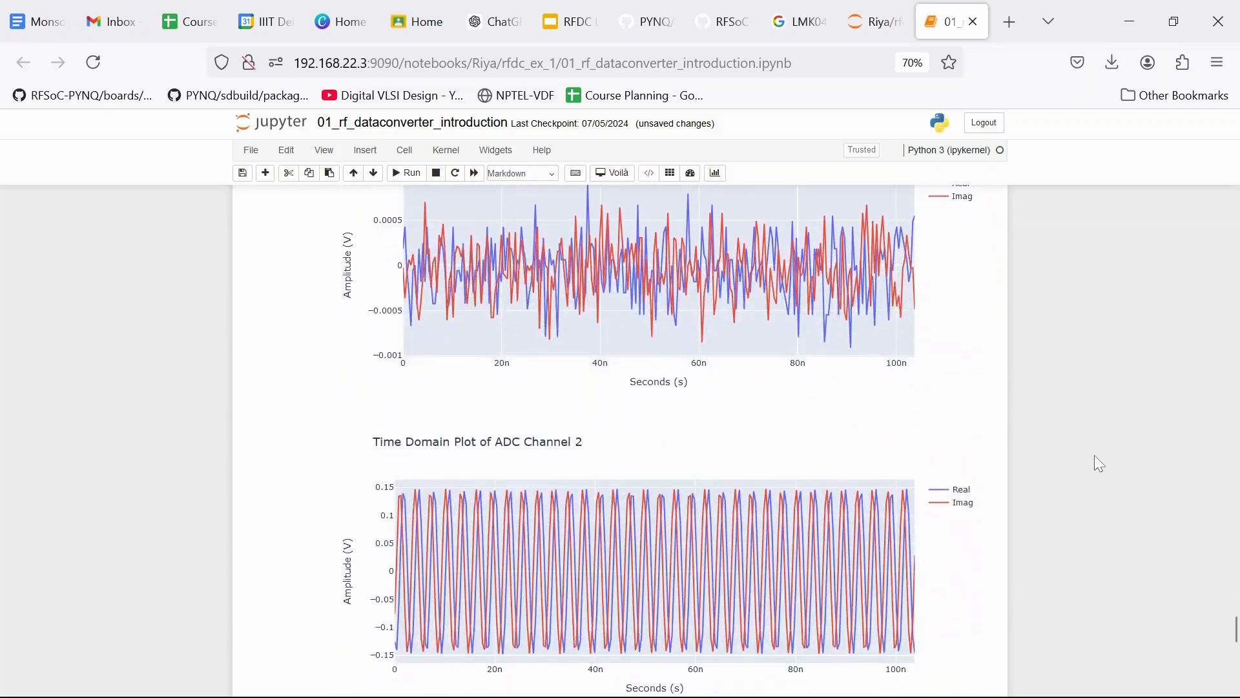
scroll(down, 3)
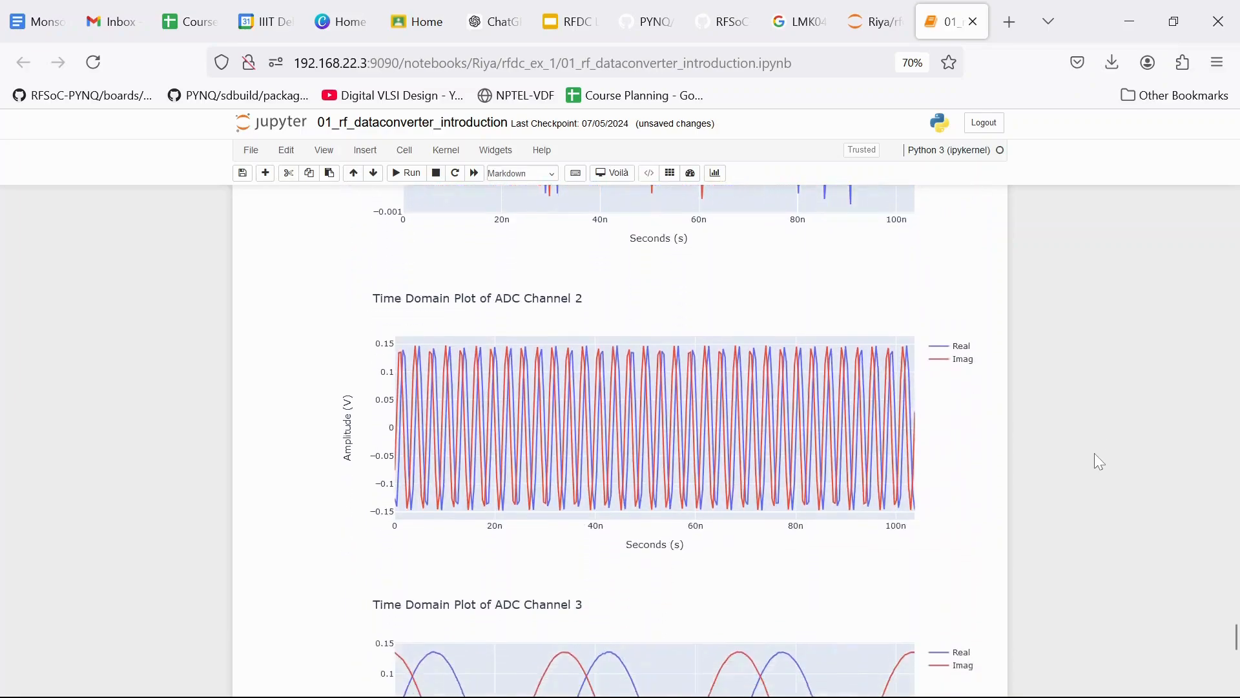
scroll(down, 3)
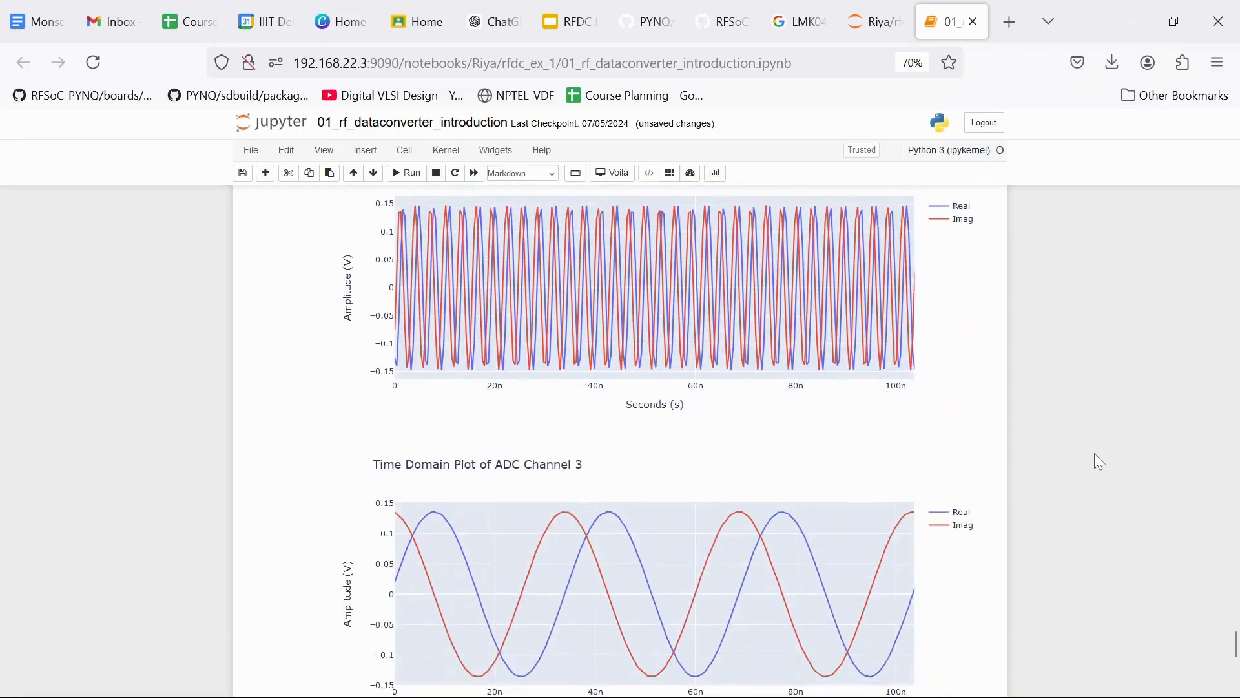
scroll(down, 3)
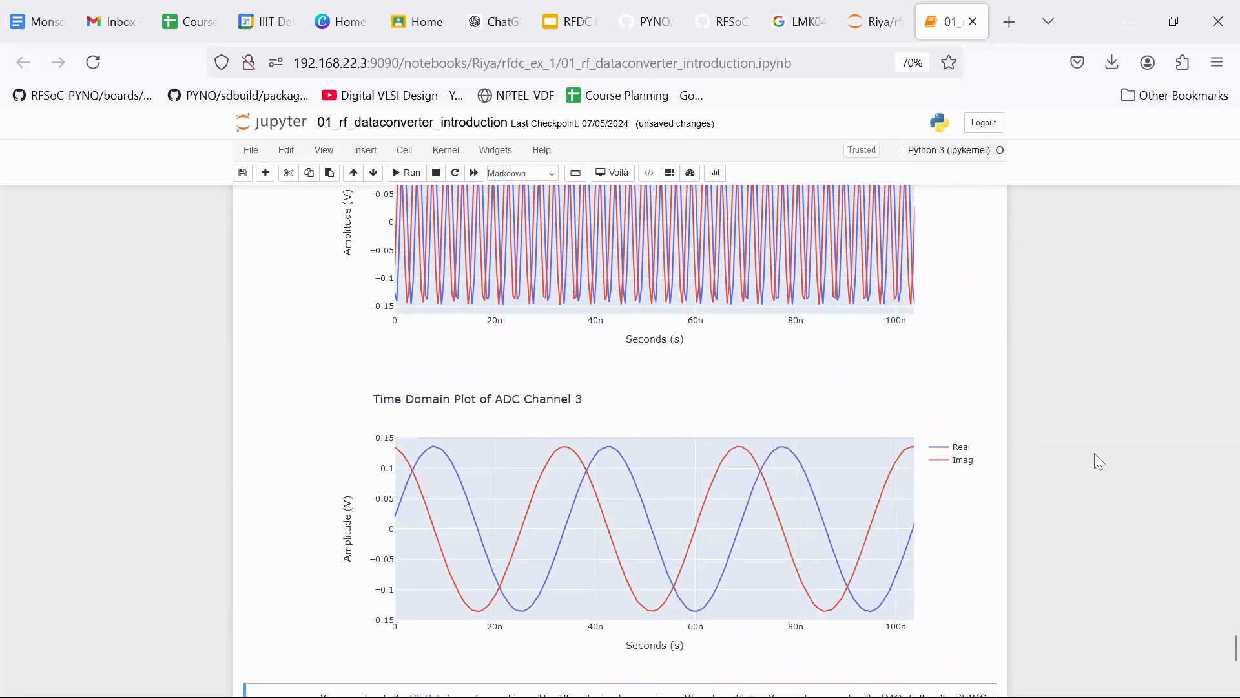
scroll(down, 3)
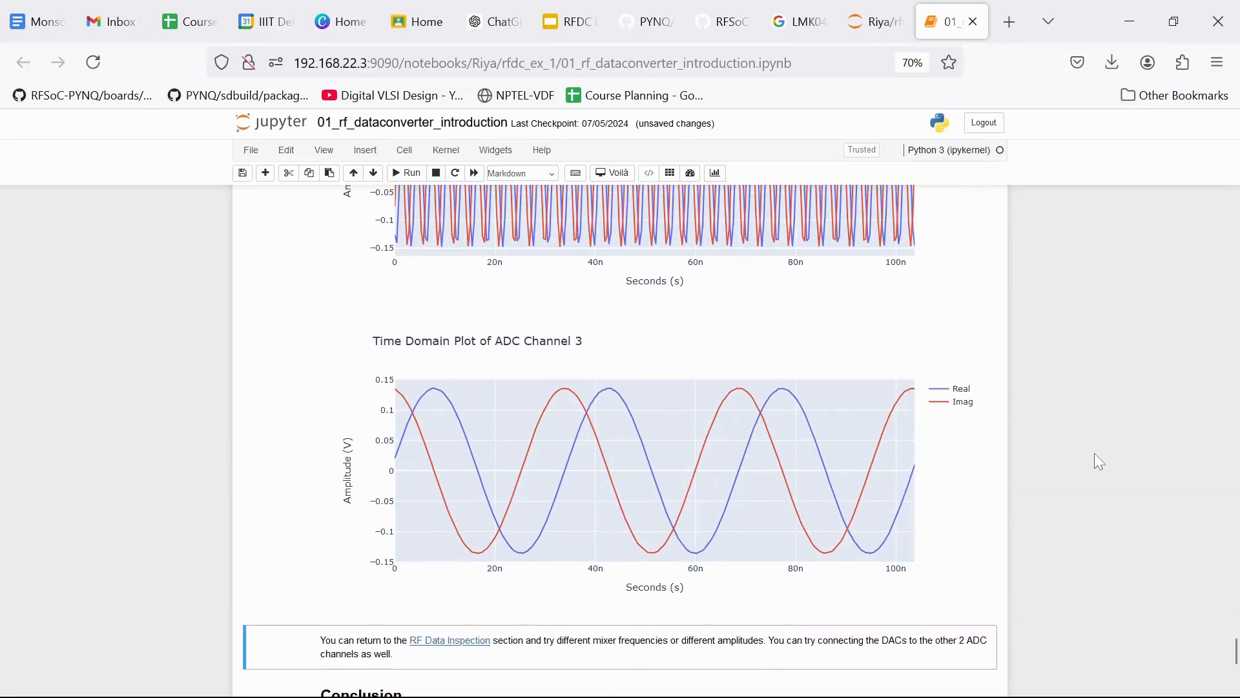
scroll(down, 3)
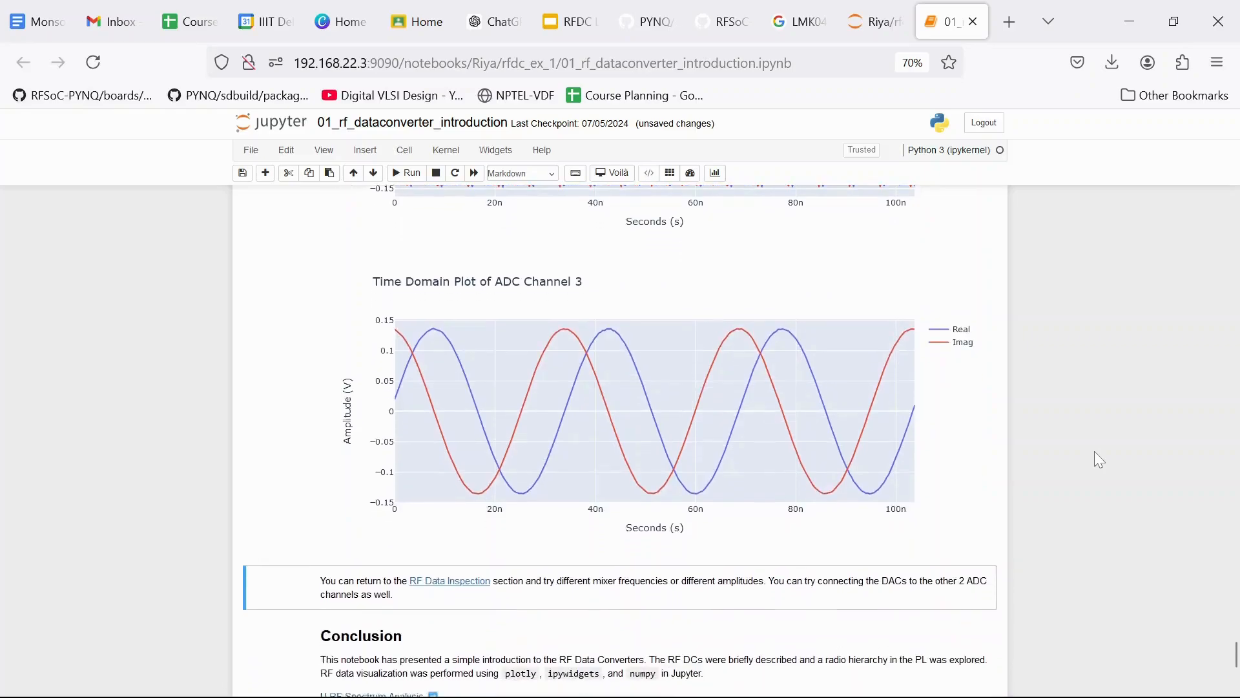
scroll(down, 3)
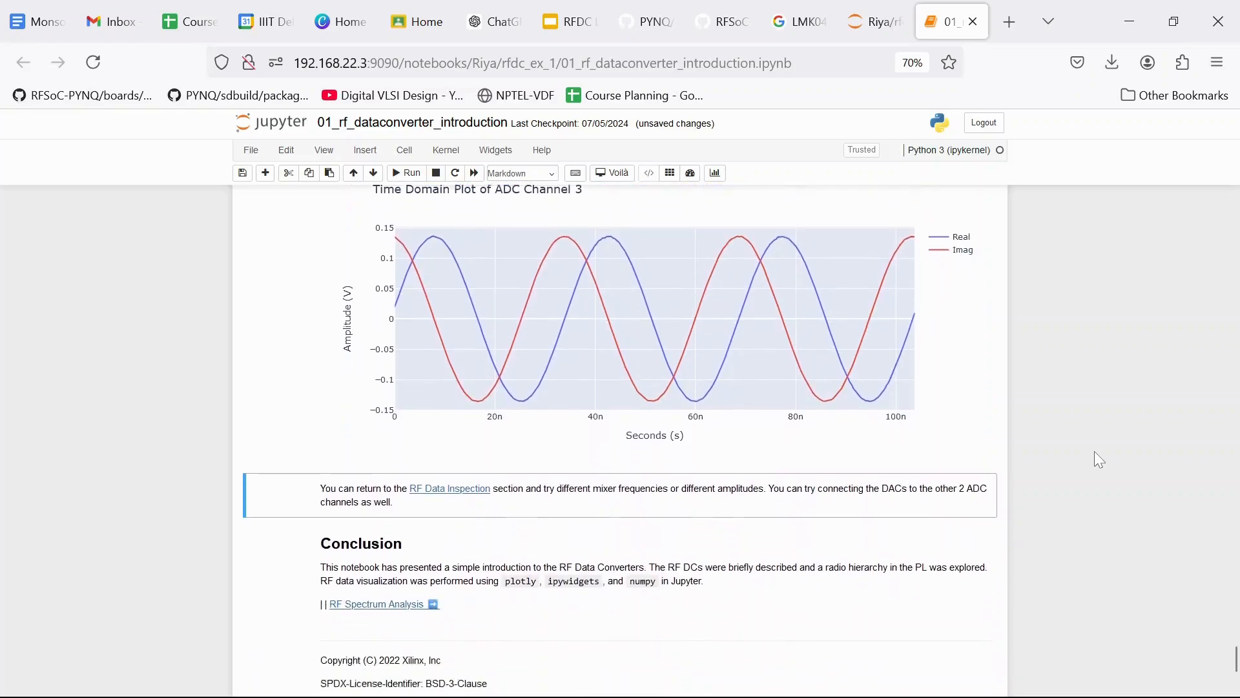